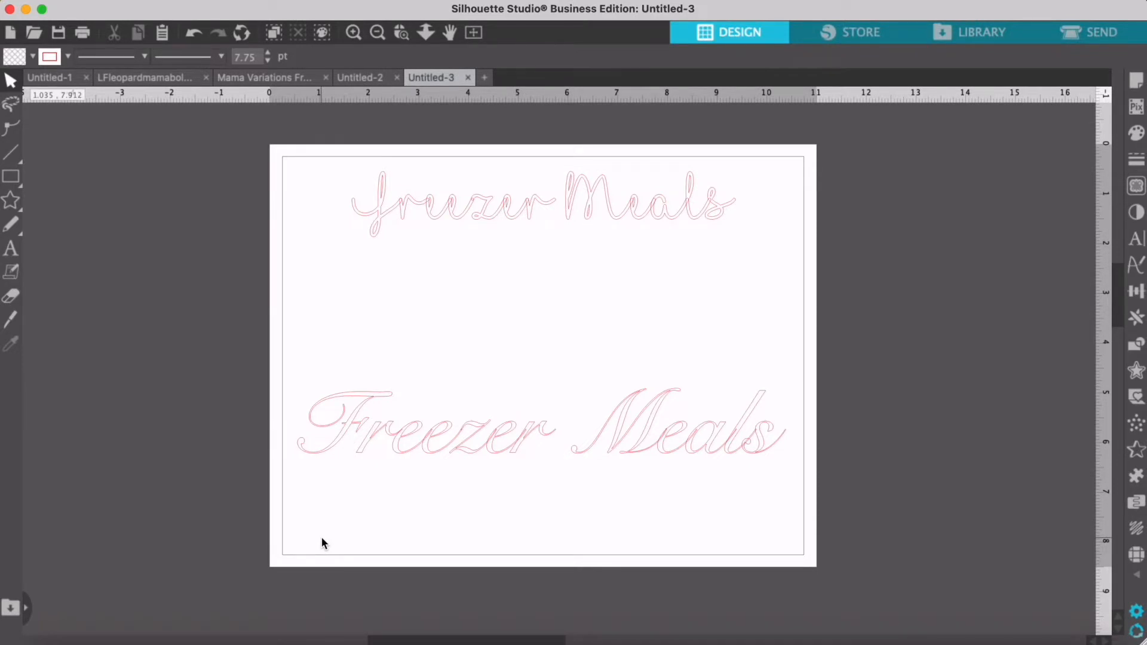
mouse_move(459, 526)
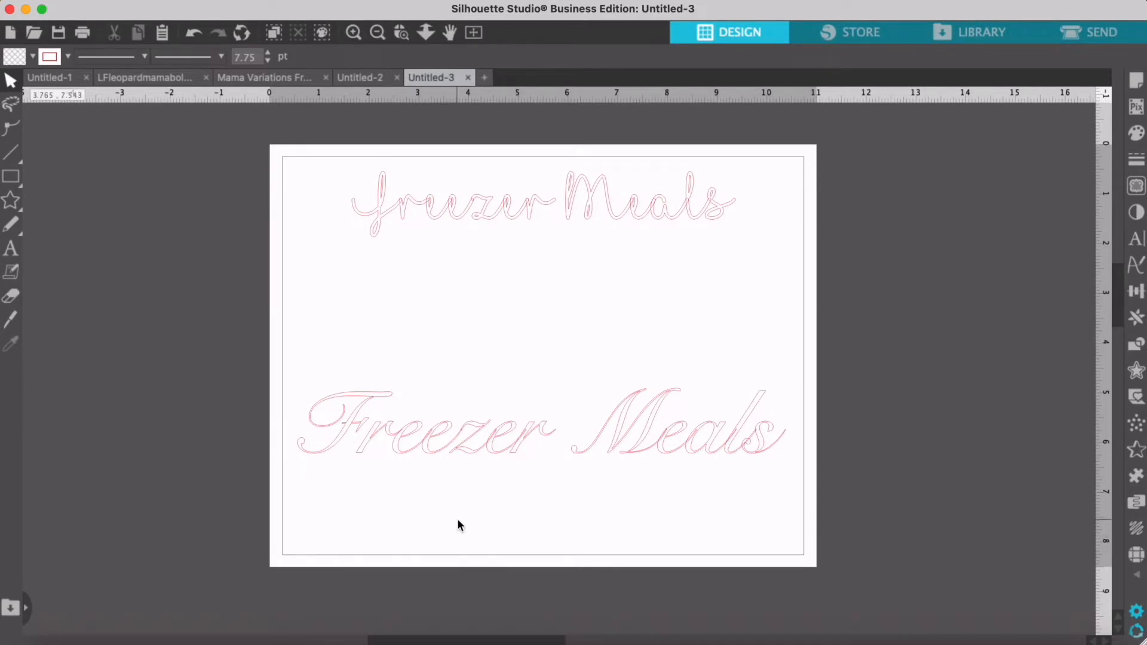
mouse_move(121, 396)
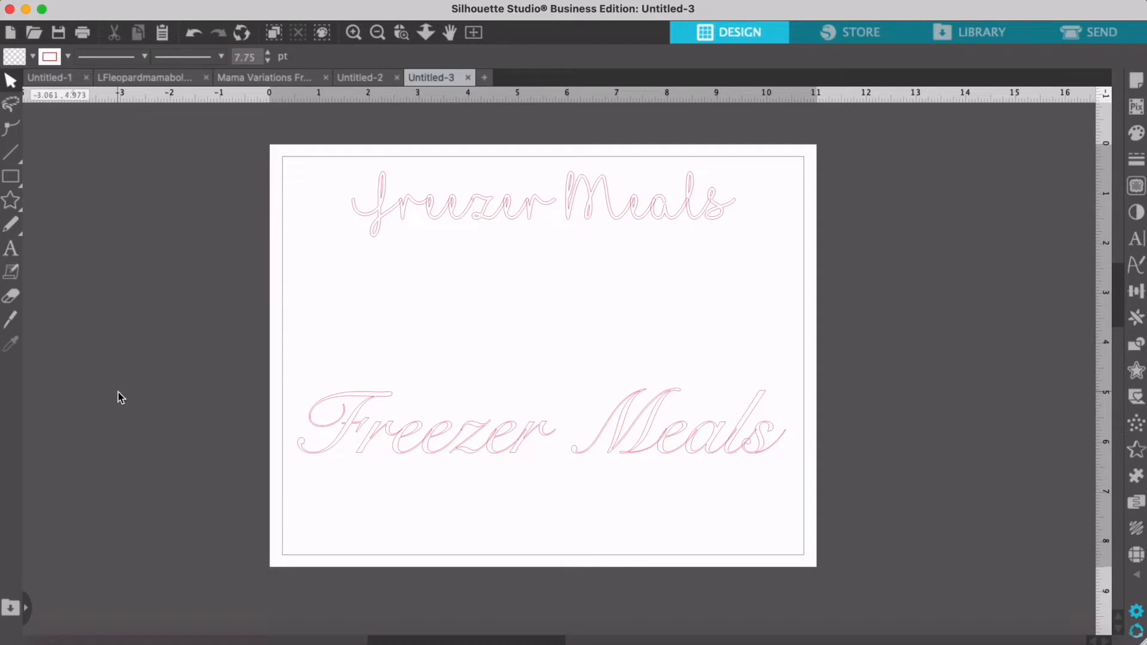
mouse_move(510, 563)
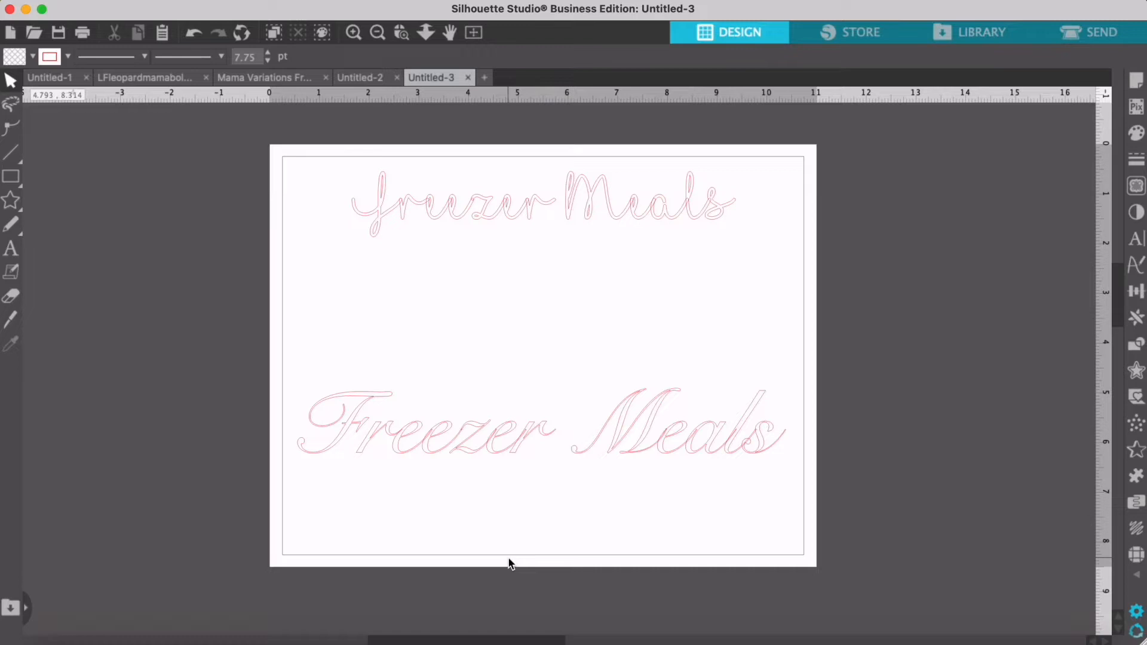
mouse_move(508, 478)
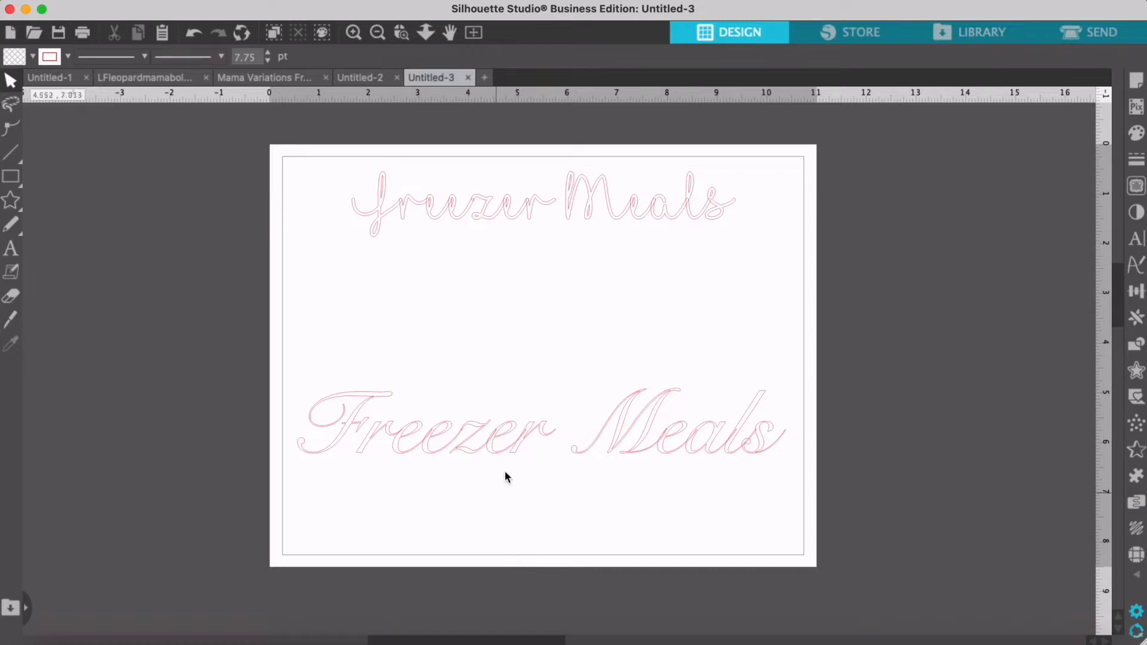
mouse_move(514, 476)
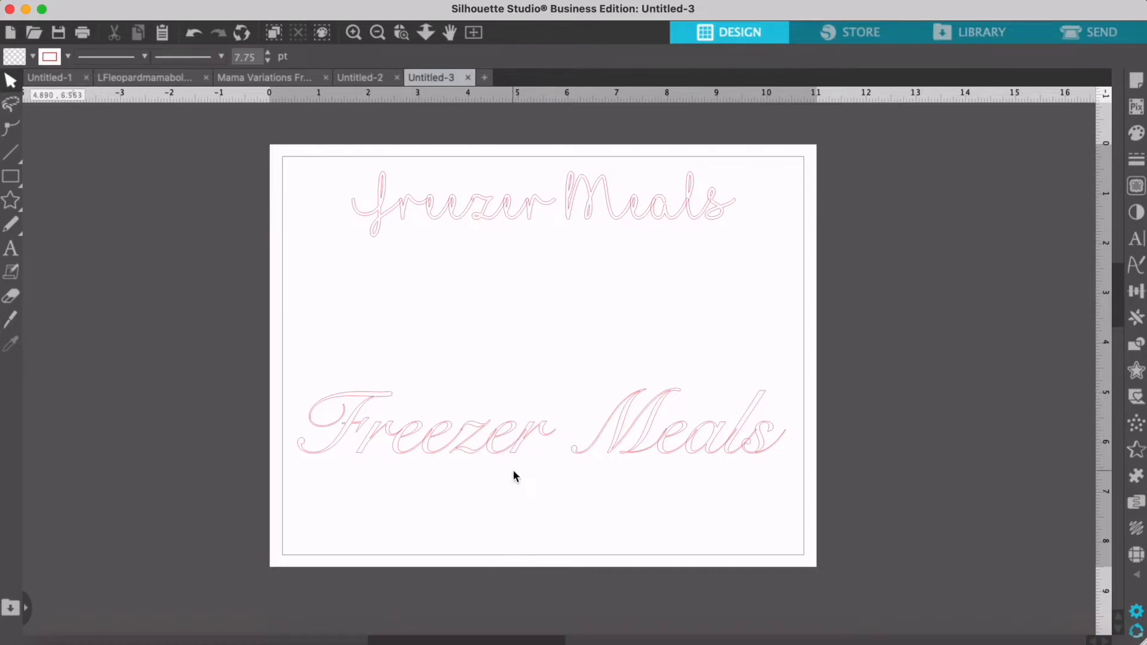
mouse_move(413, 492)
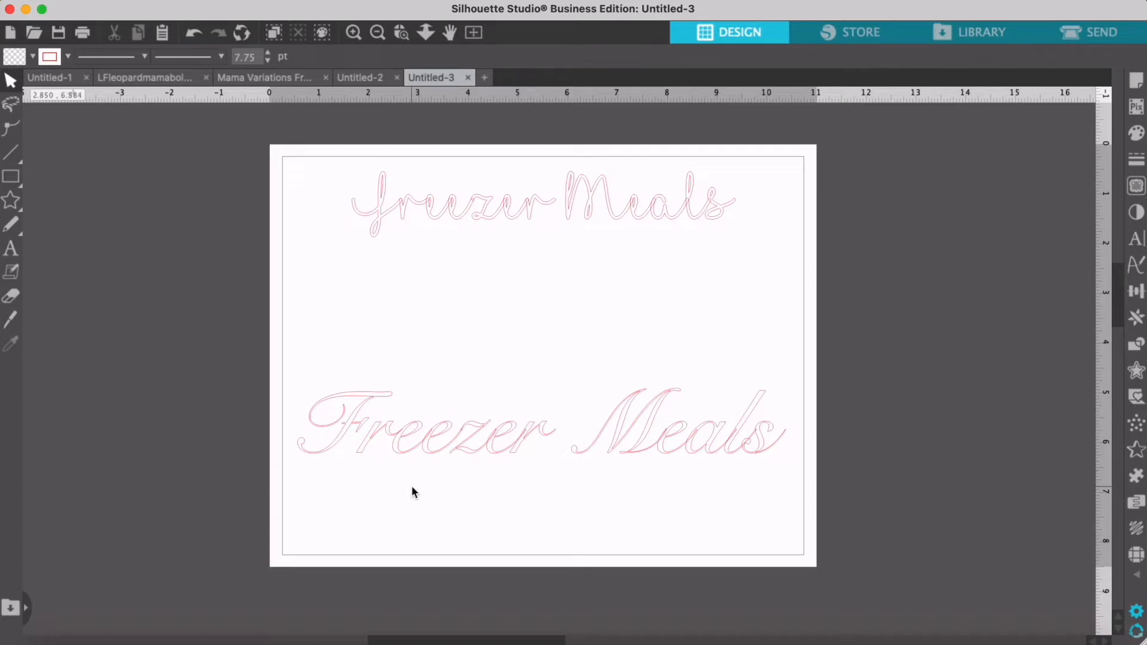
mouse_move(663, 476)
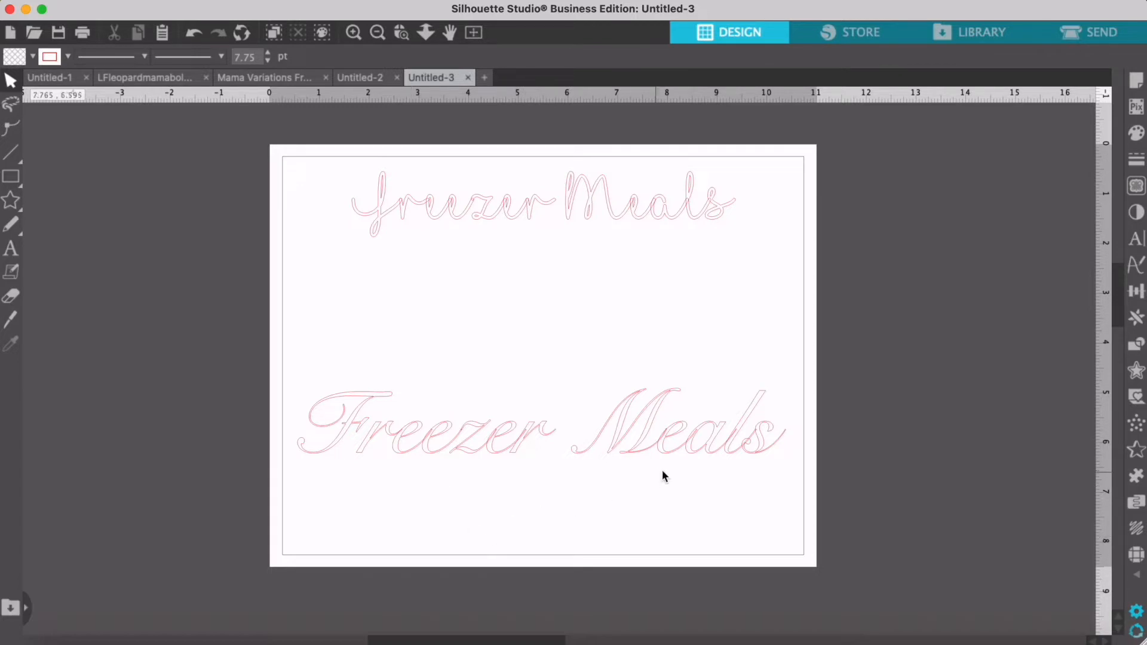
mouse_move(433, 591)
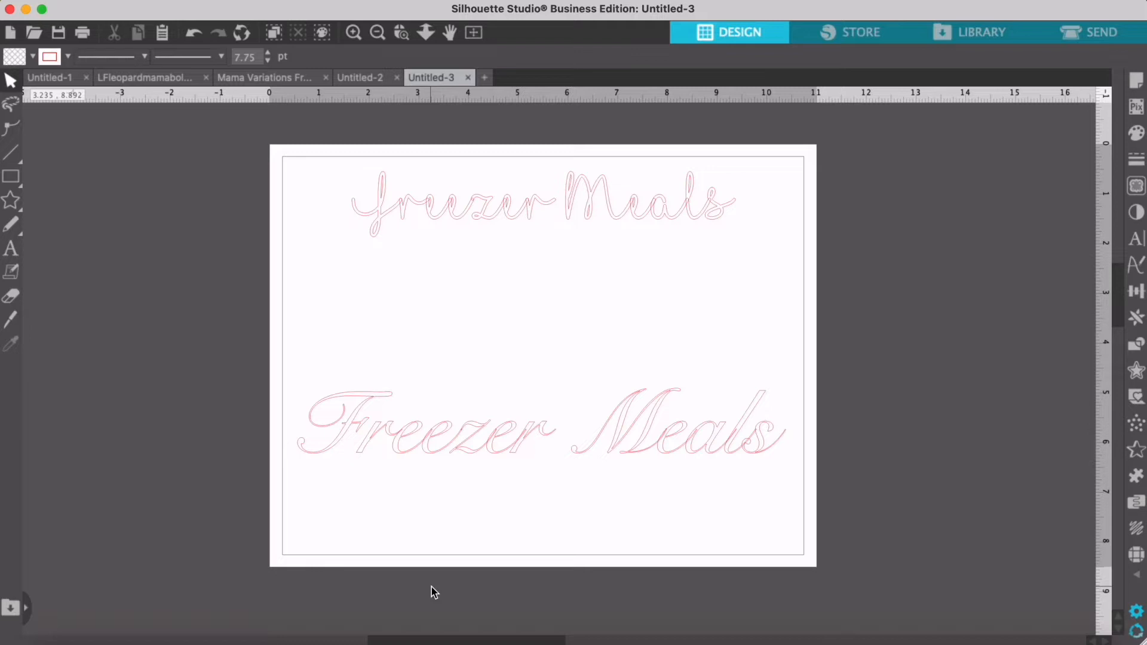
mouse_move(583, 296)
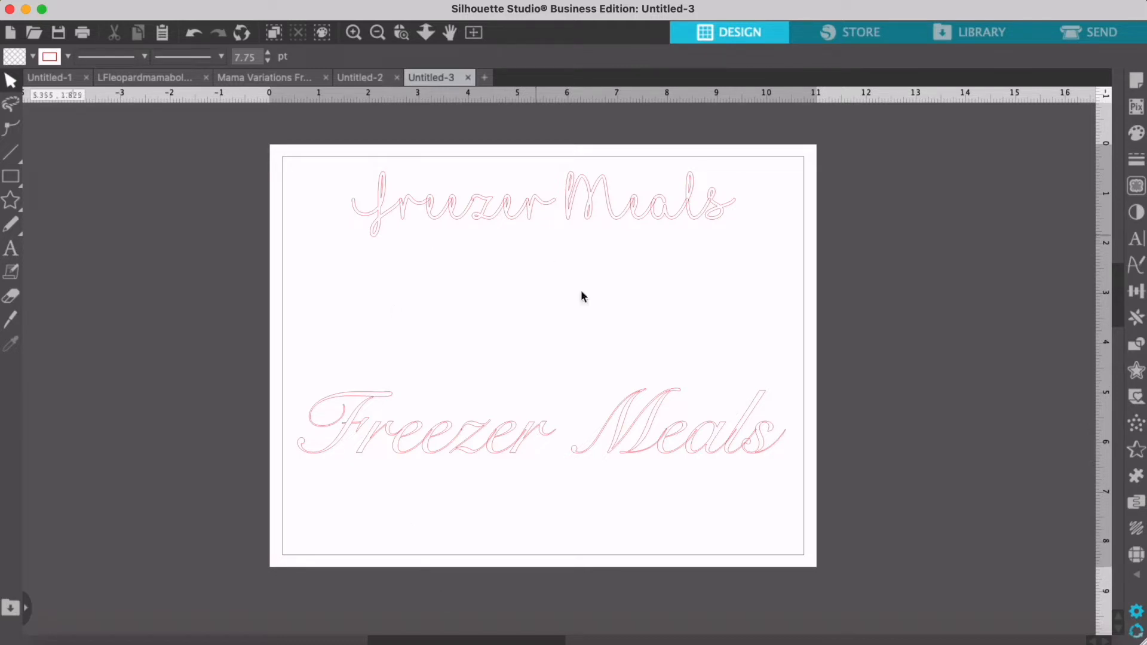
mouse_move(613, 217)
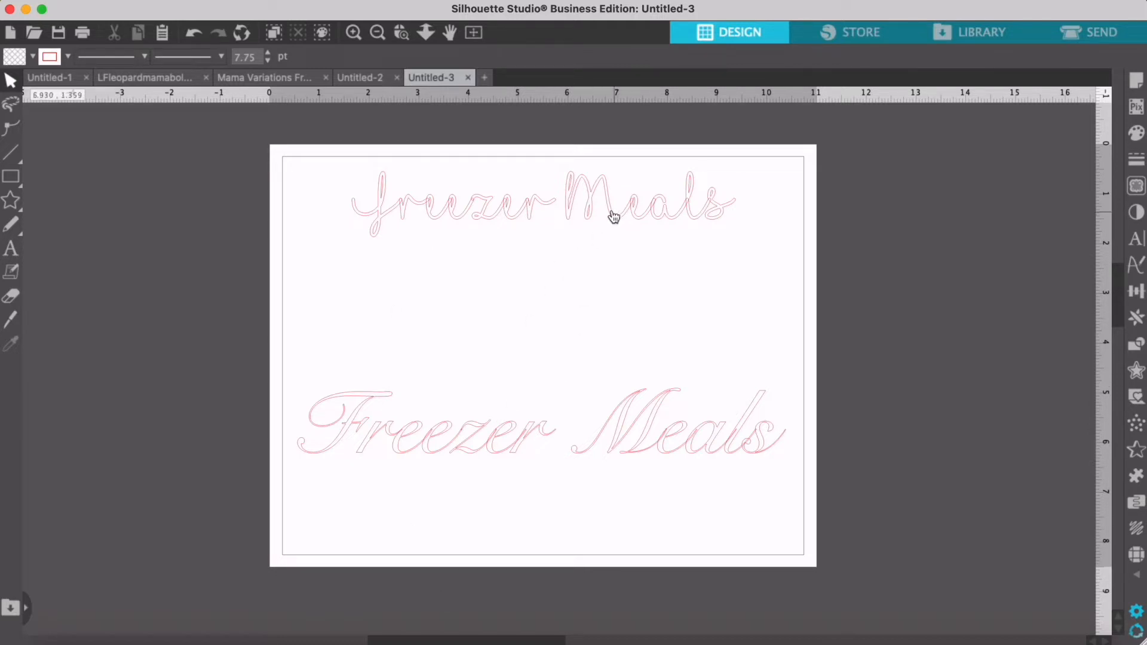
mouse_move(462, 499)
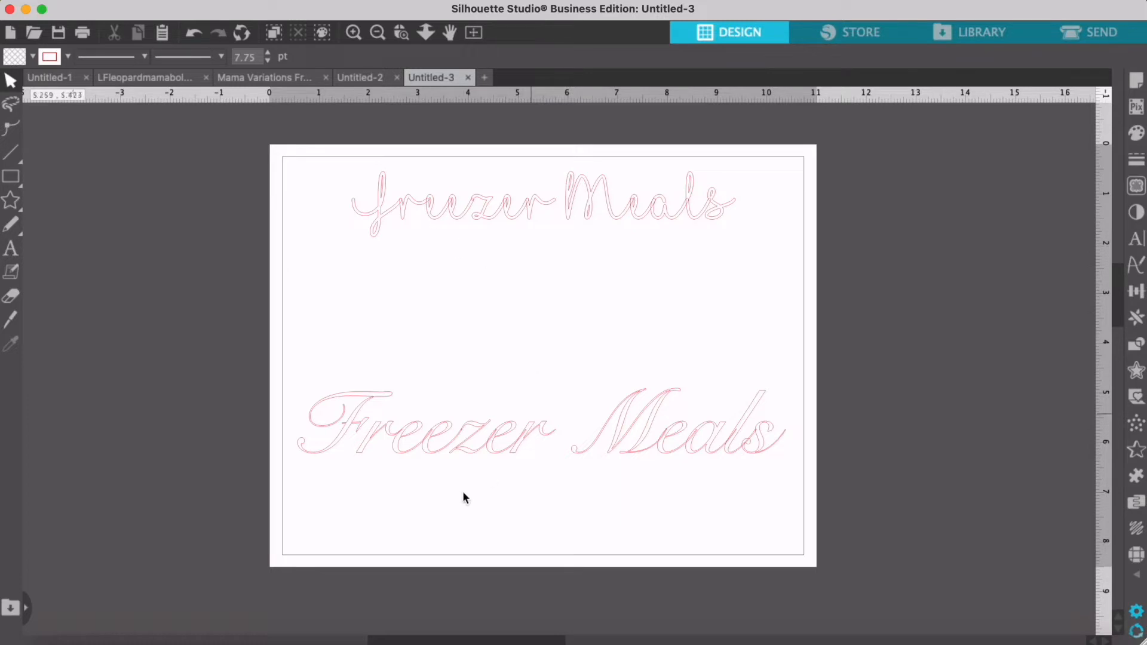
mouse_move(454, 497)
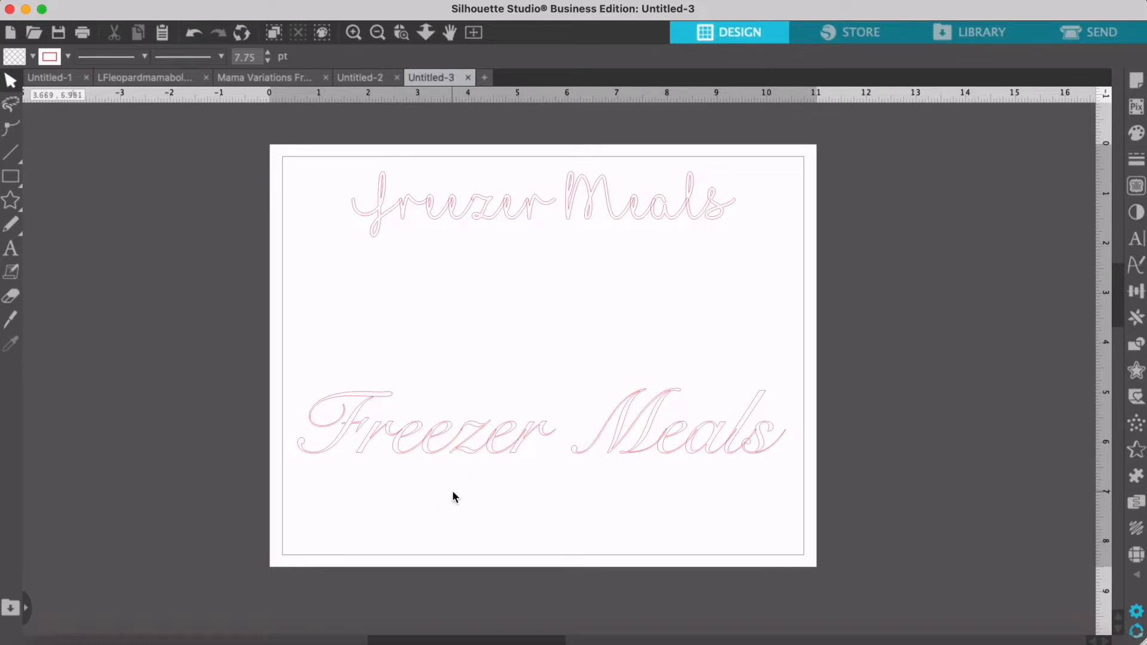
mouse_move(399, 448)
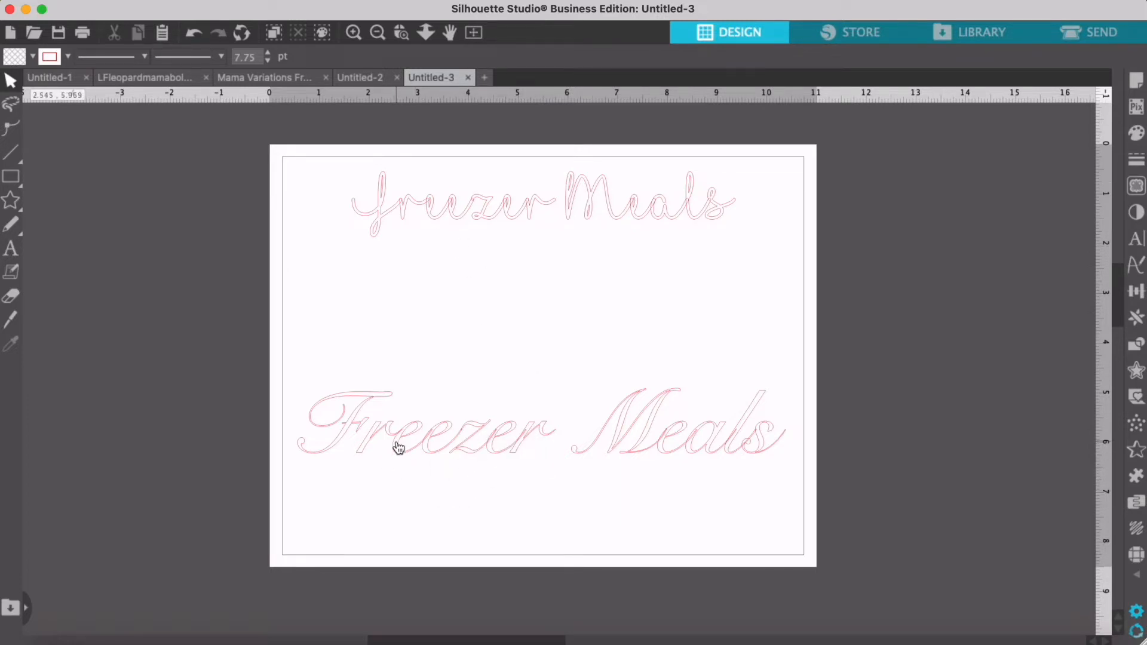
mouse_move(405, 445)
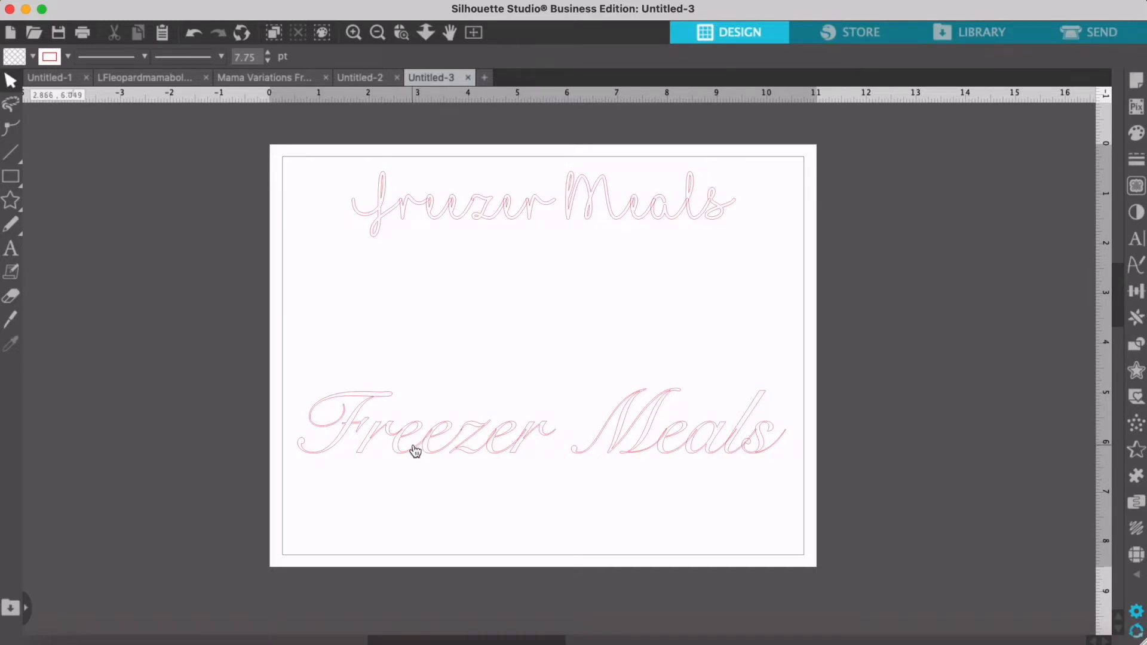
mouse_move(561, 452)
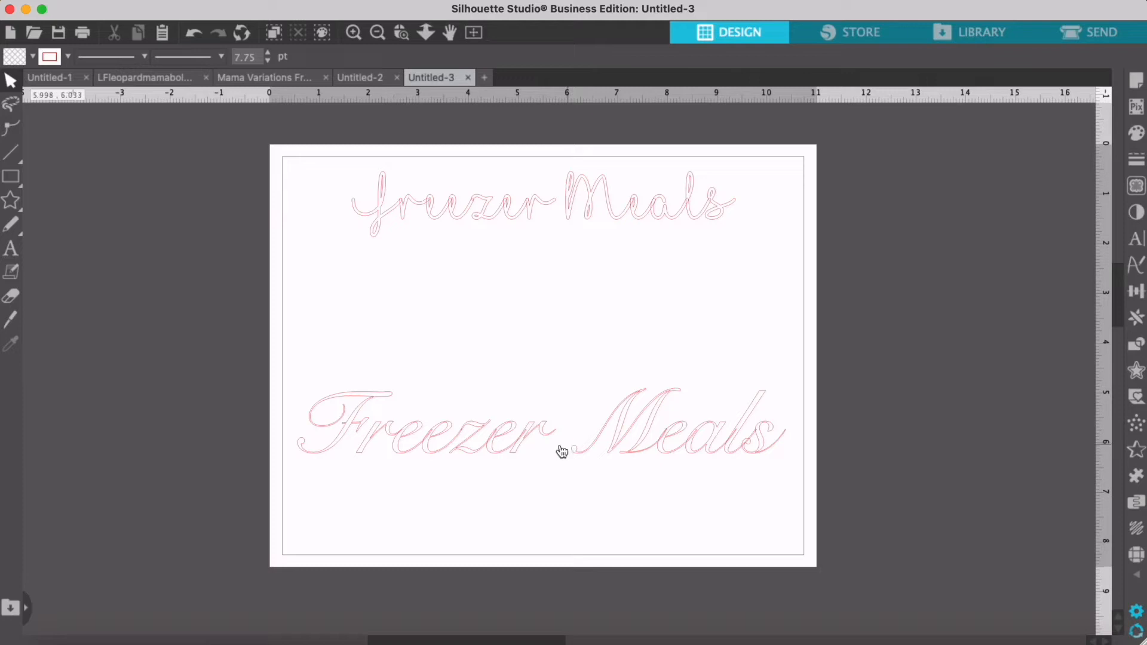
mouse_move(586, 507)
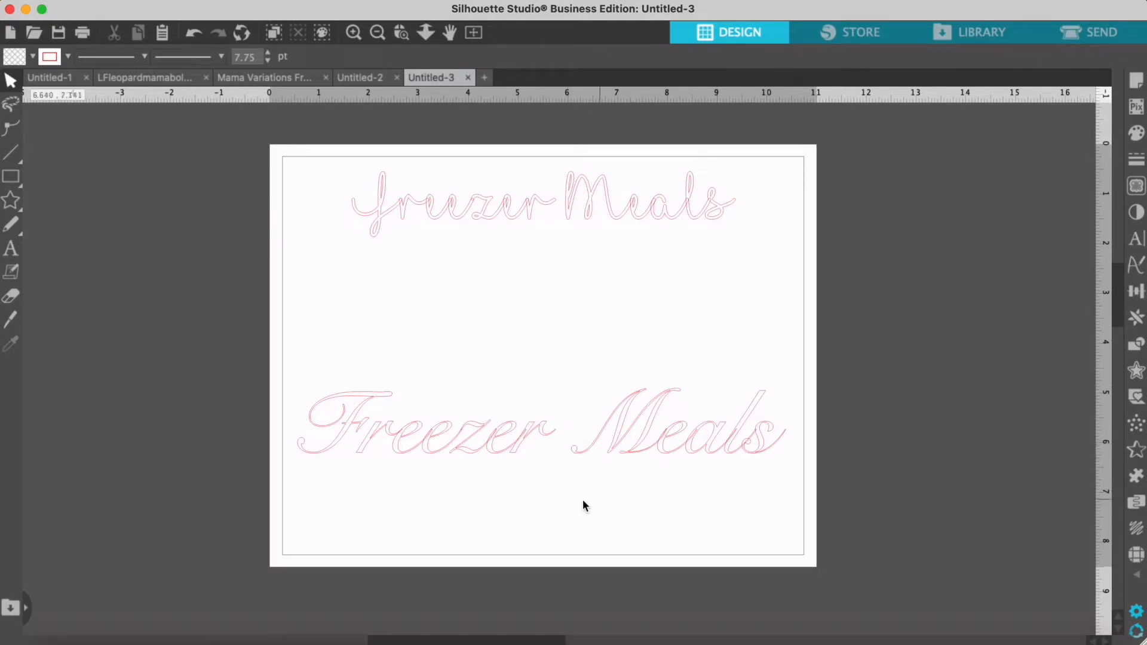
mouse_move(358, 213)
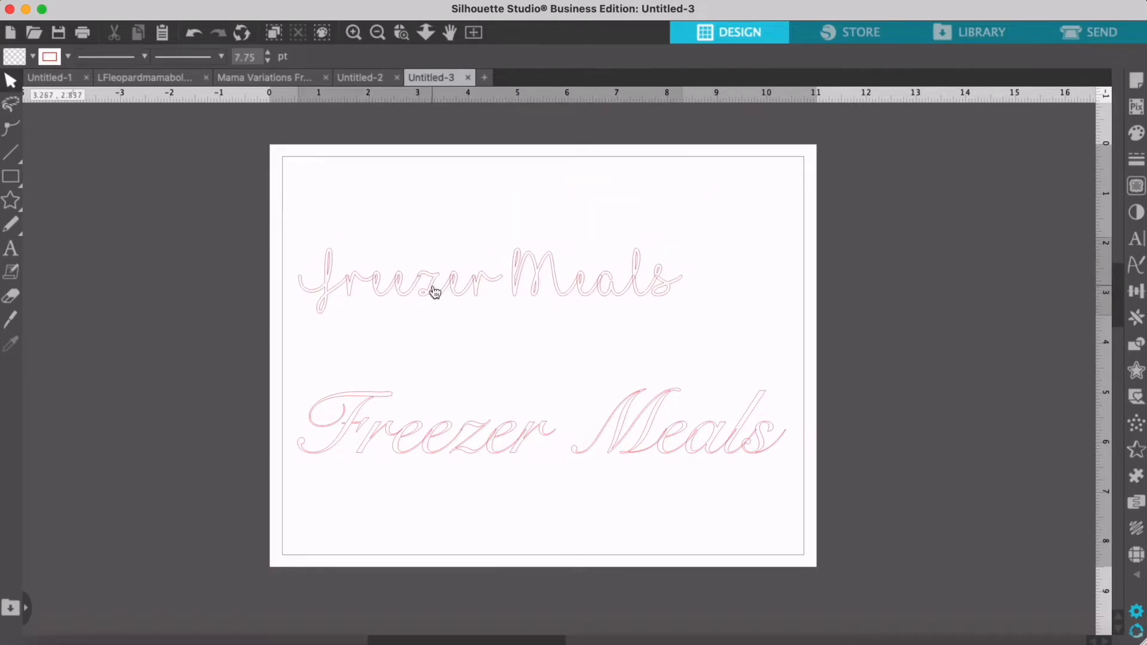
Step: Resize and center the I Love Glitter 'Freezer Meals' text, moving the Snell Roundhand version below the page
click(435, 278)
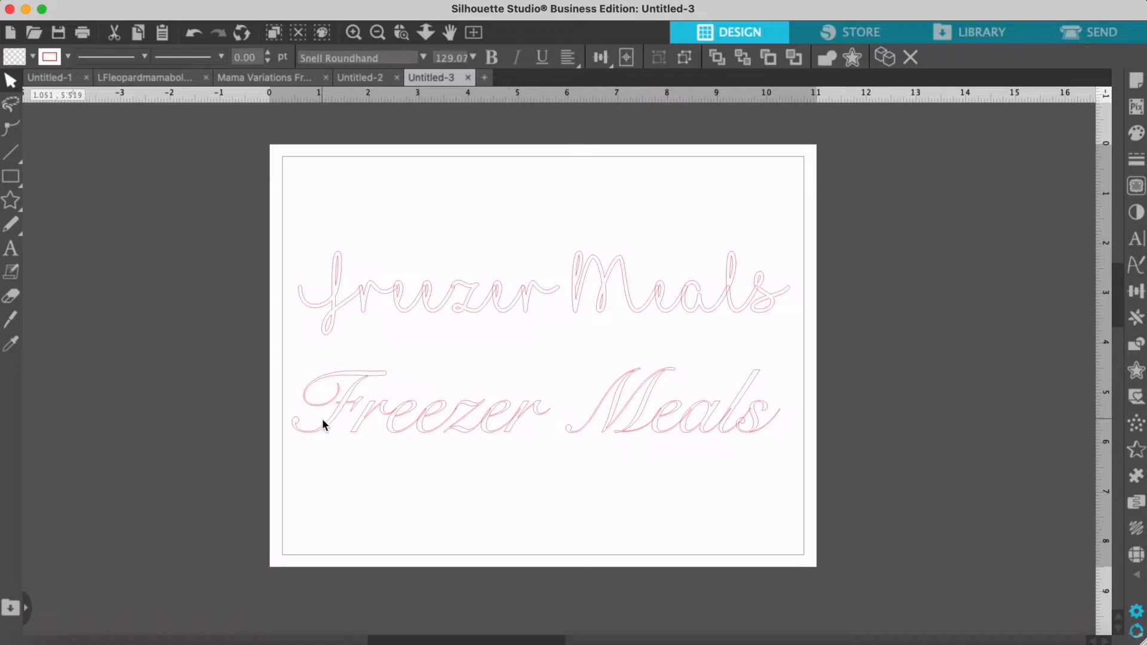
click(416, 407)
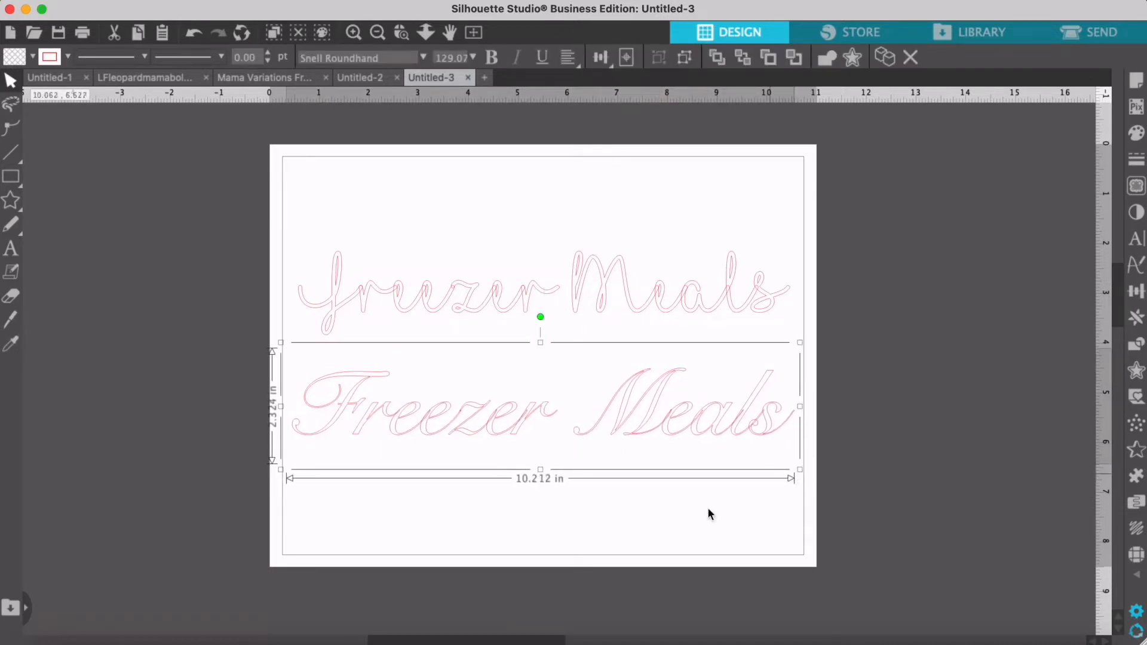
click(643, 342)
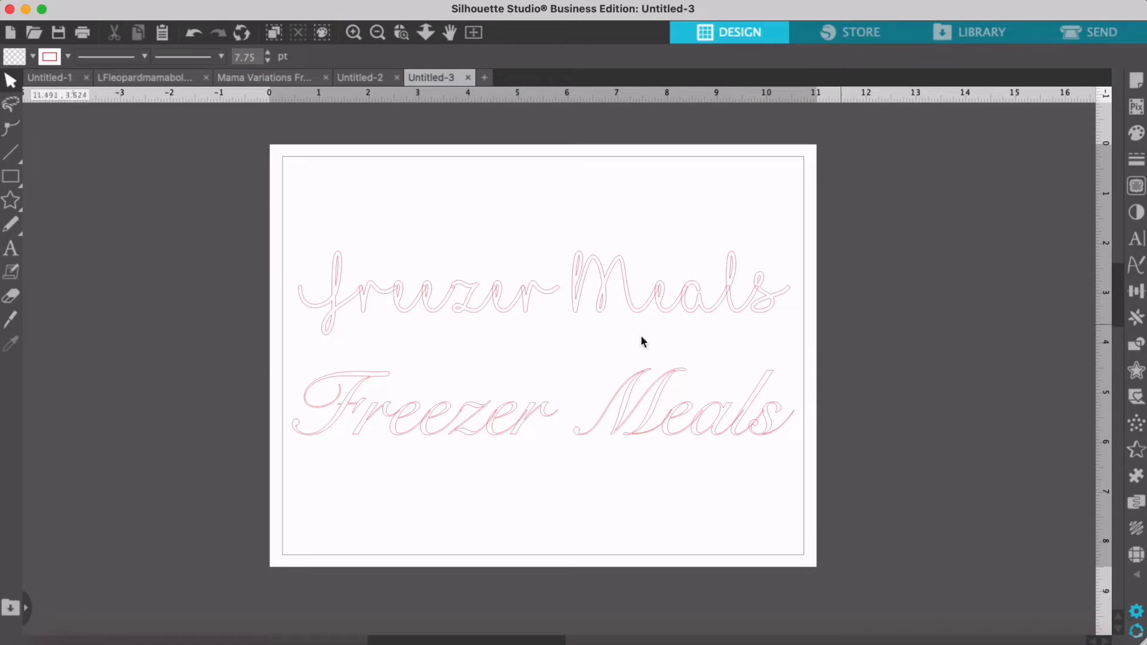
mouse_move(479, 295)
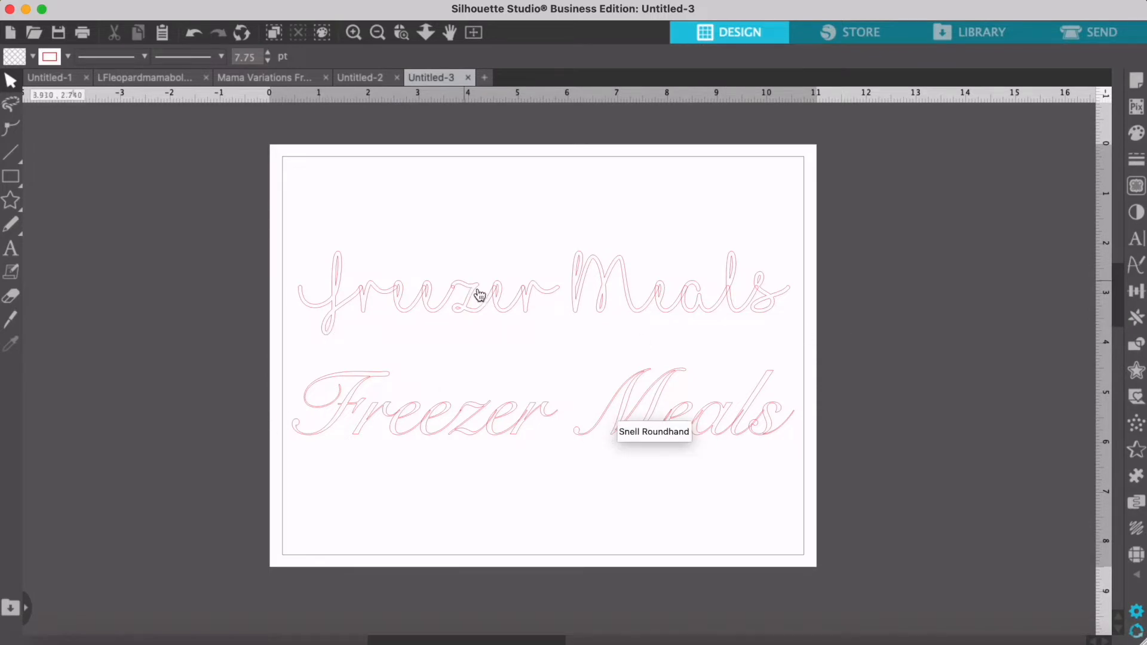
mouse_move(473, 430)
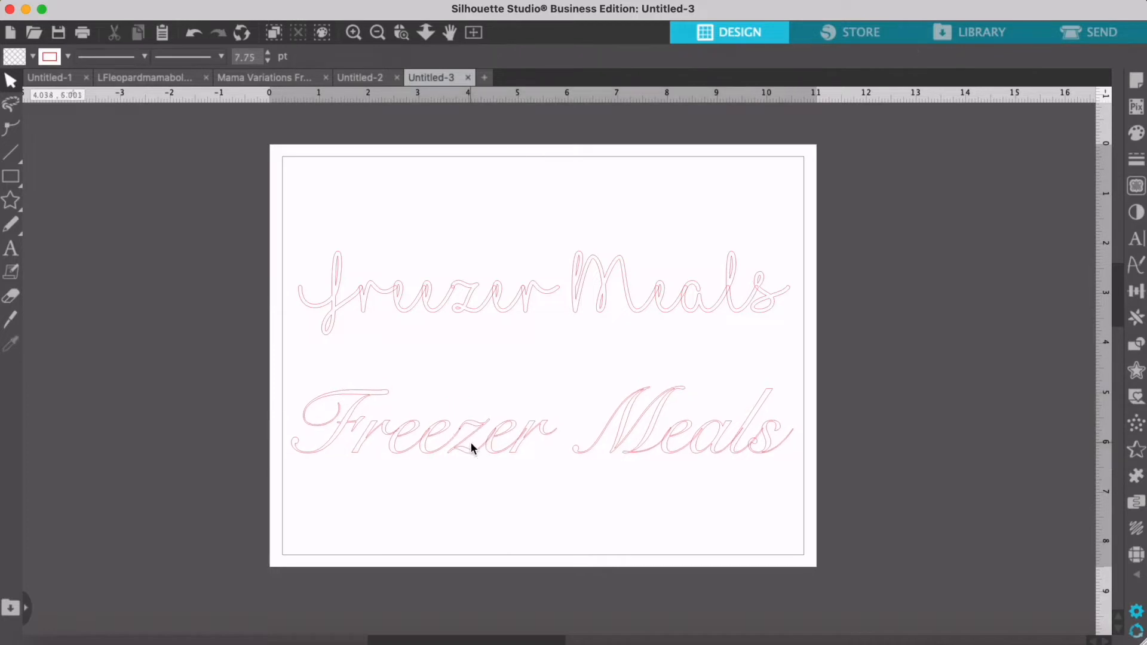
click(452, 285)
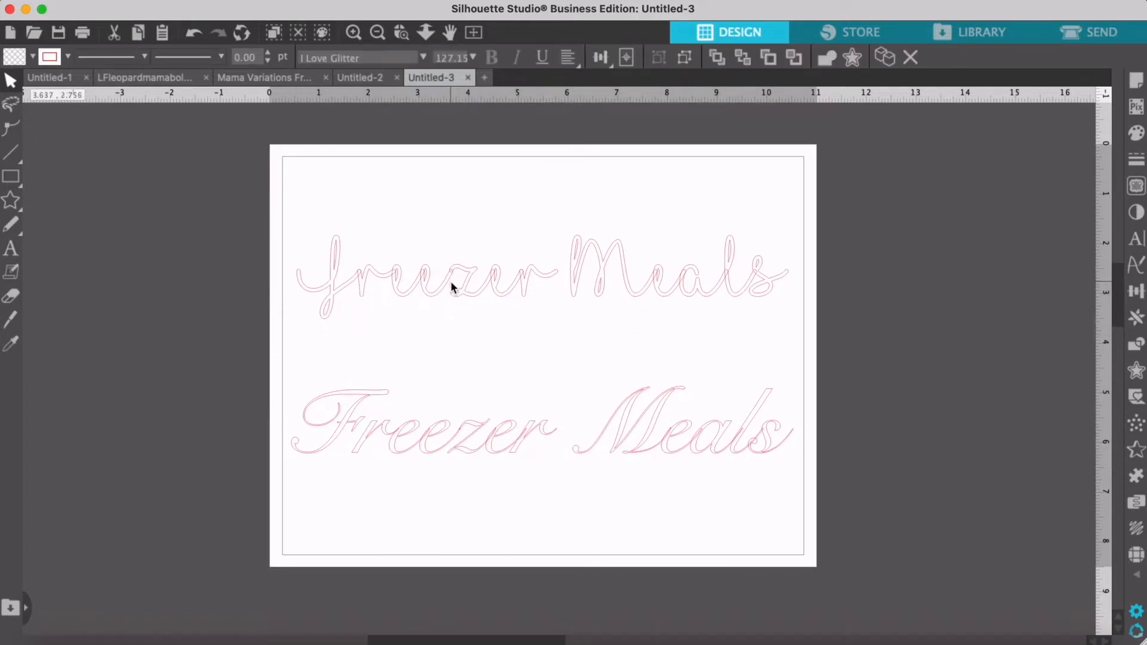
click(407, 368)
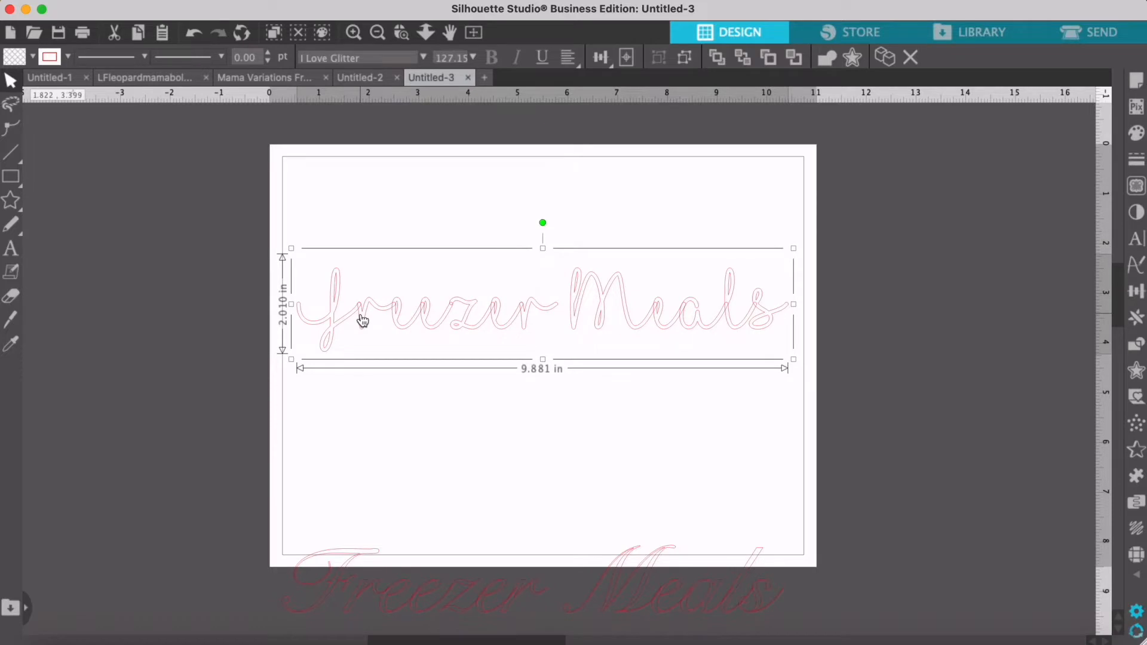
mouse_move(686, 436)
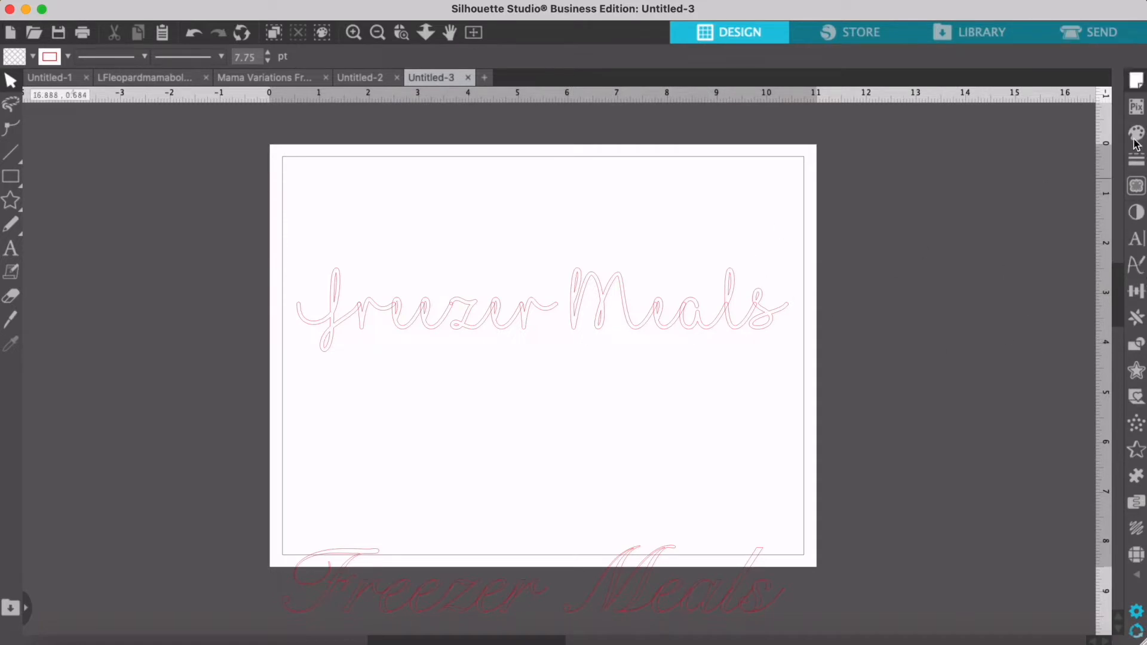
mouse_move(1134, 417)
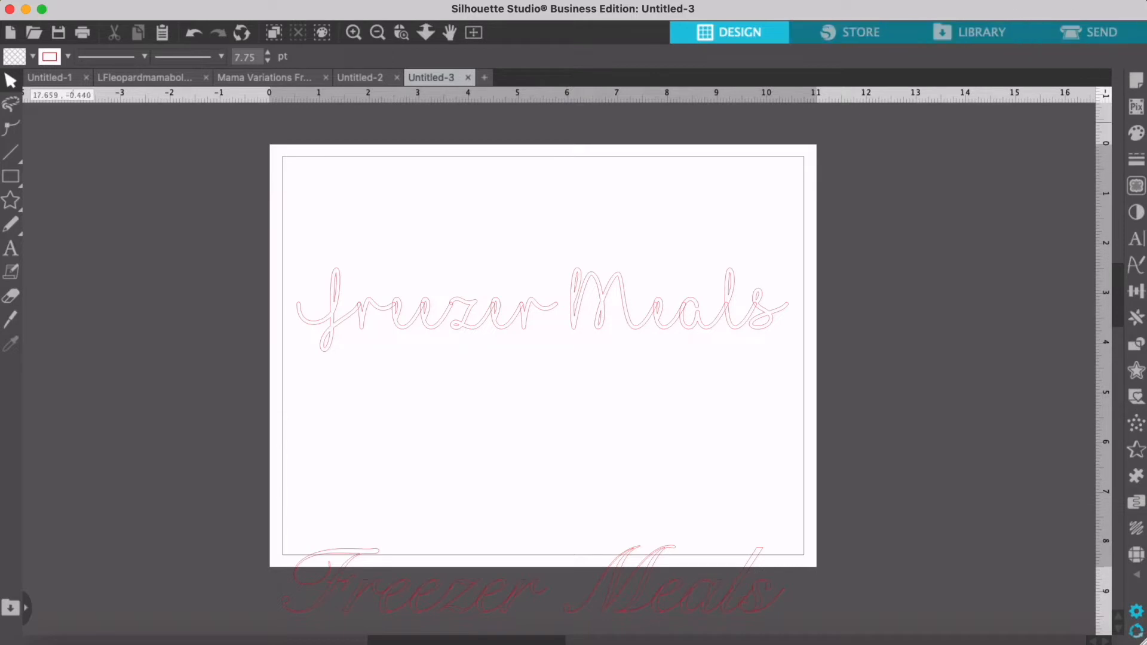
mouse_move(1136, 318)
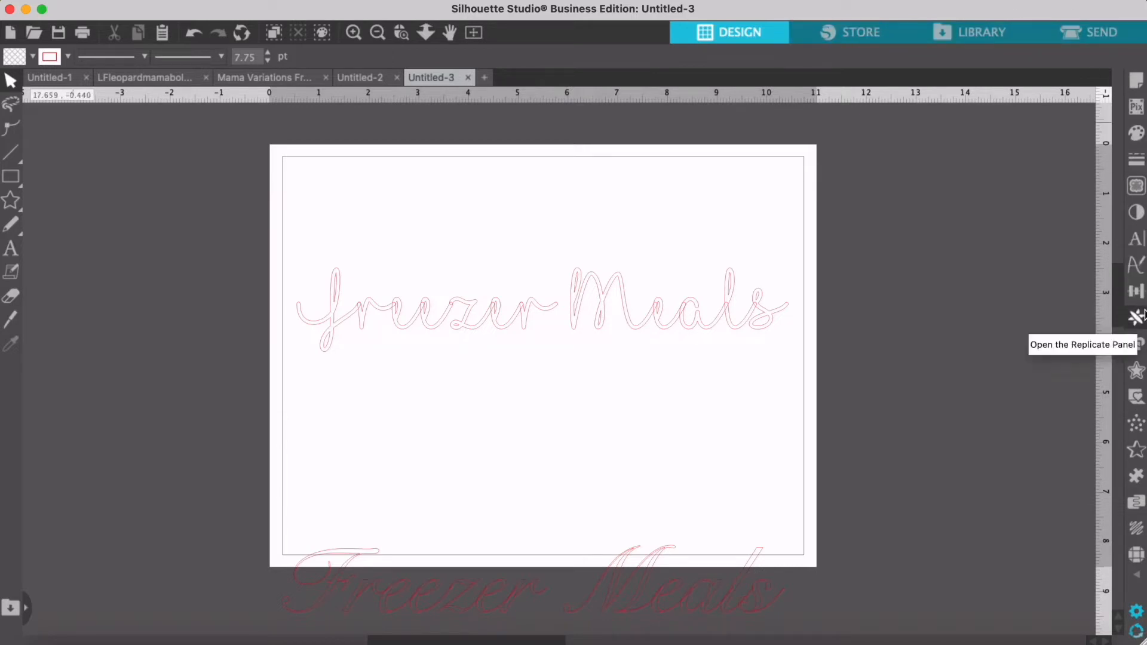
mouse_move(1136, 370)
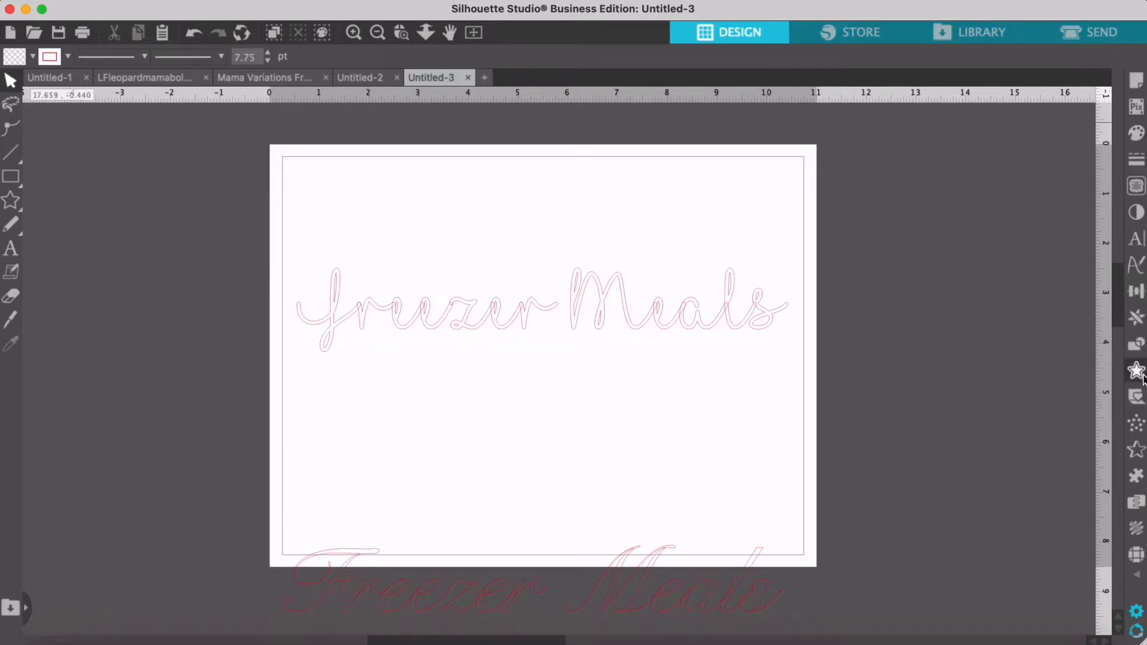
Step: Bring up the Offset panel showing a 0.079 in offset distance
click(1137, 369)
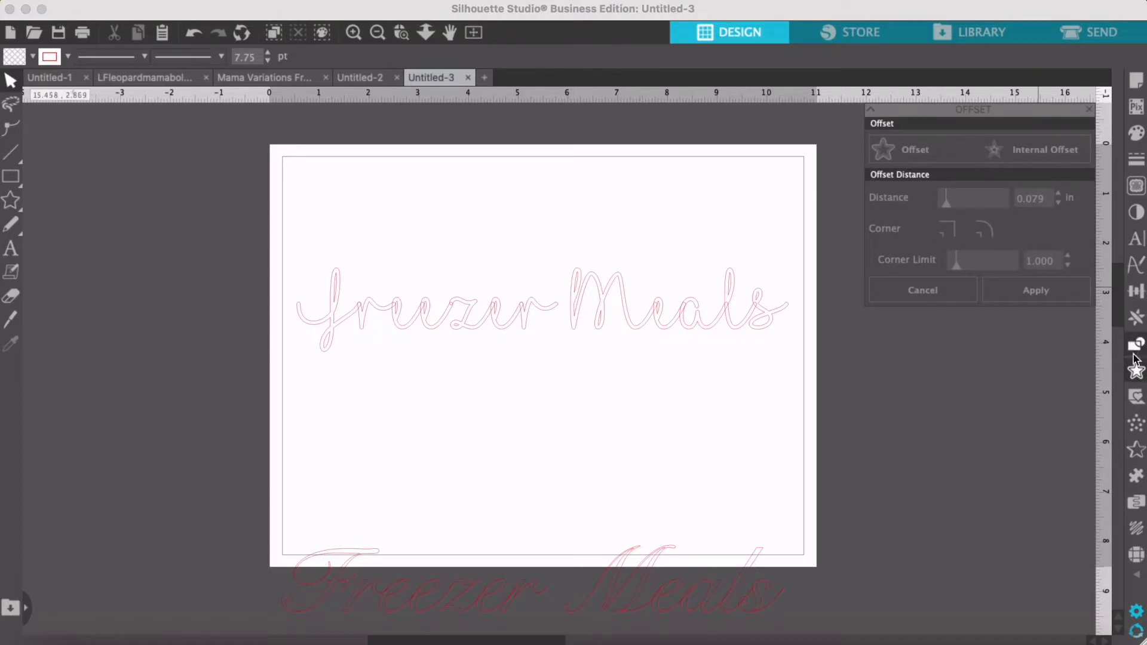
mouse_move(1135, 373)
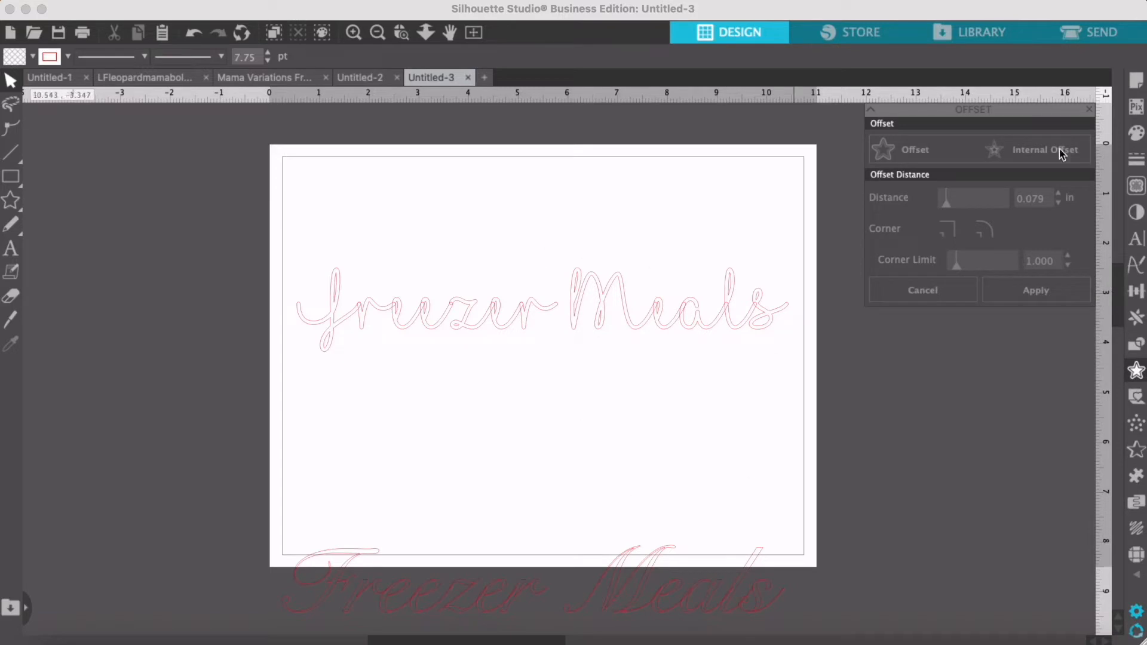
mouse_move(468, 307)
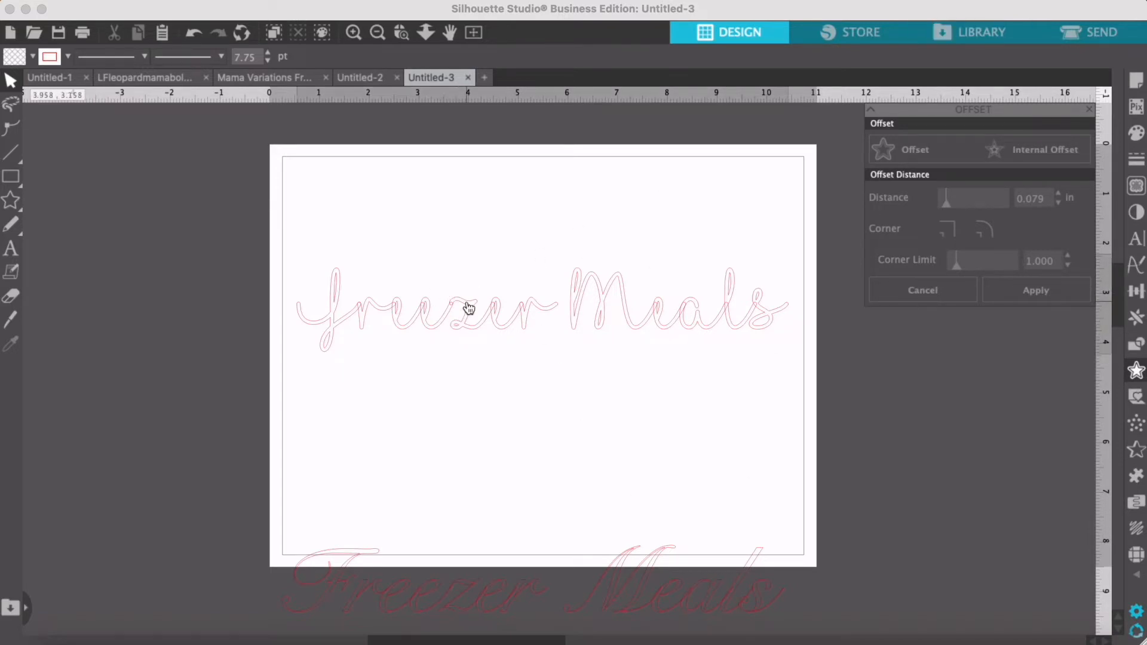
Step: Apply a 0.030 in rounded outward offset to the Freezer Meals text
click(468, 307)
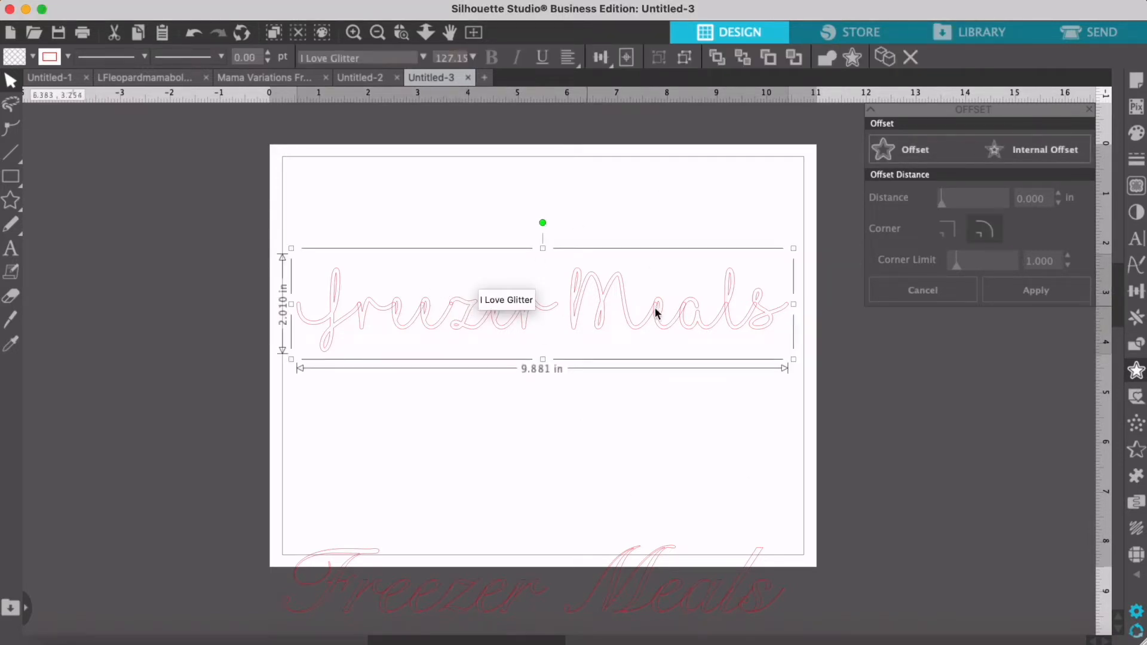
mouse_move(1052, 124)
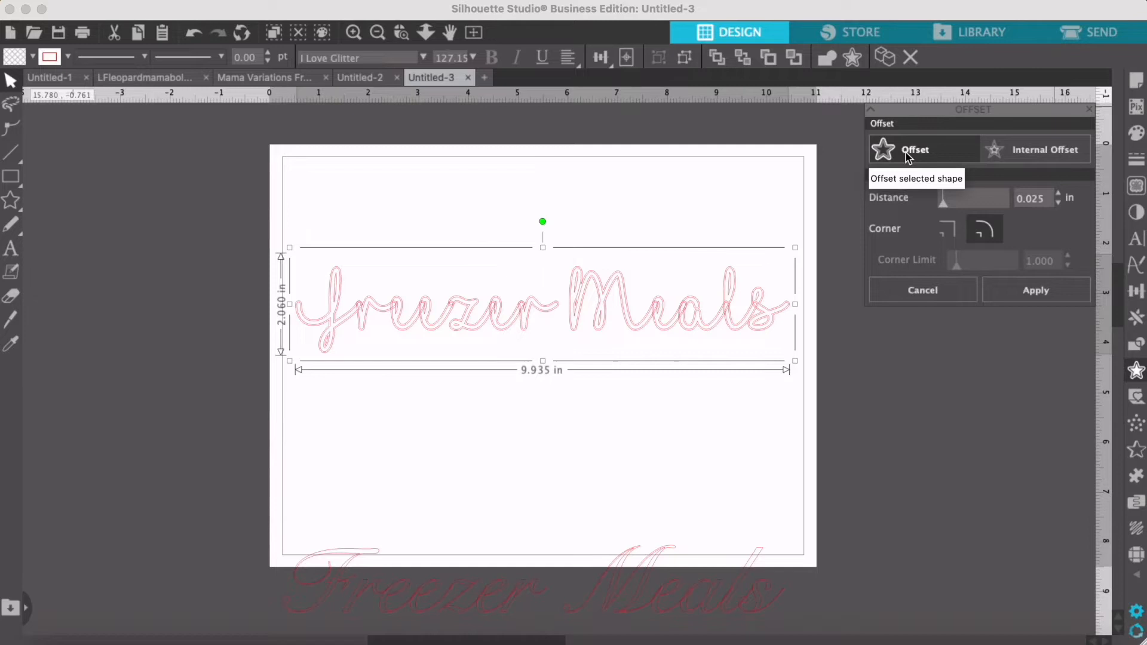
mouse_move(958, 204)
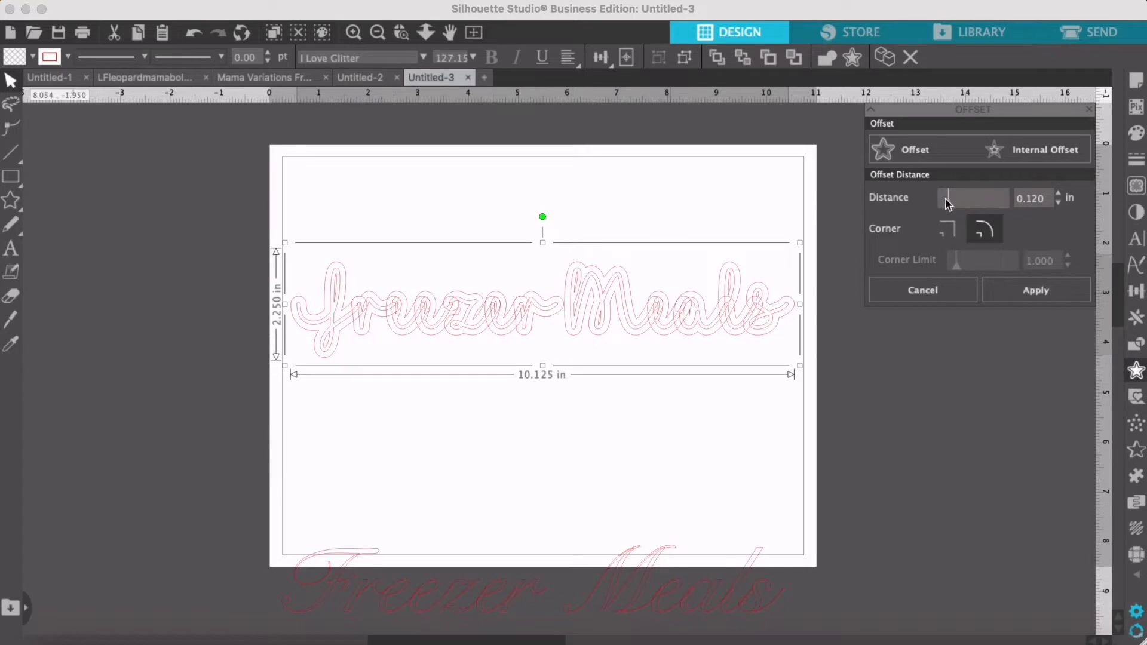
click(1058, 201)
text(0.02)
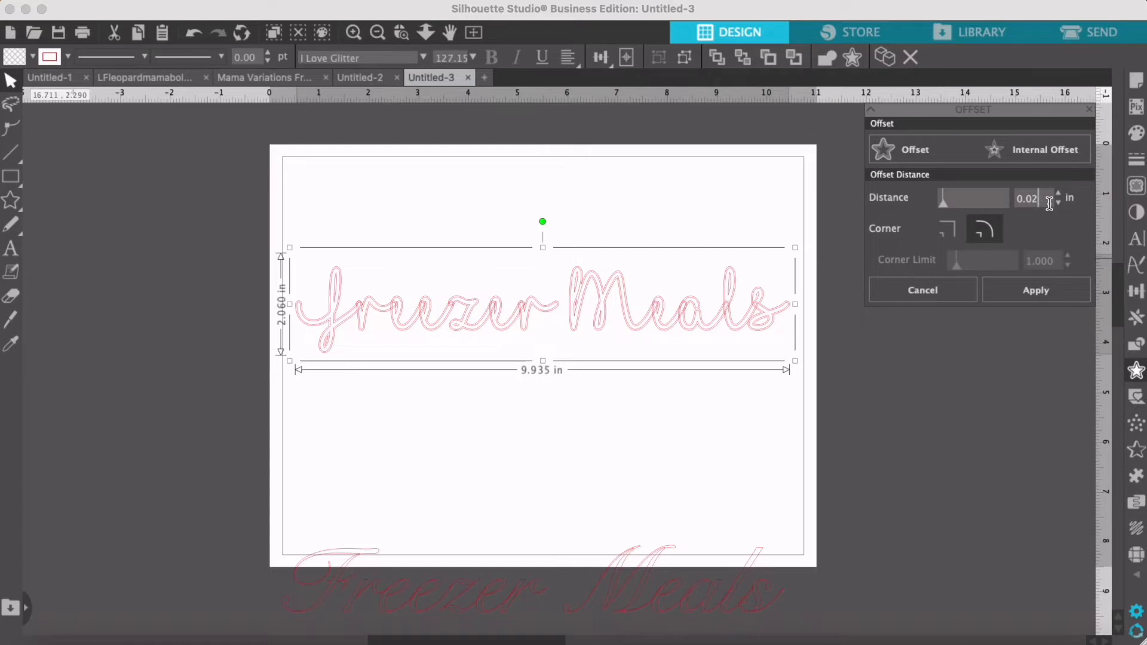
click(1058, 194)
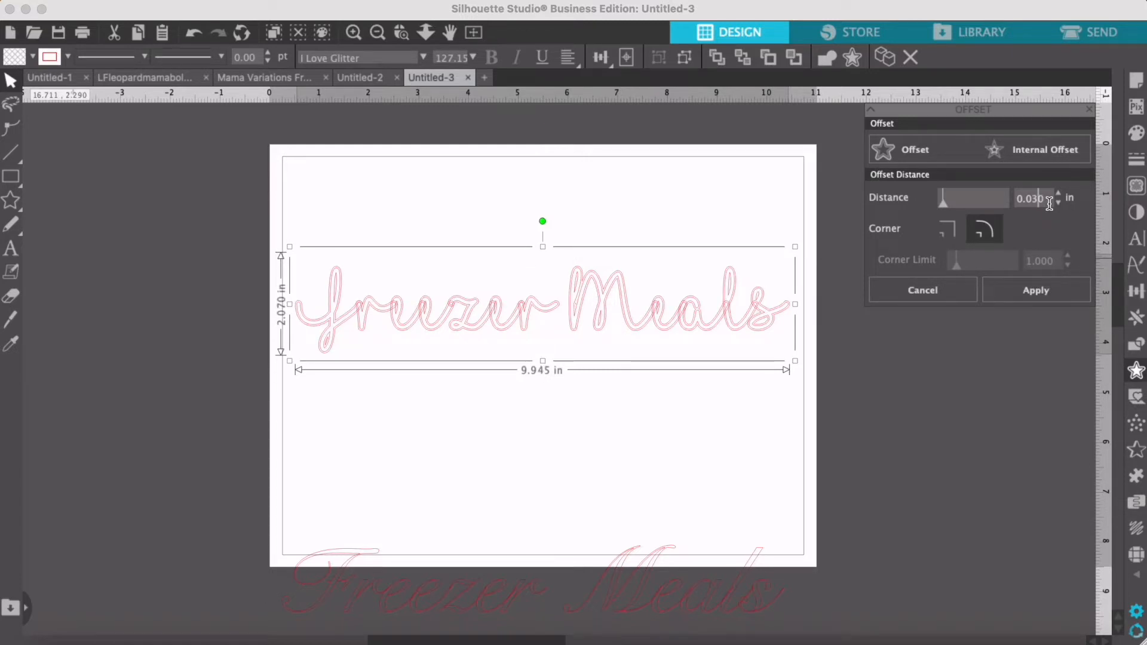
mouse_move(1049, 387)
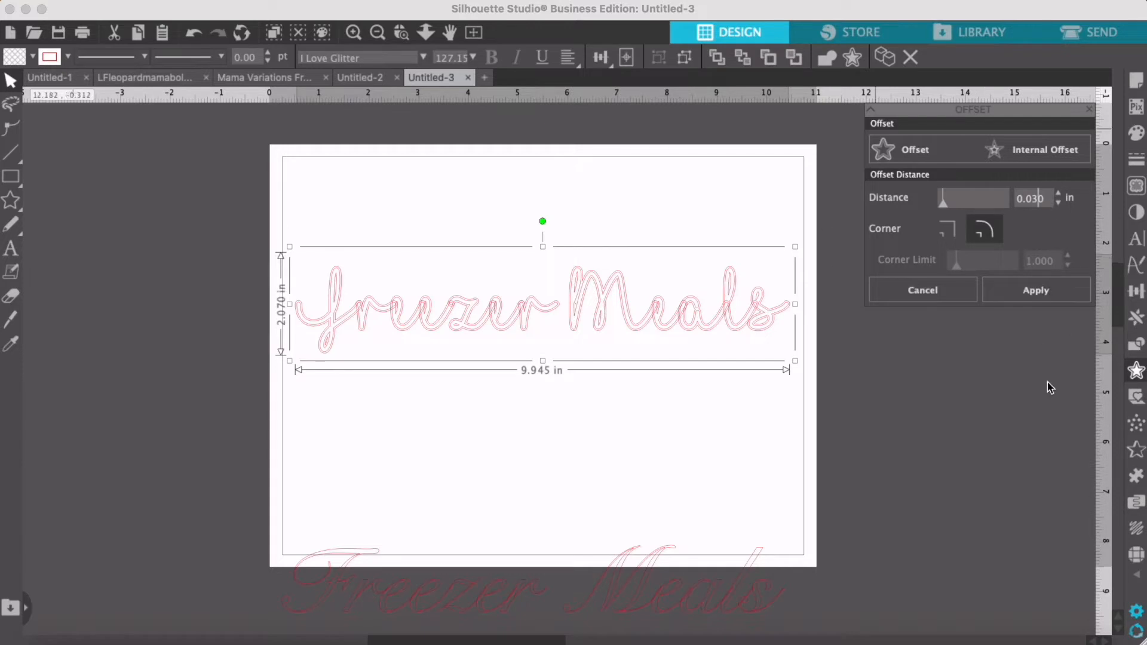
mouse_move(967, 197)
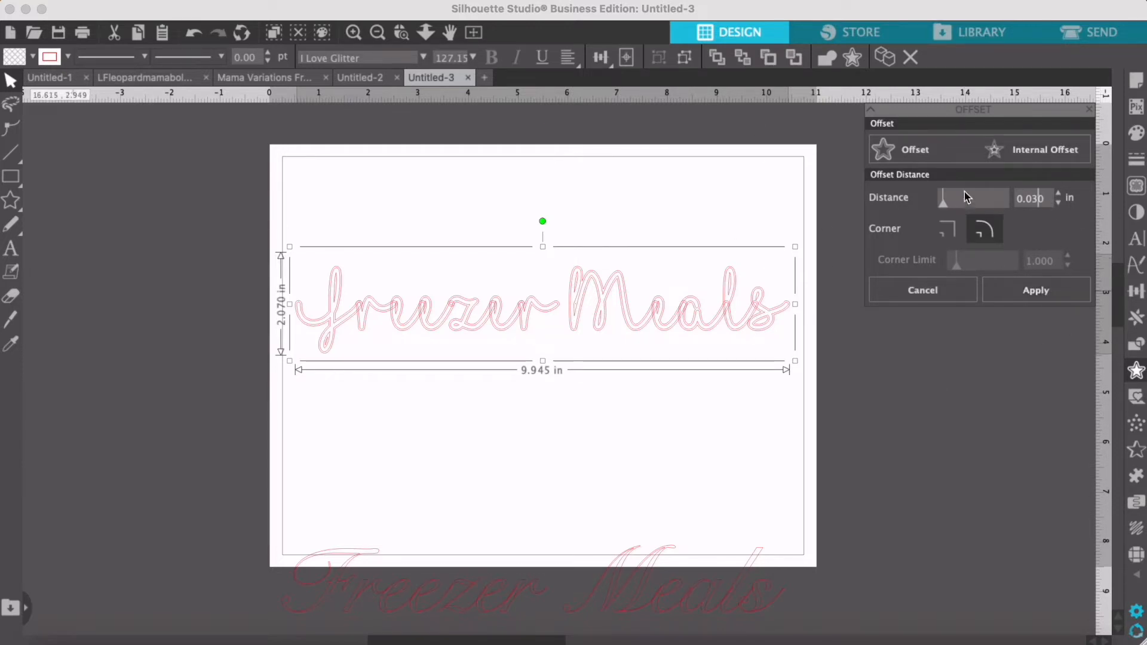
mouse_move(745, 326)
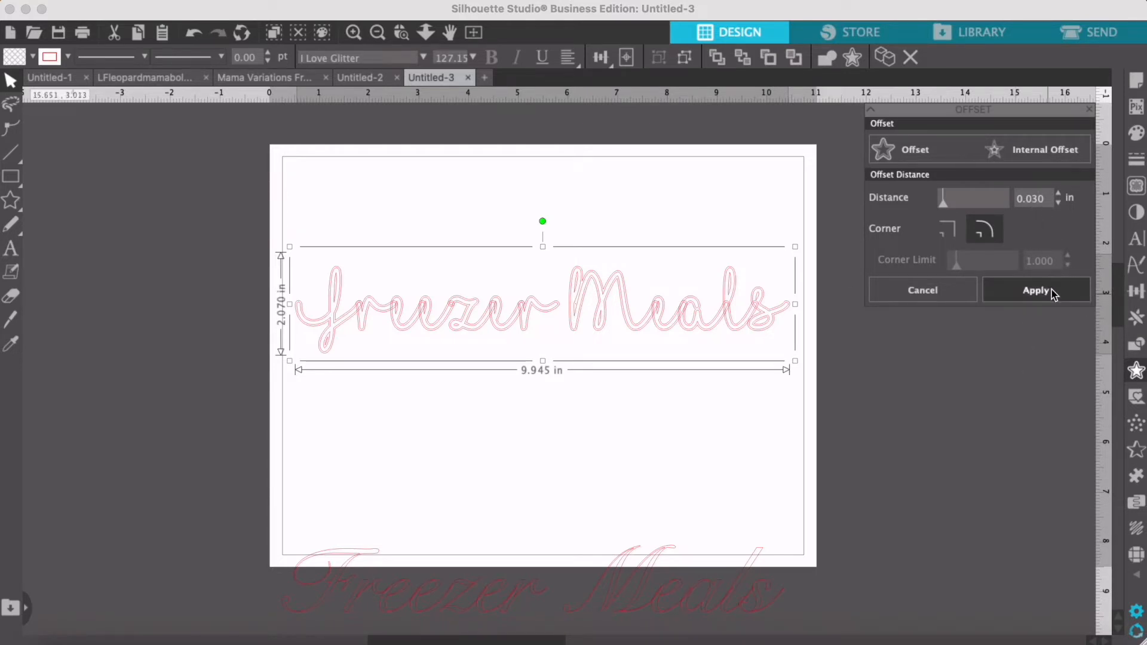
mouse_move(1042, 302)
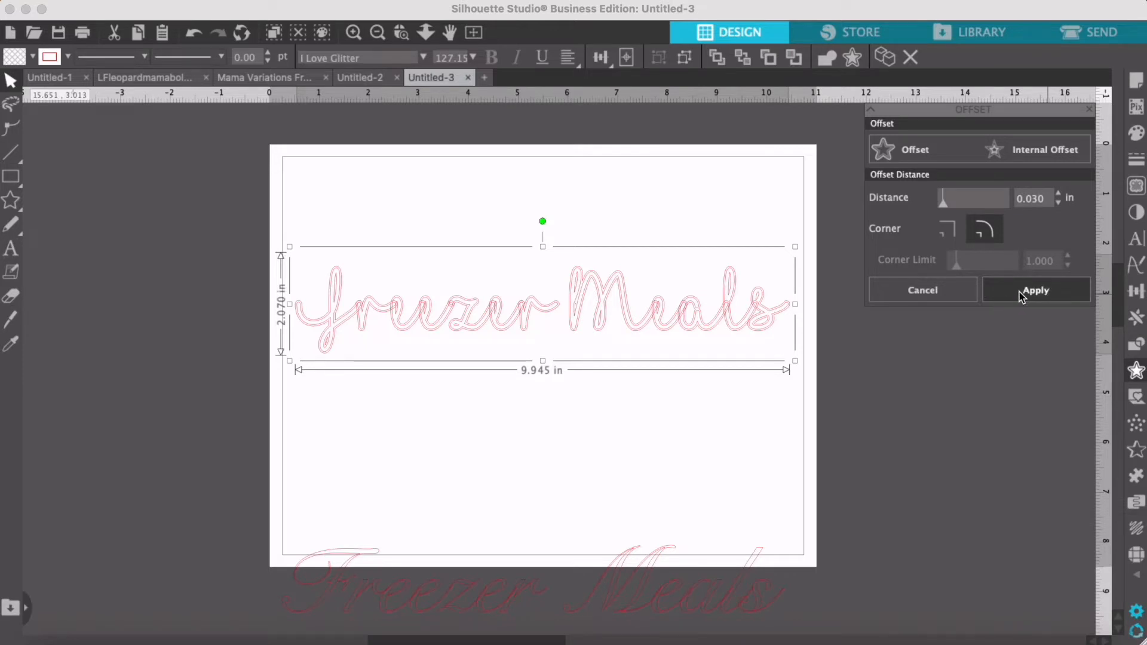
click(1034, 289)
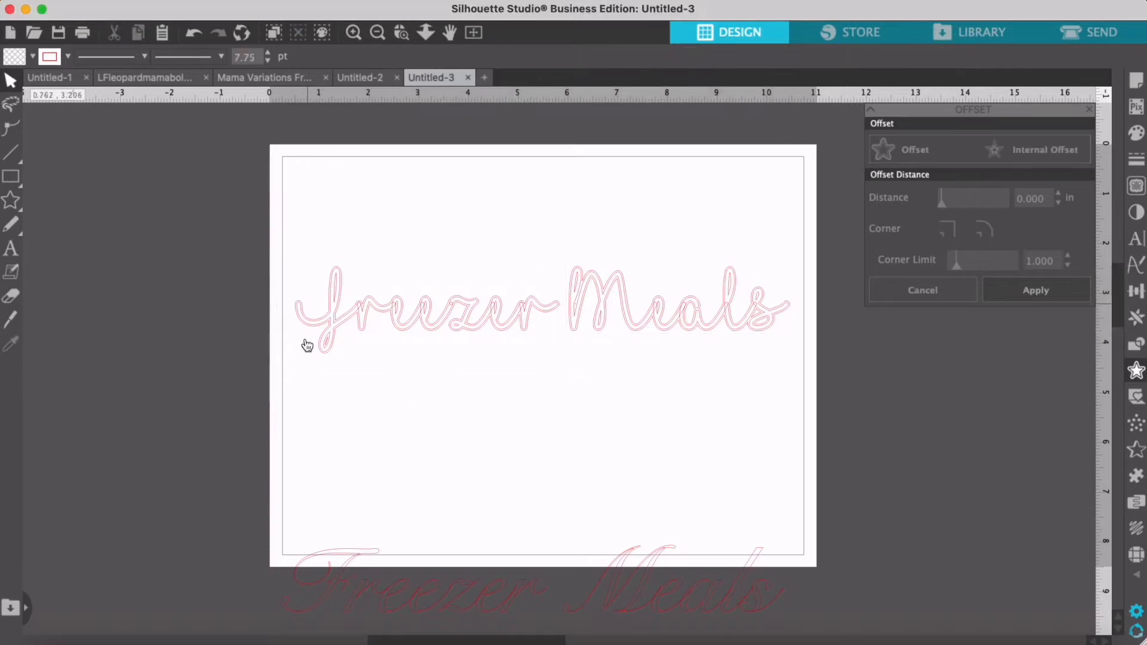
mouse_move(359, 258)
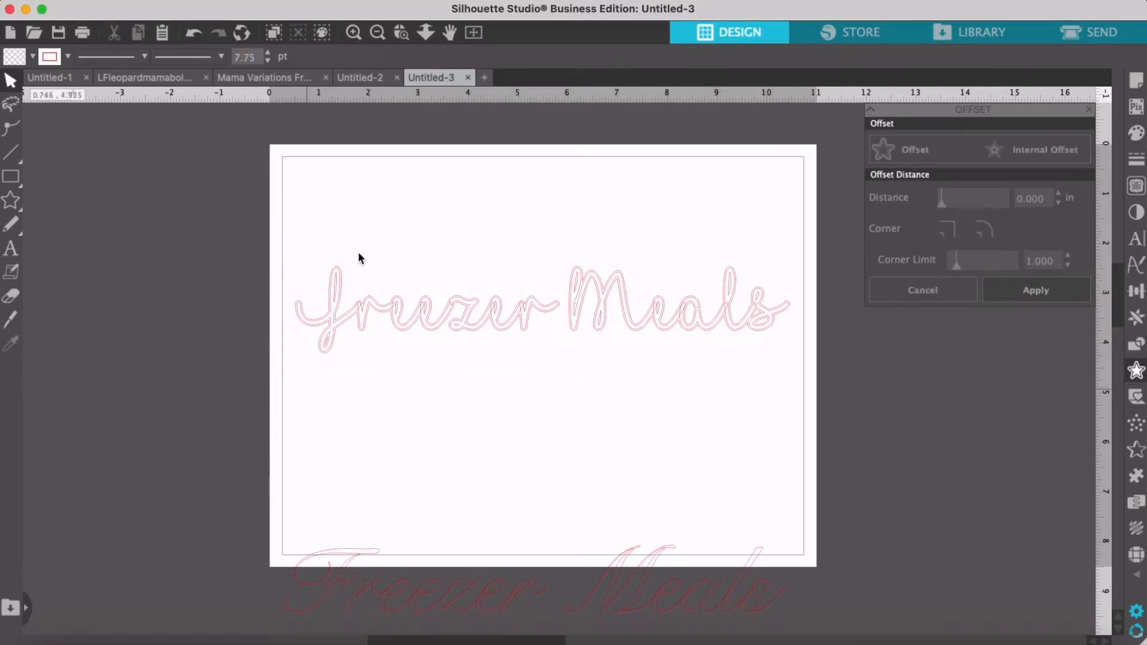
mouse_move(561, 311)
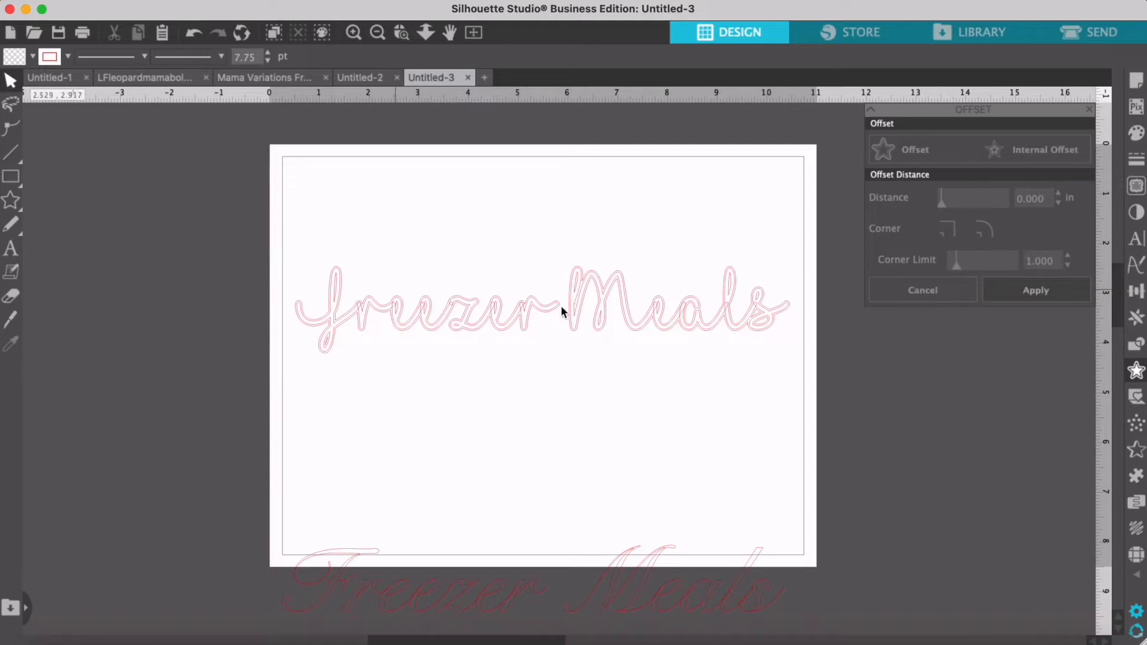
mouse_move(339, 273)
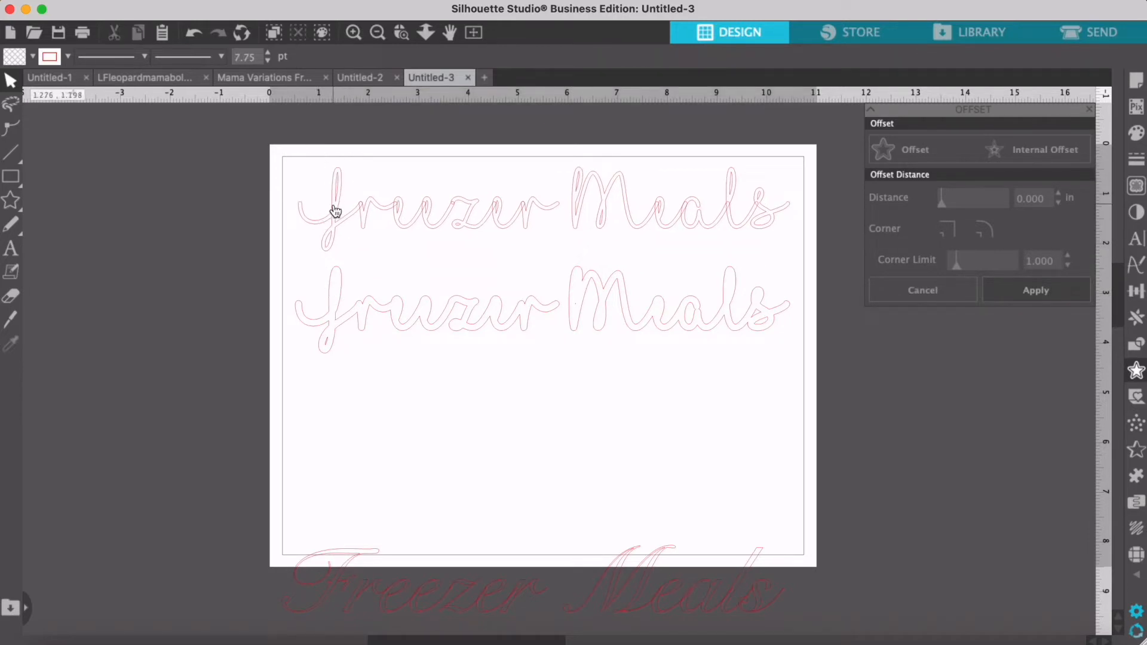
mouse_move(324, 346)
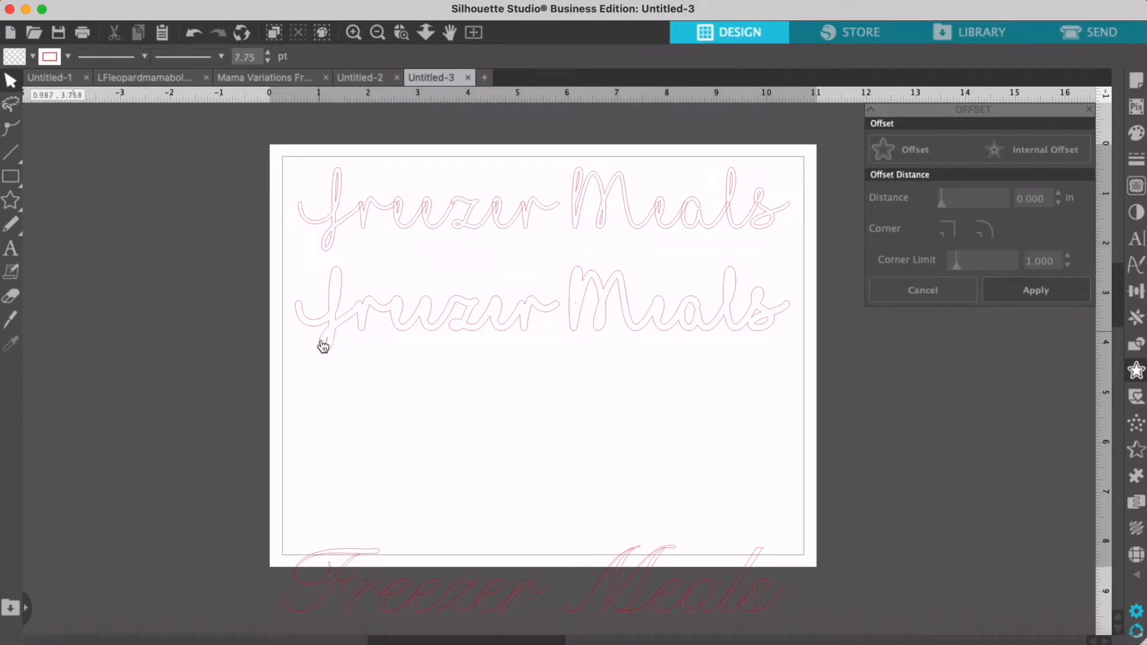
mouse_move(331, 353)
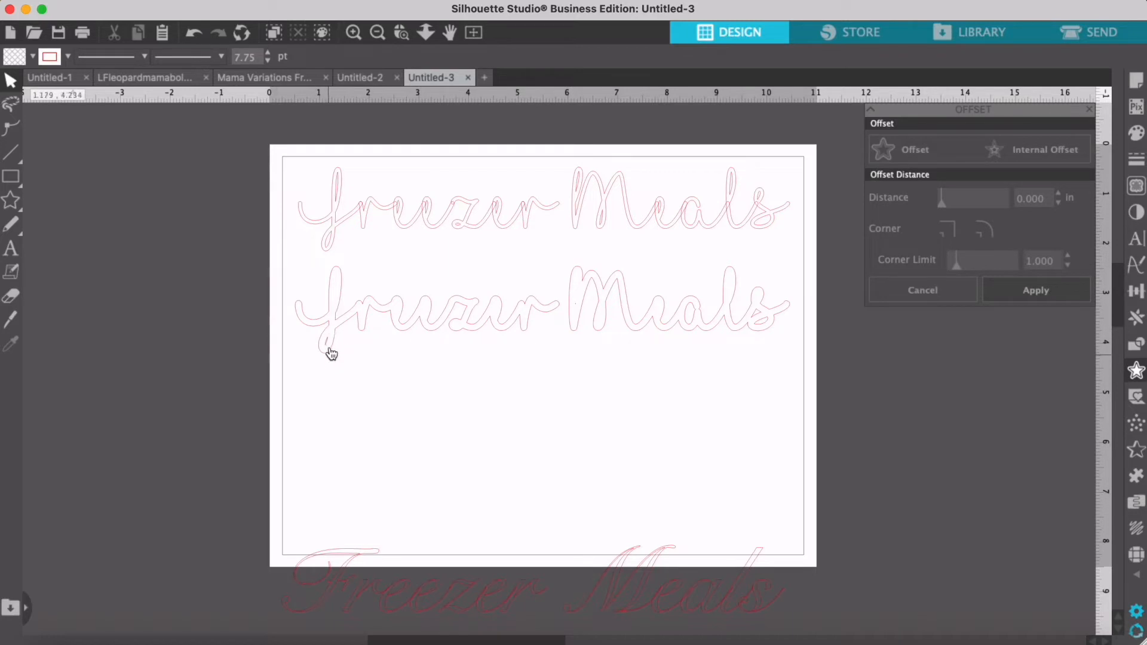
Step: Select the thickened Freezer word outline after moving the original text up
right_click(330, 352)
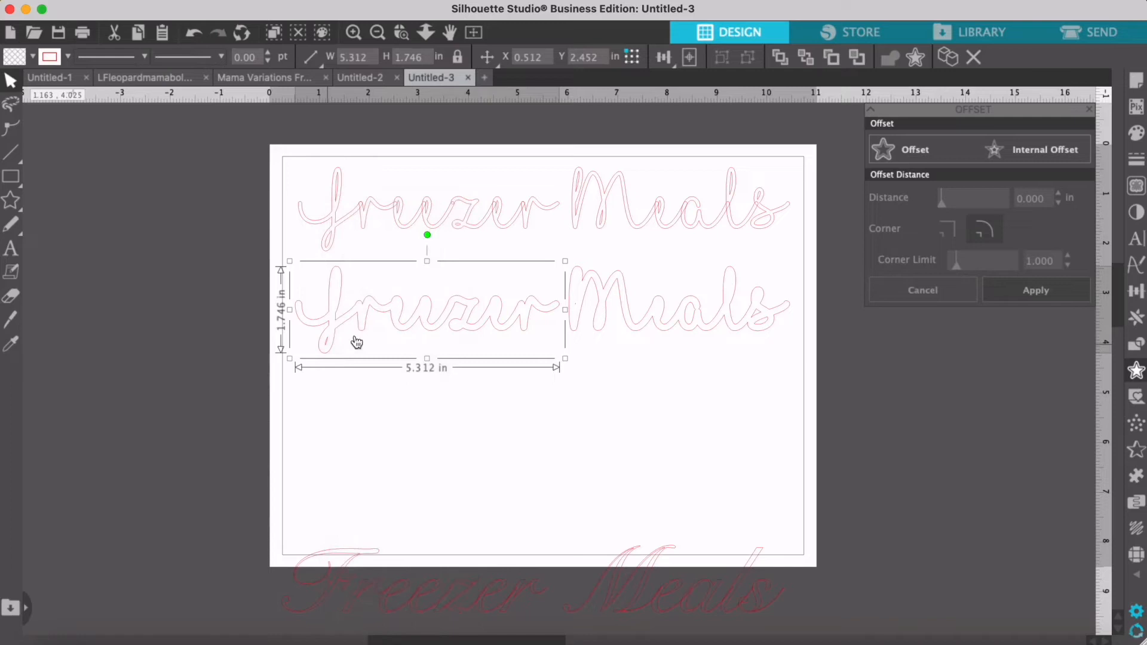
mouse_move(608, 355)
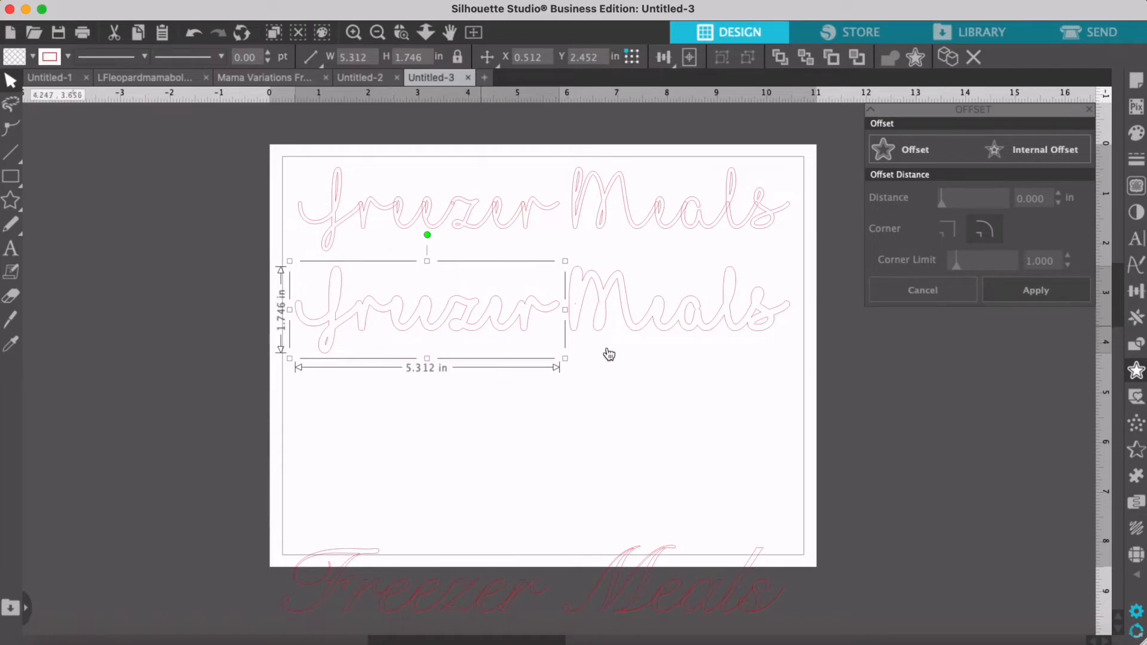
mouse_move(335, 295)
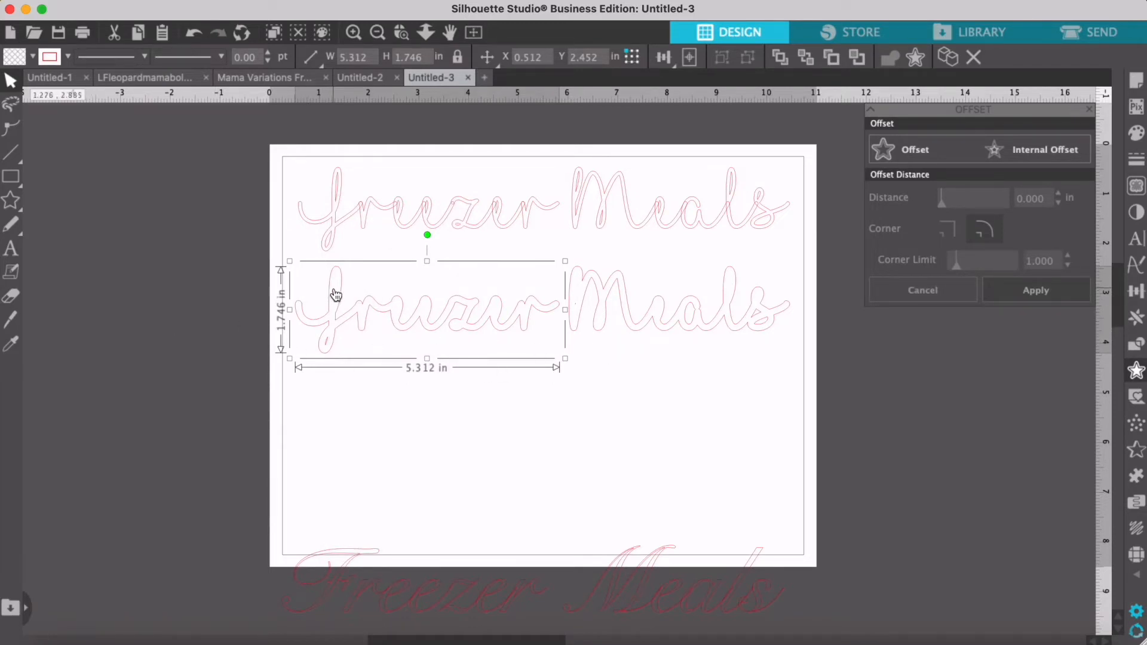
Step: Release the Freezer offset outline's compound path into separate pieces, then select the Meals shape
right_click(335, 294)
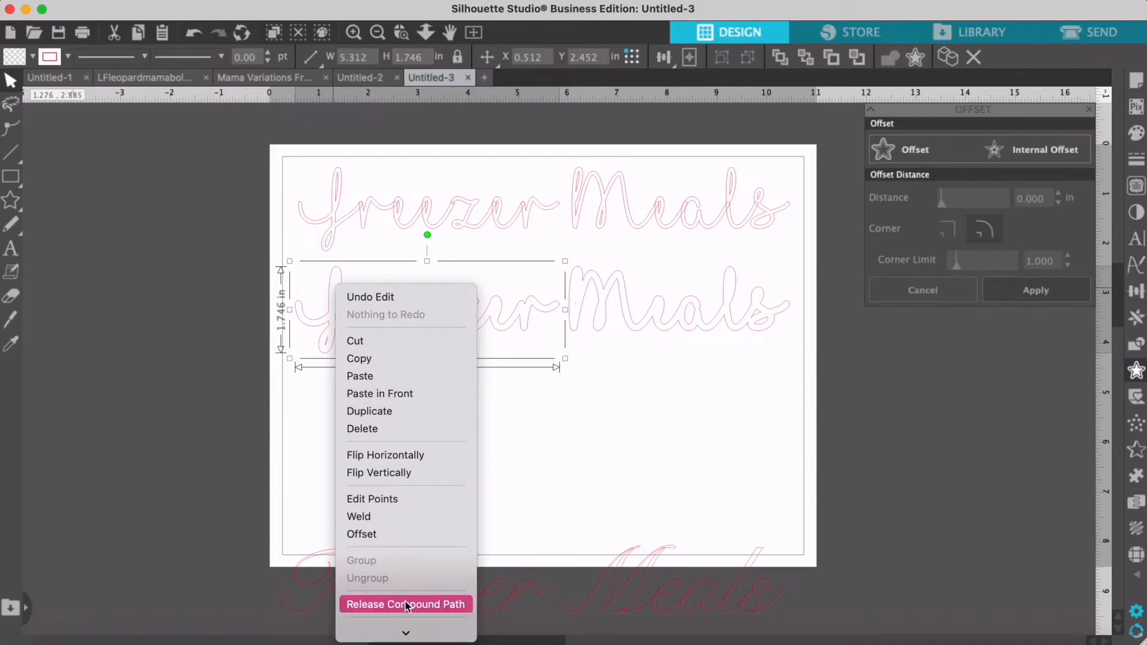
click(406, 605)
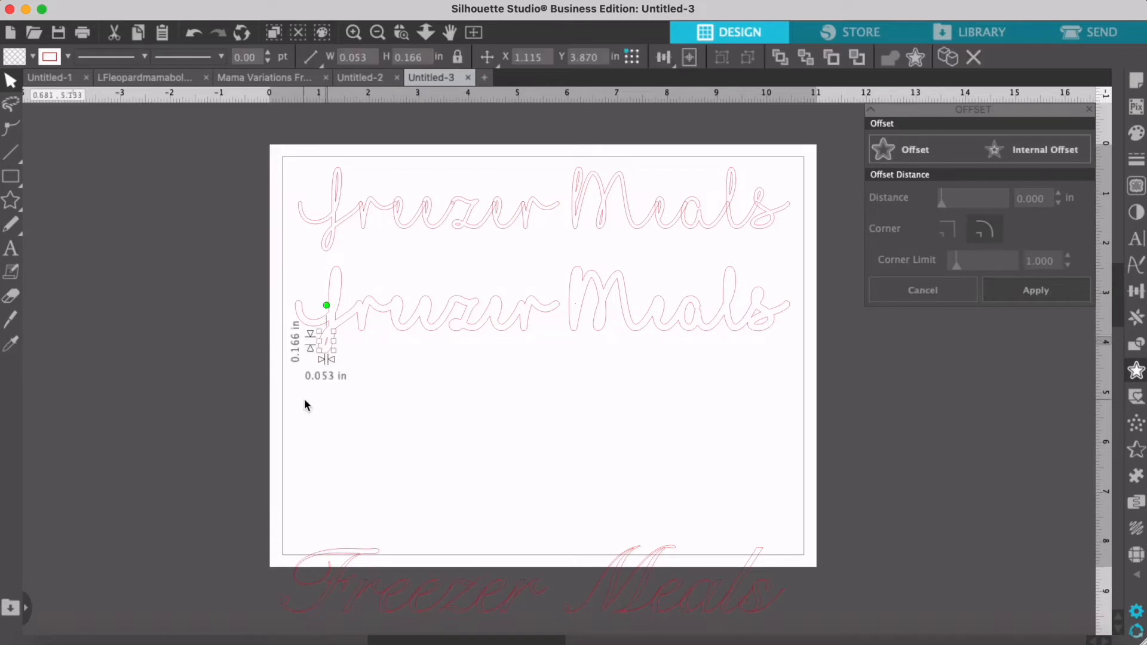
click(307, 406)
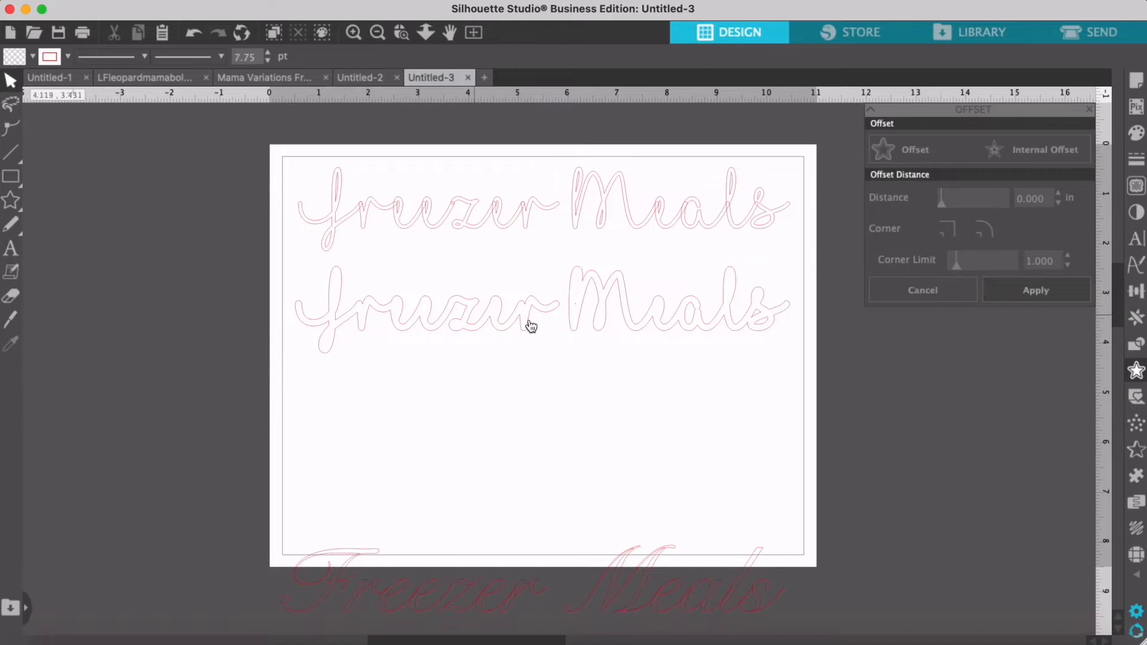
click(465, 320)
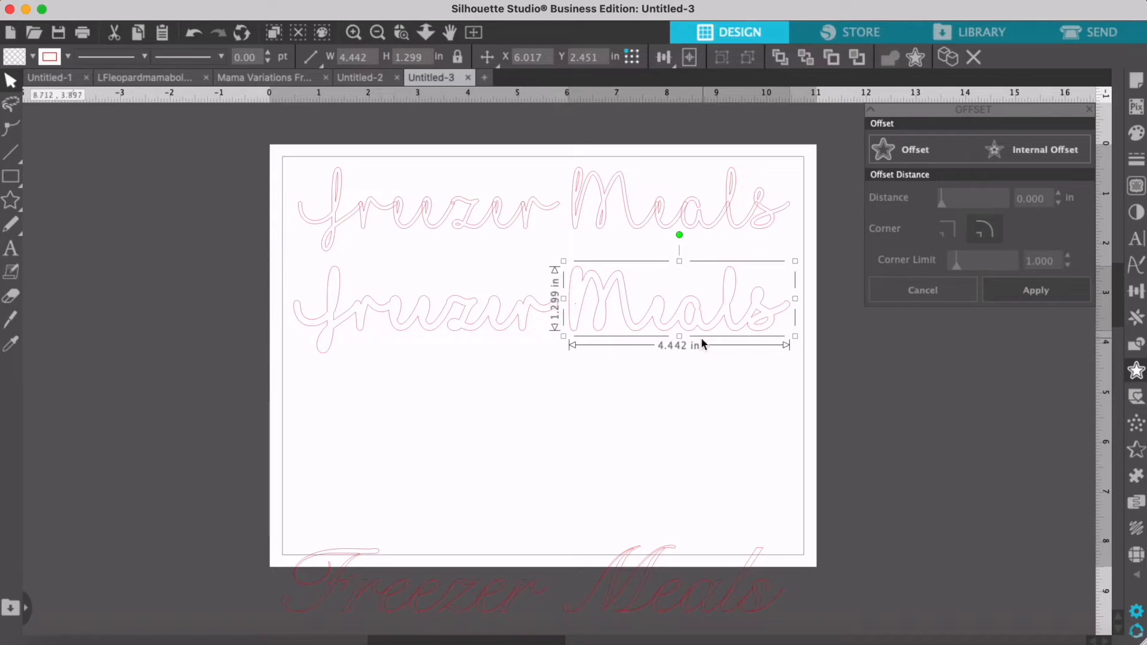
mouse_move(692, 347)
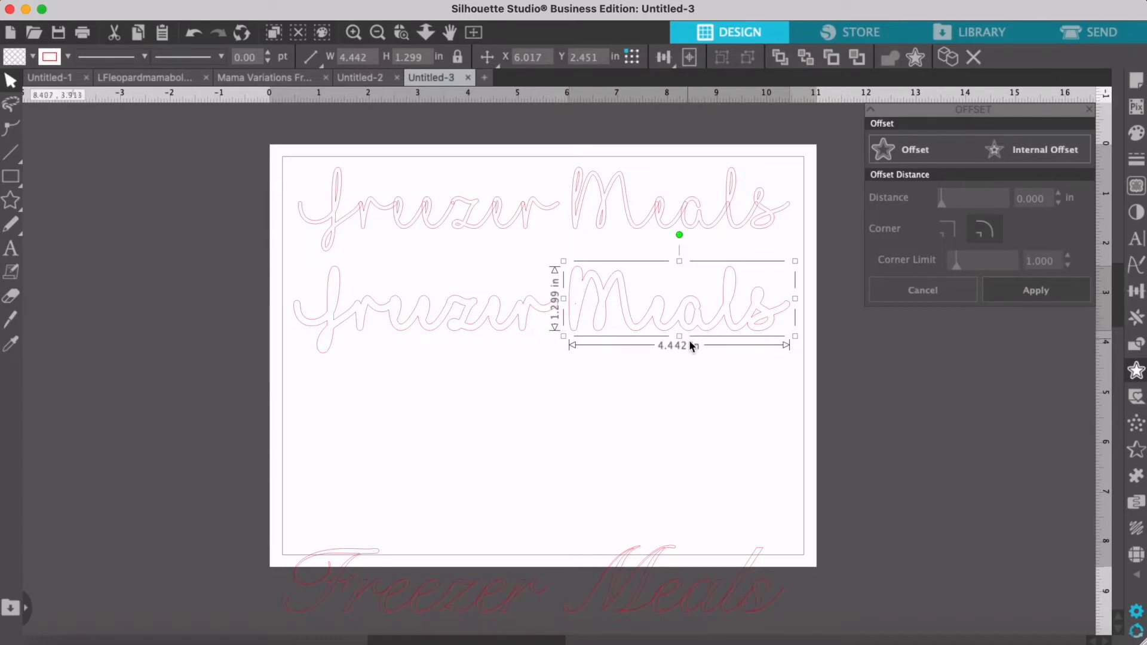
mouse_move(757, 320)
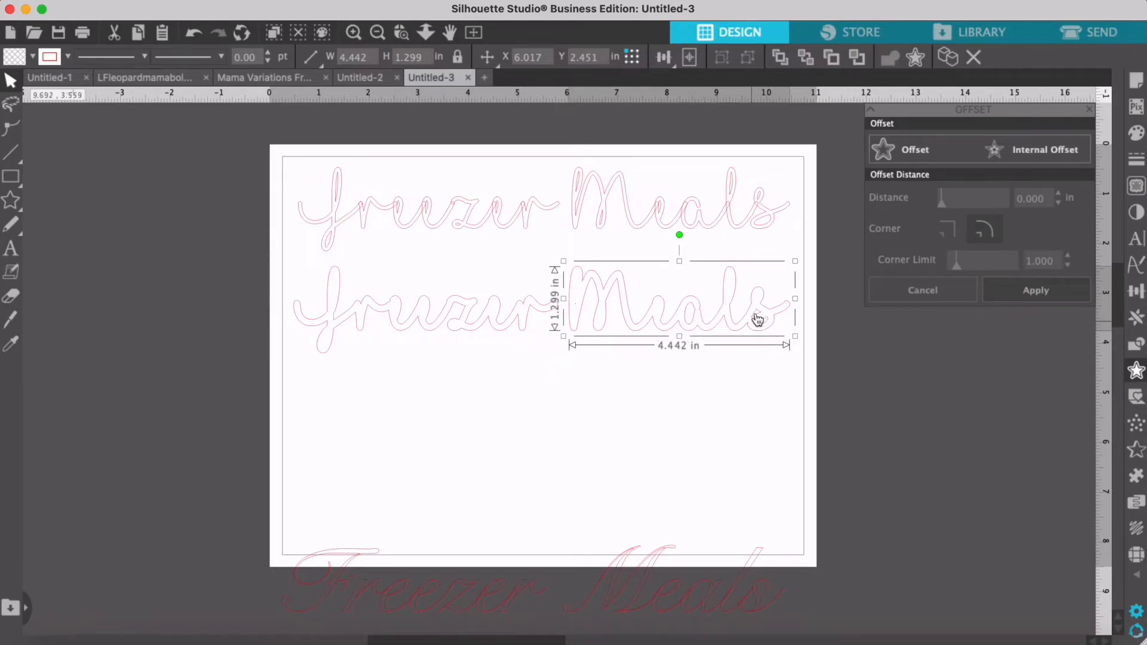
Step: Release the Meals offset shape's compound path into separate pieces and clear the selection
right_click(759, 320)
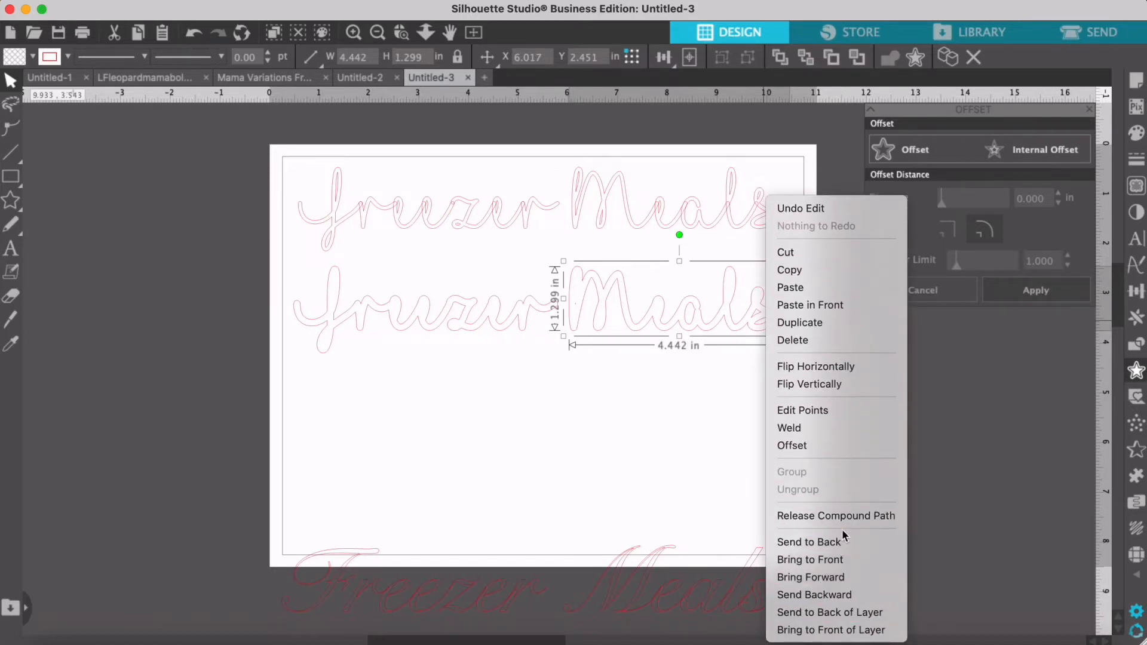
click(759, 429)
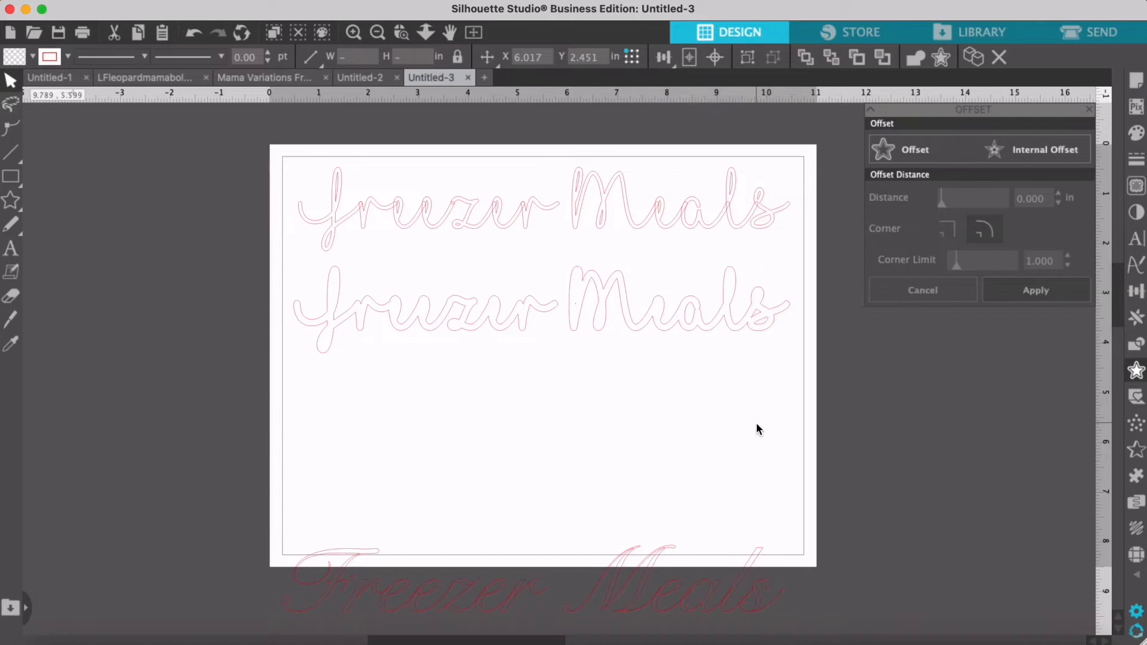
click(761, 315)
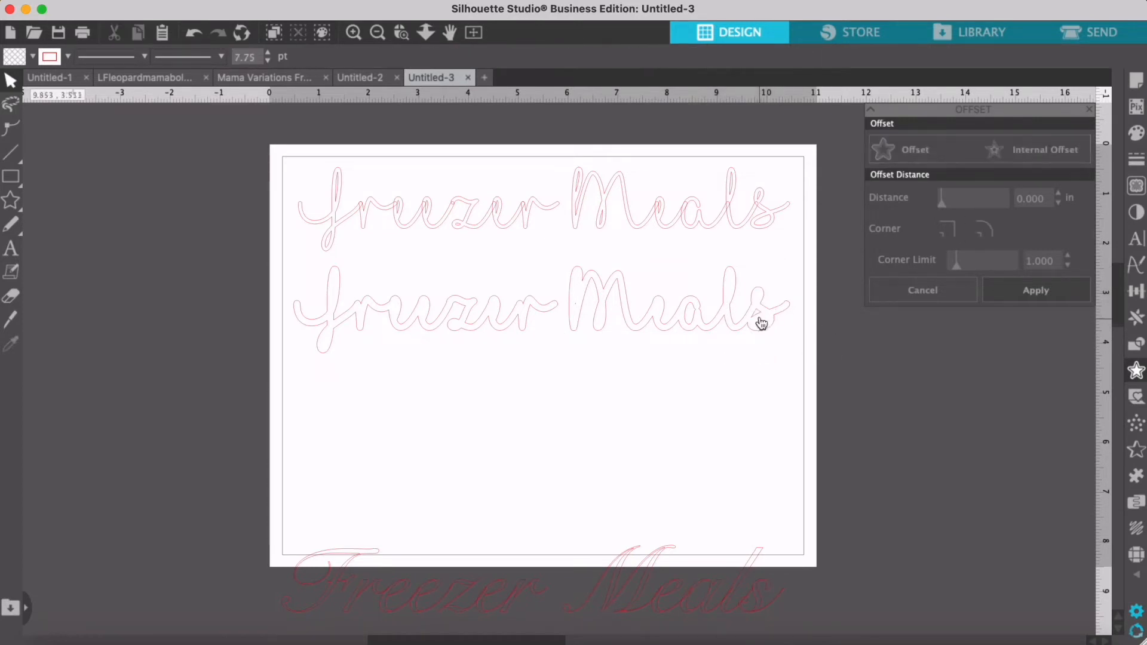
mouse_move(501, 295)
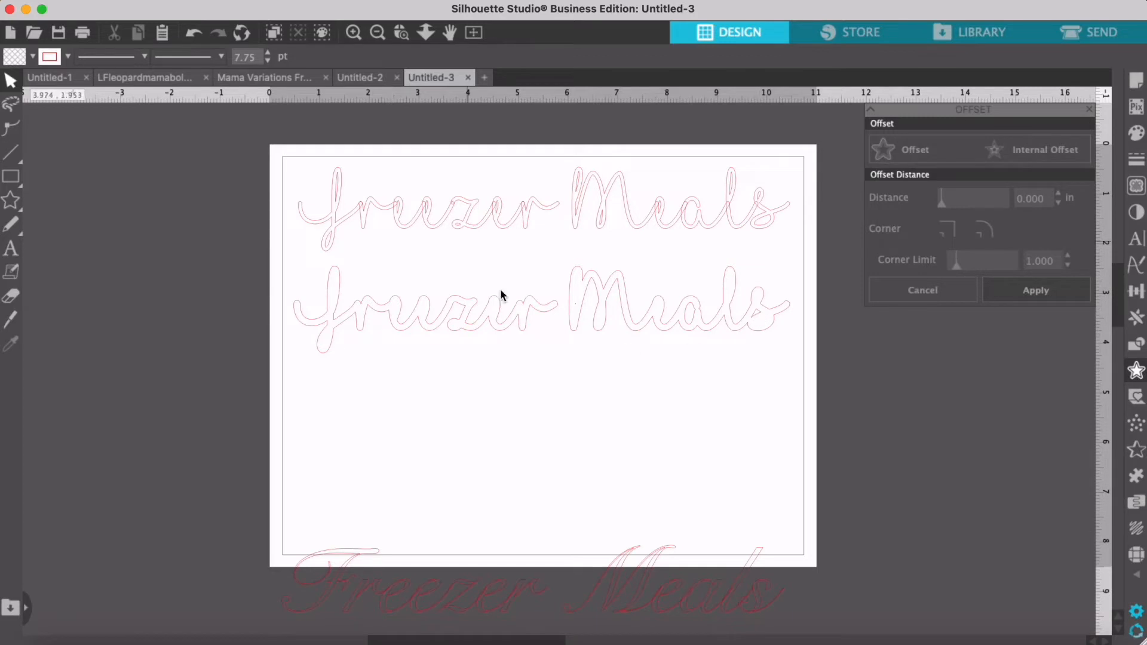
click(702, 325)
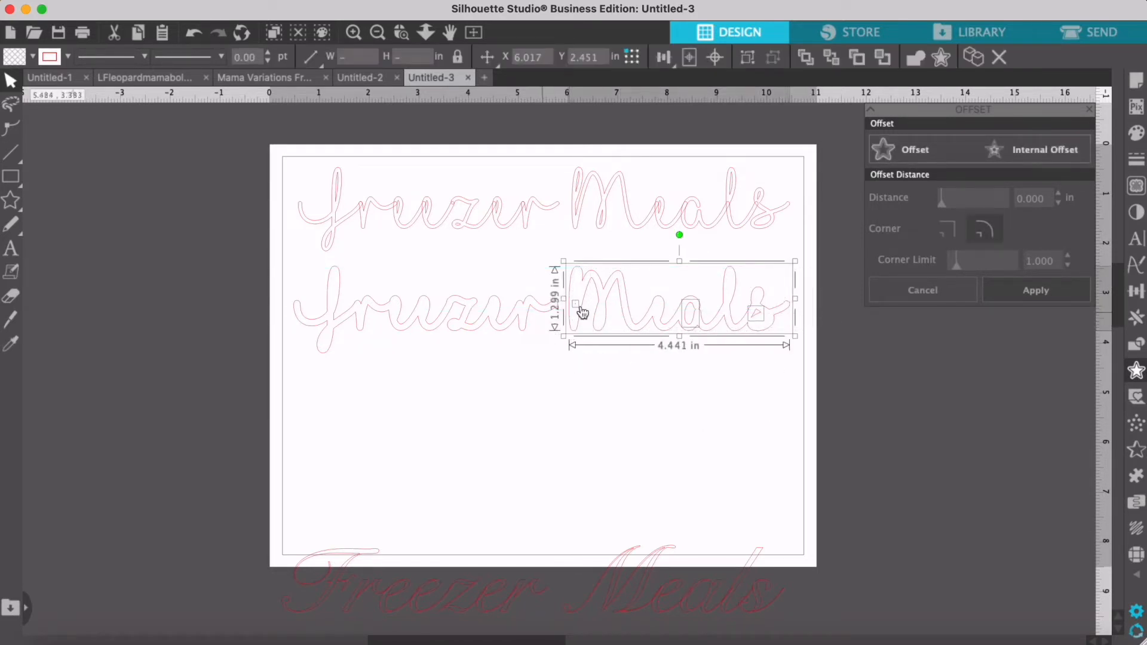
click(655, 454)
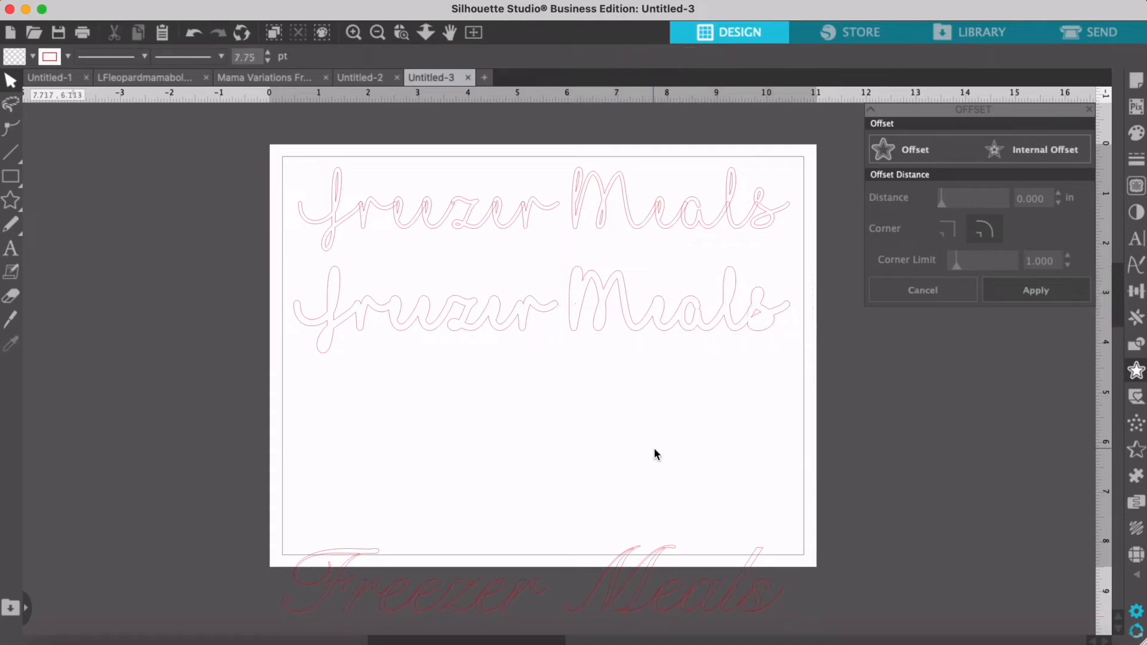
Step: Bring the standalone Meals outline forward in stacking order
click(576, 303)
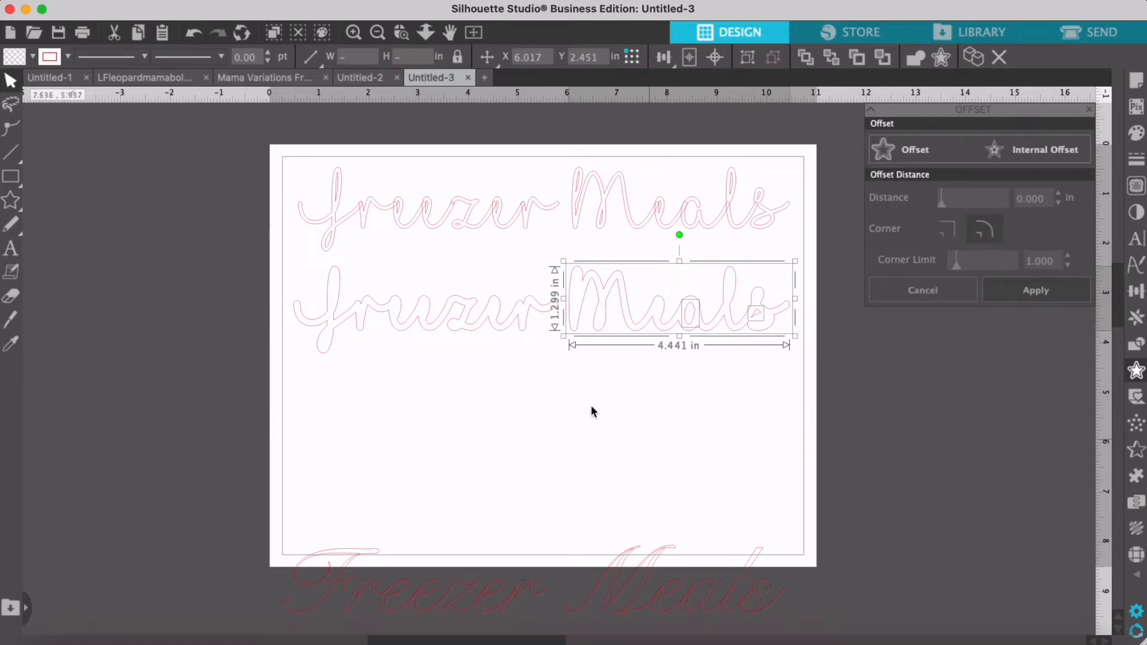
mouse_move(726, 309)
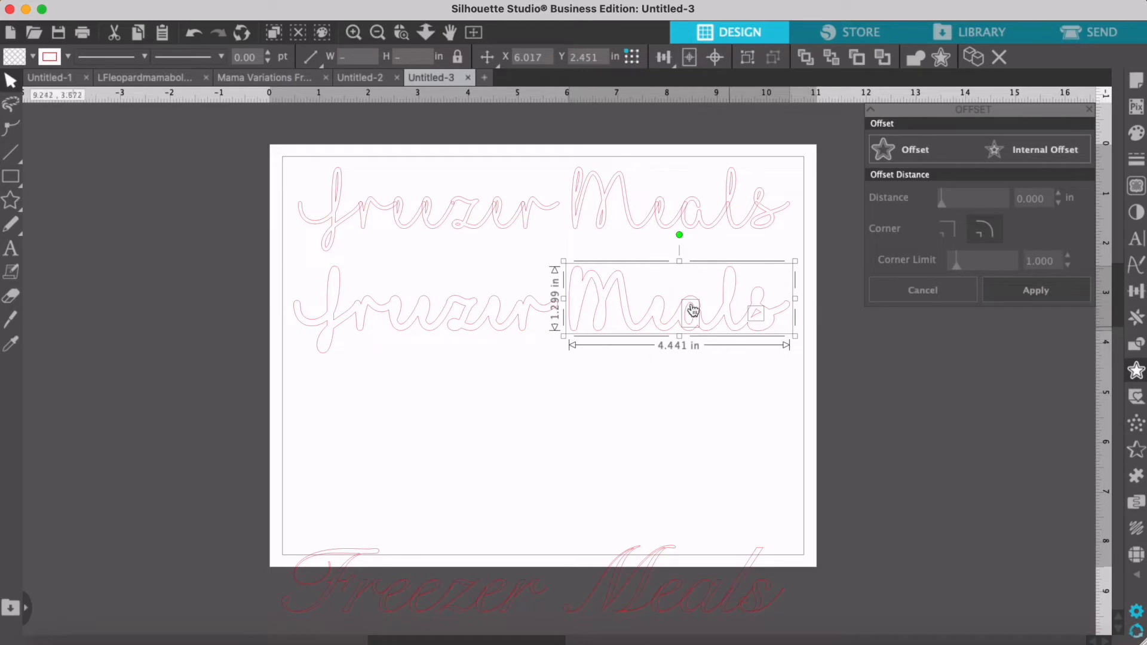
mouse_move(689, 314)
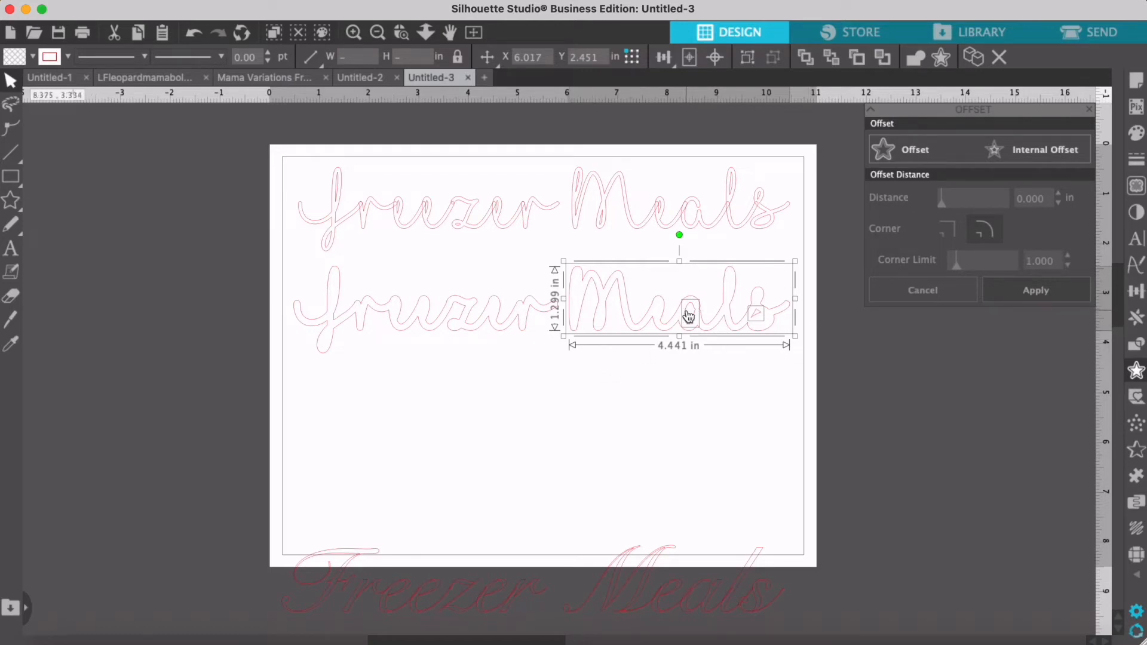
mouse_move(693, 314)
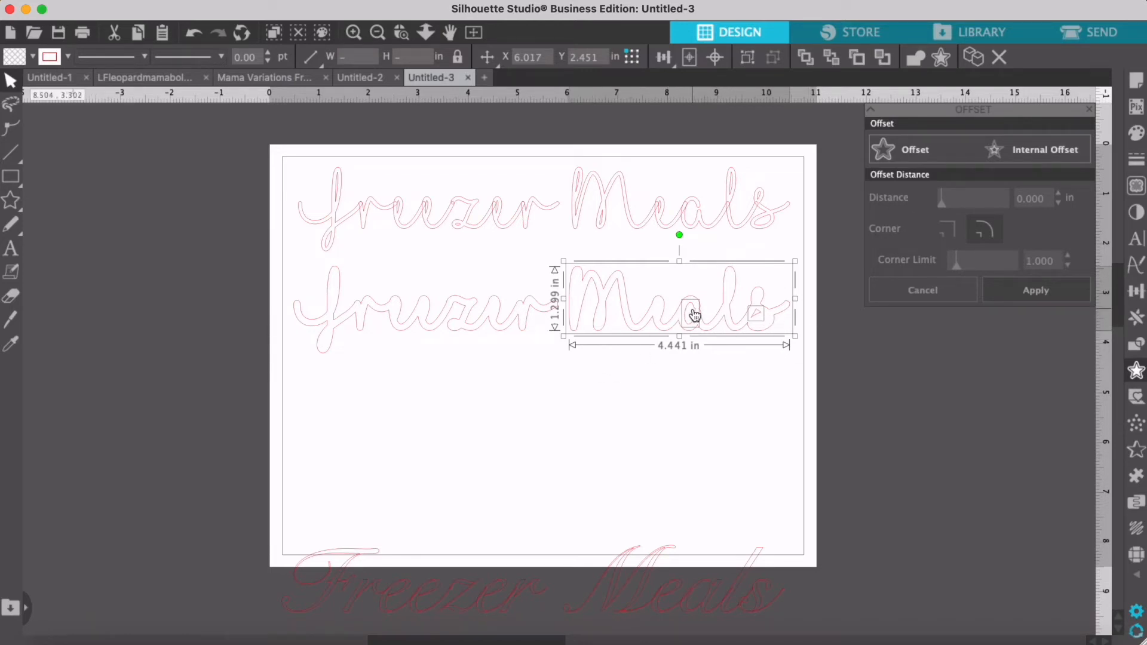
right_click(695, 315)
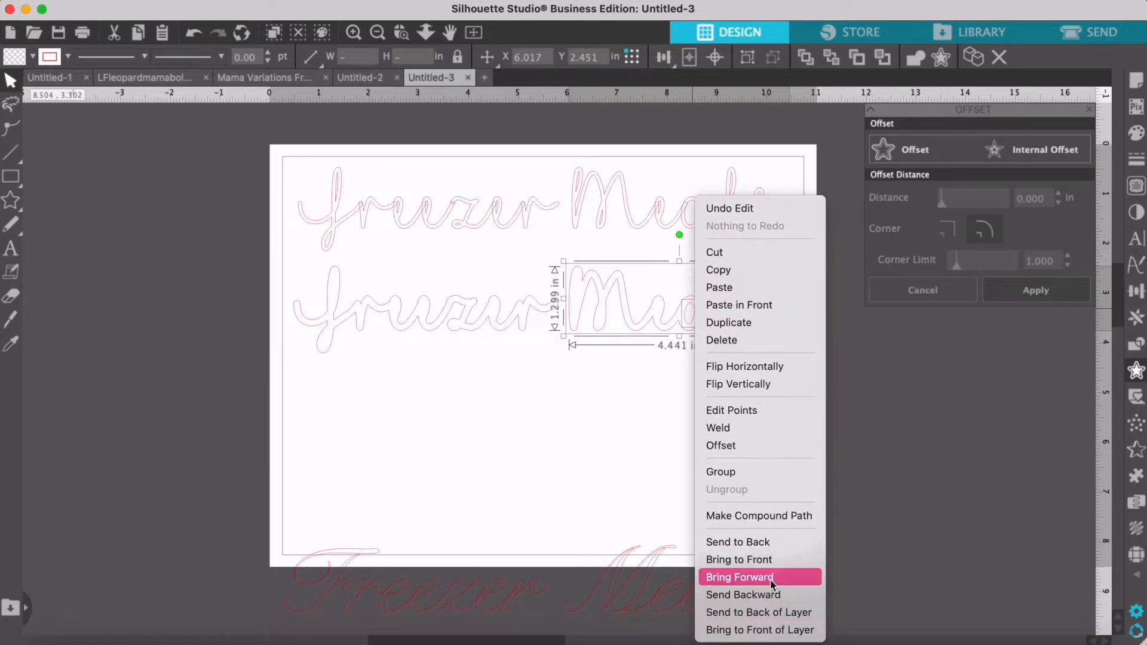
click(738, 577)
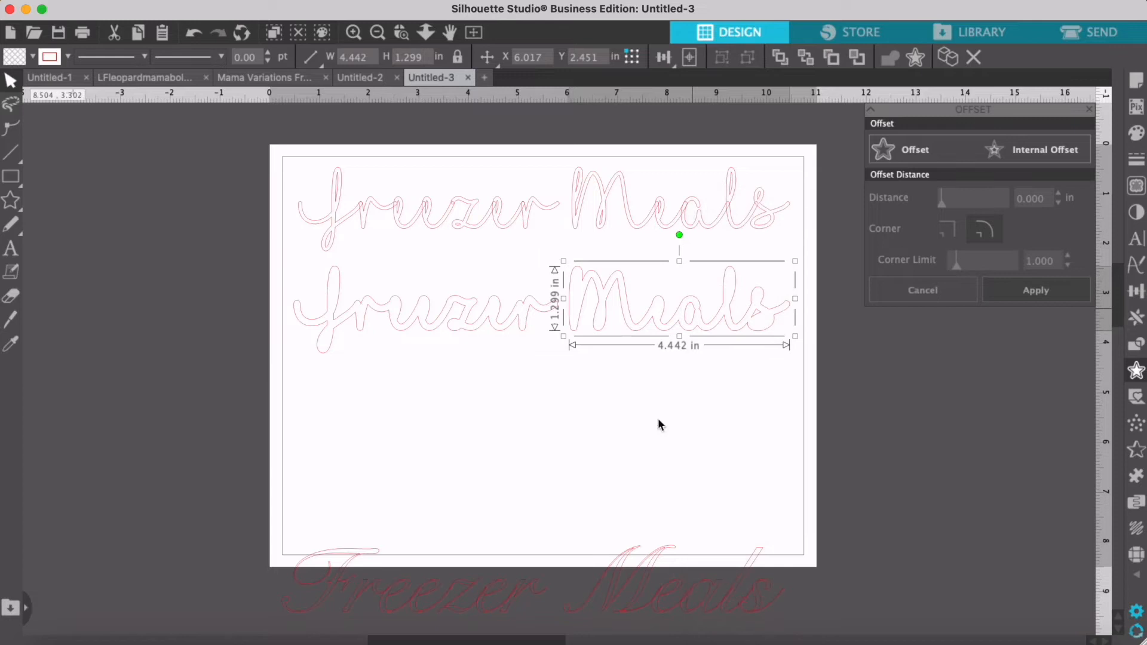
click(563, 455)
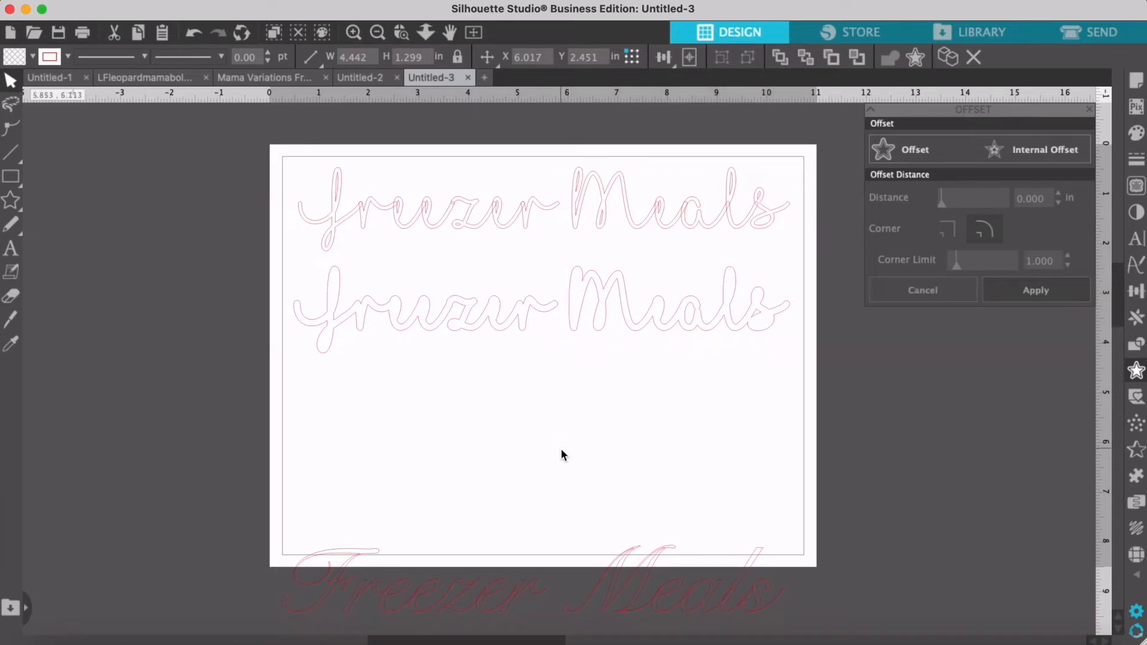
click(370, 335)
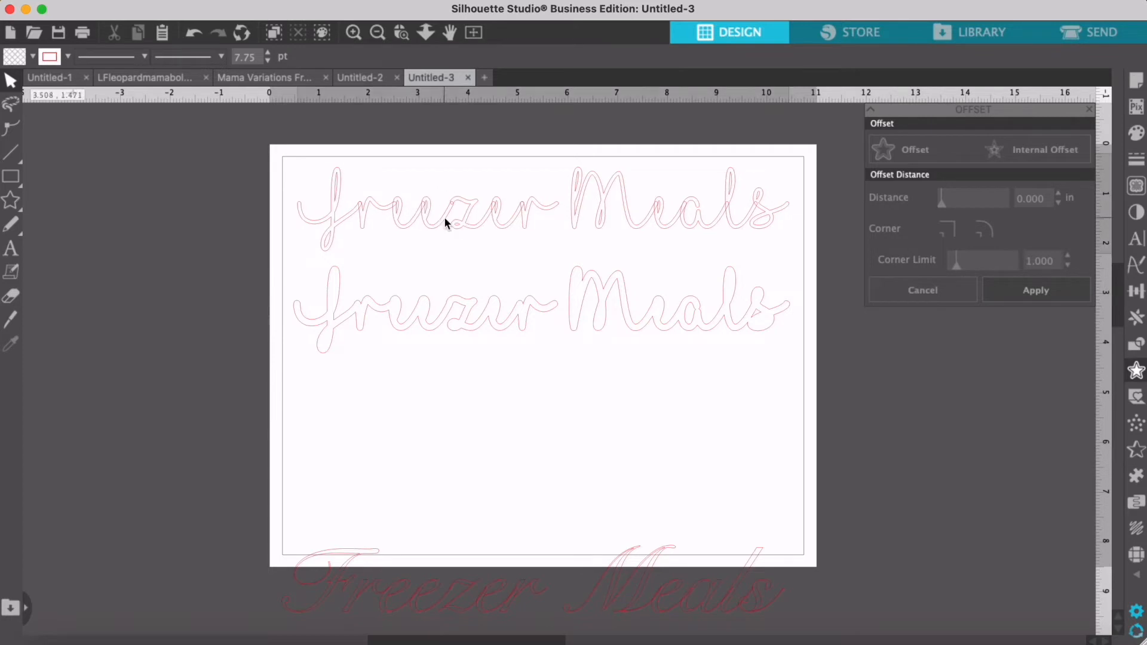
Step: Overlay the original text on the offset outline, ungroup, and release the letters into separate shapes
click(441, 302)
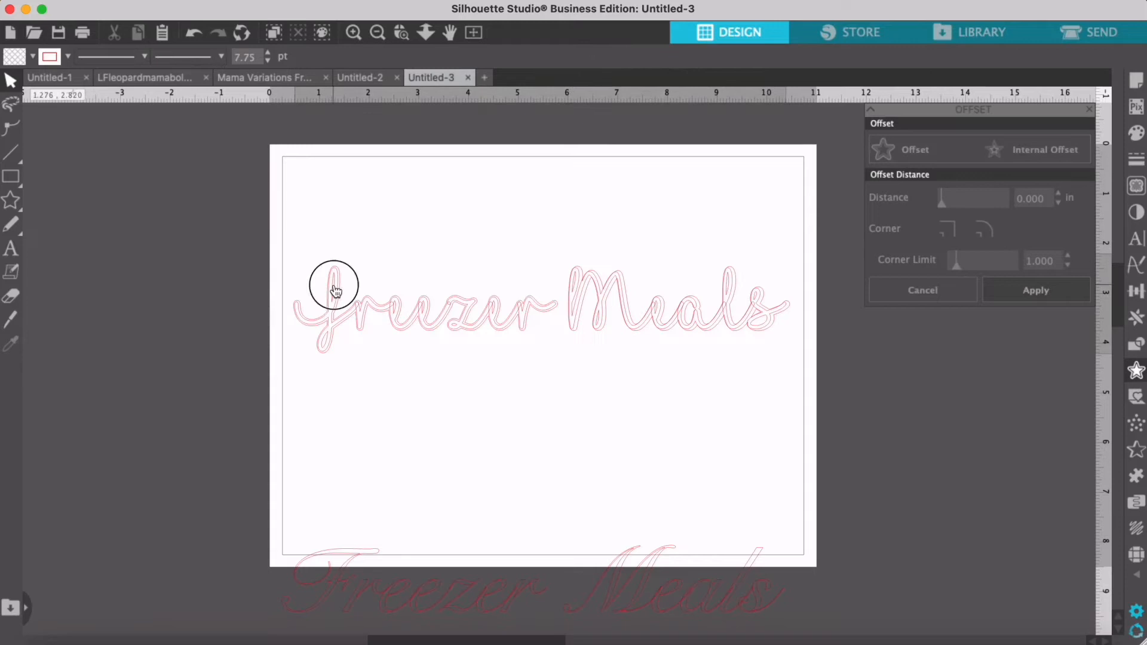
click(335, 292)
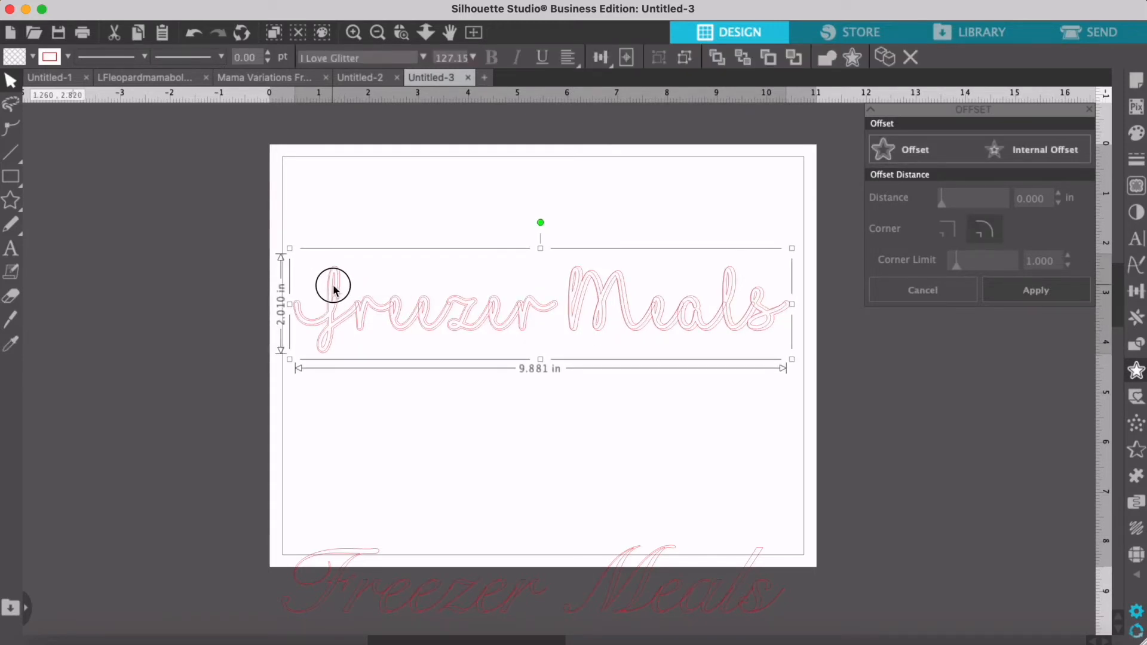
mouse_move(414, 469)
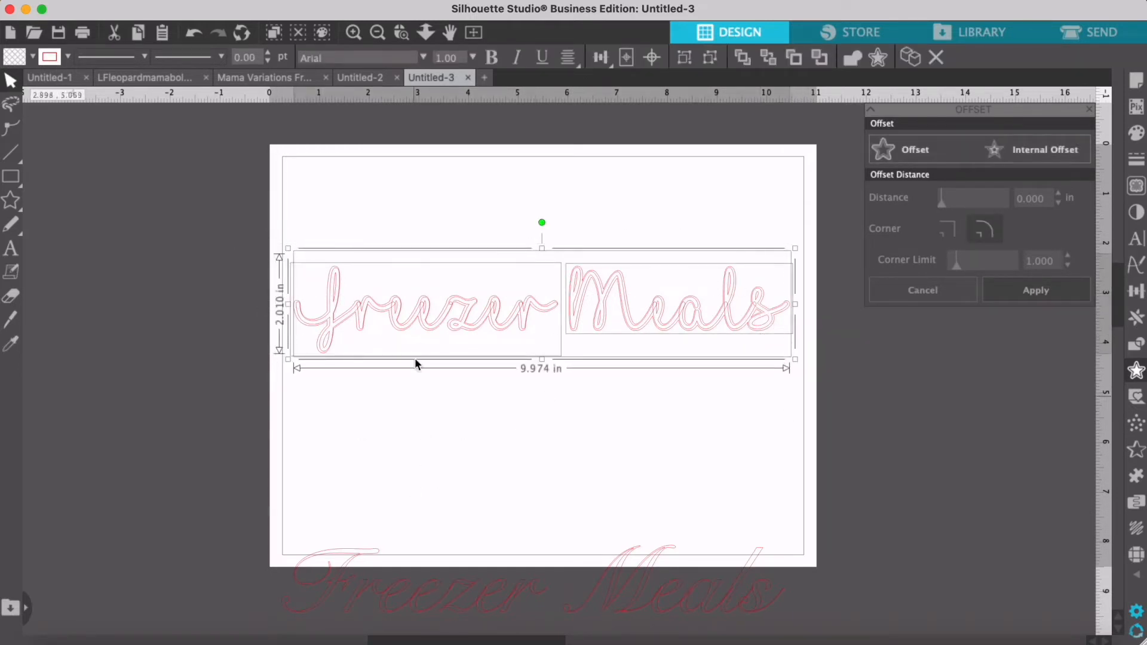
mouse_move(399, 314)
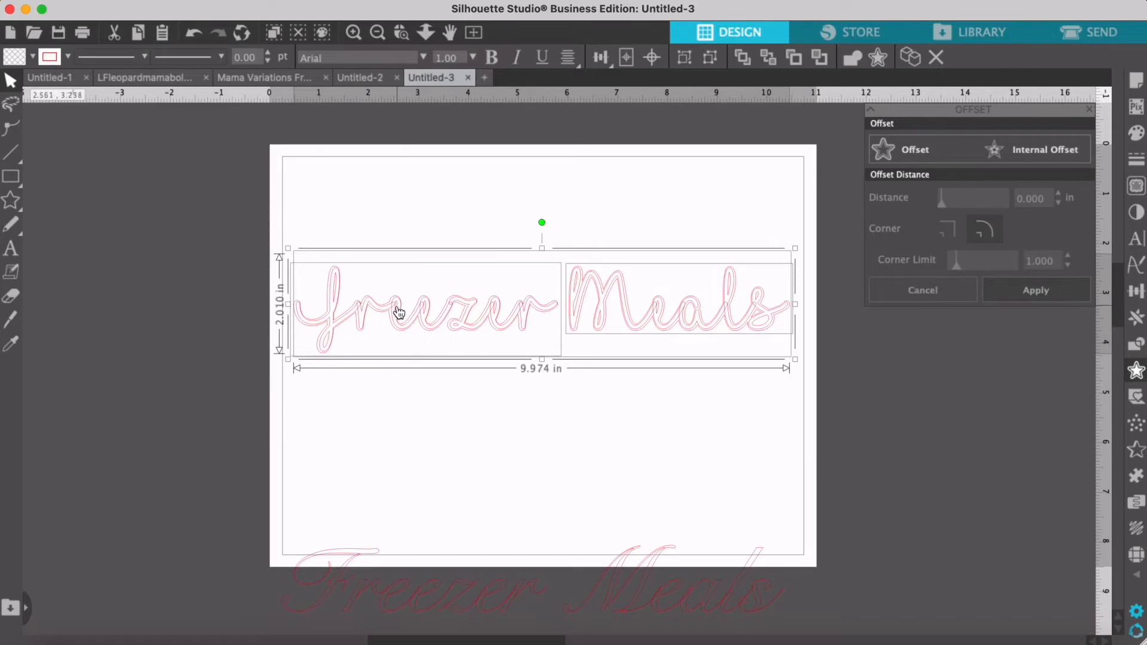
mouse_move(399, 313)
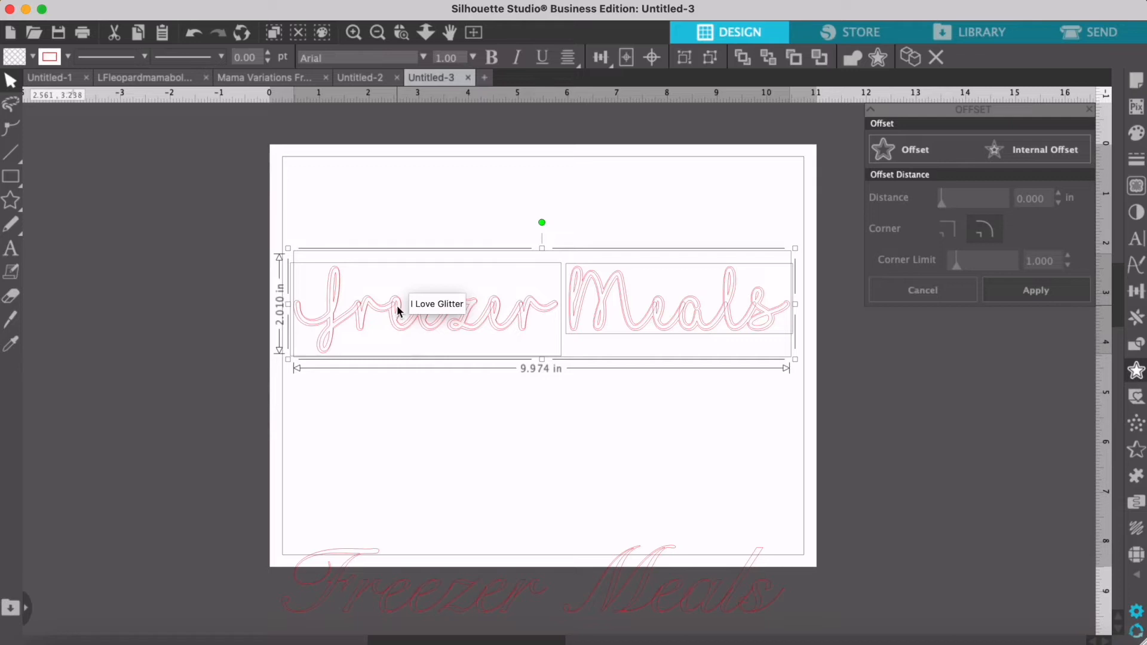
right_click(399, 310)
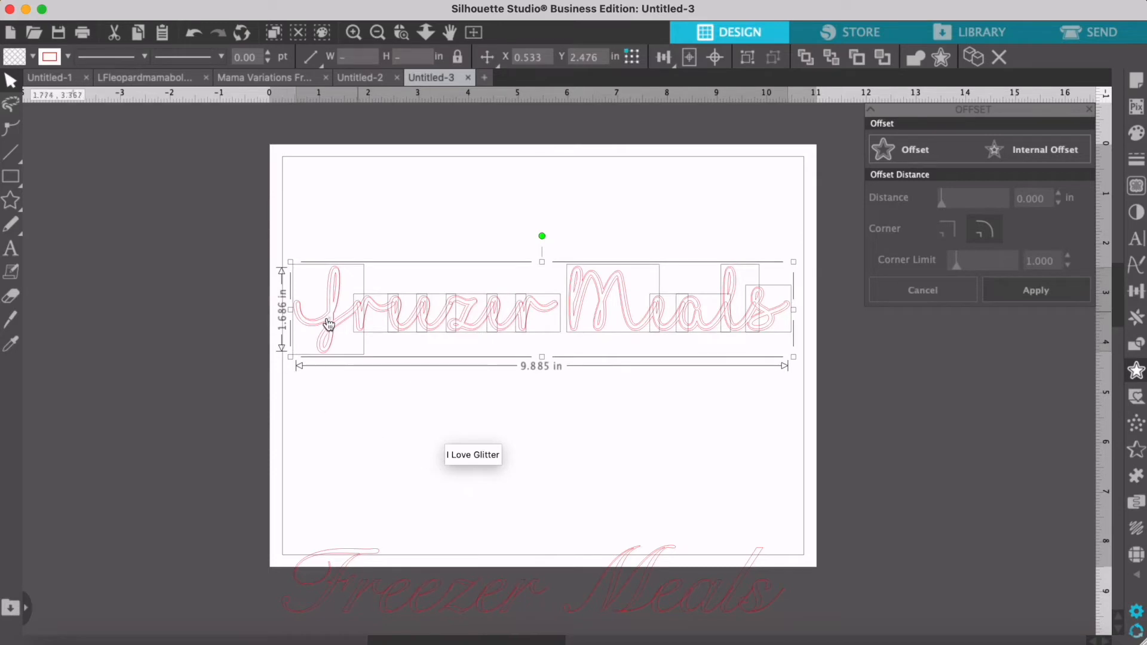
right_click(340, 315)
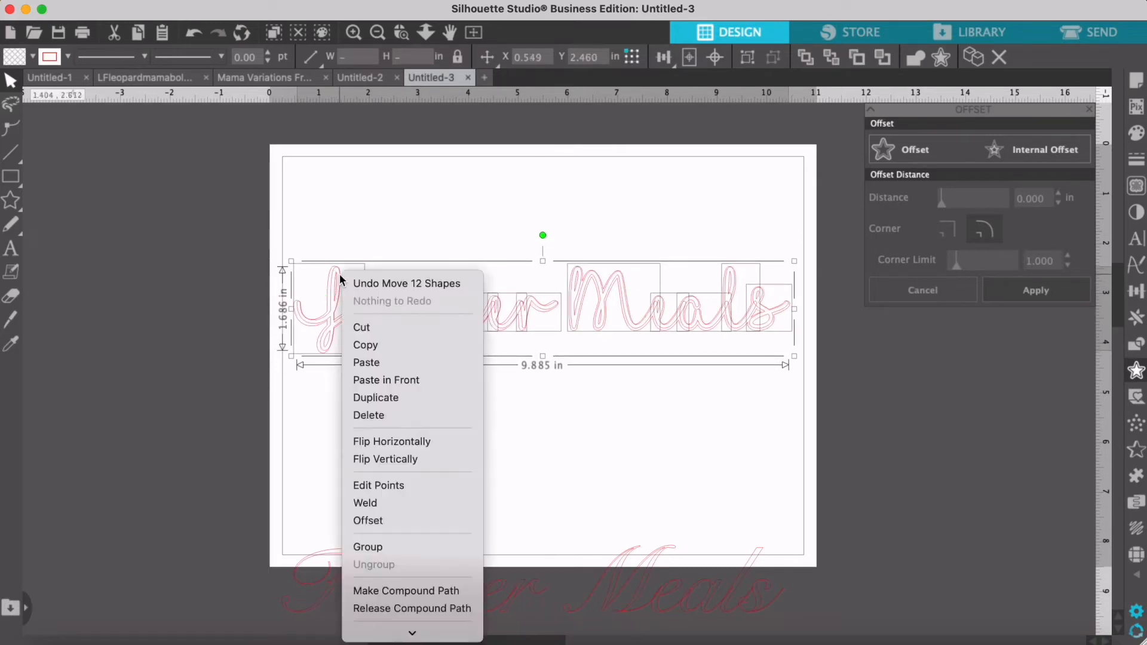
mouse_move(412, 609)
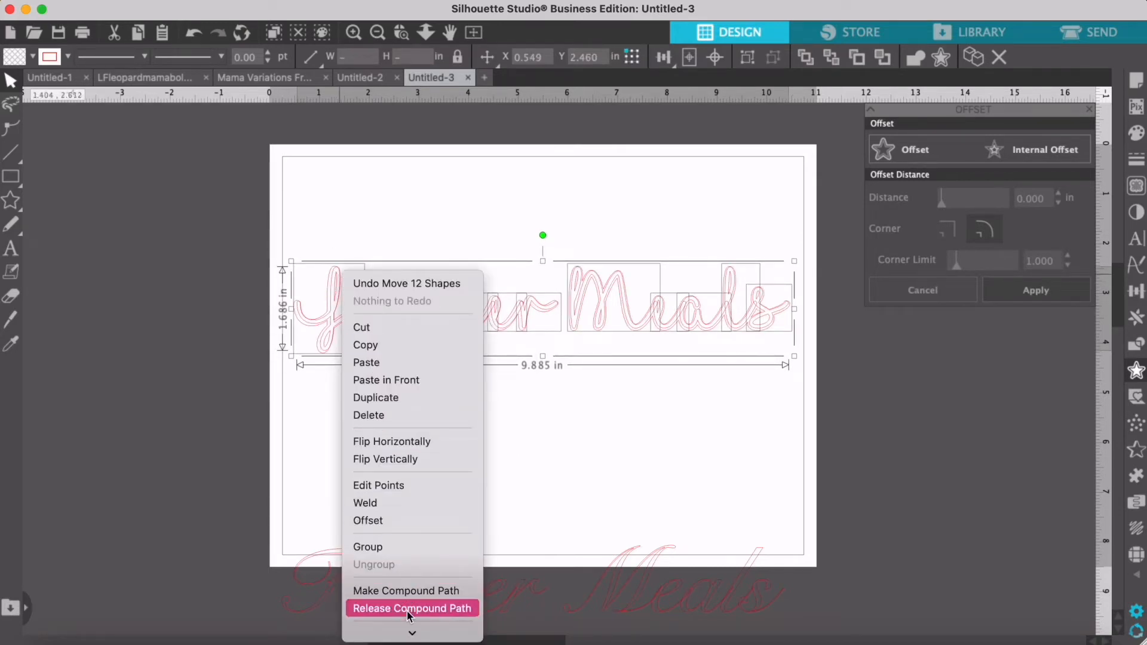
click(411, 608)
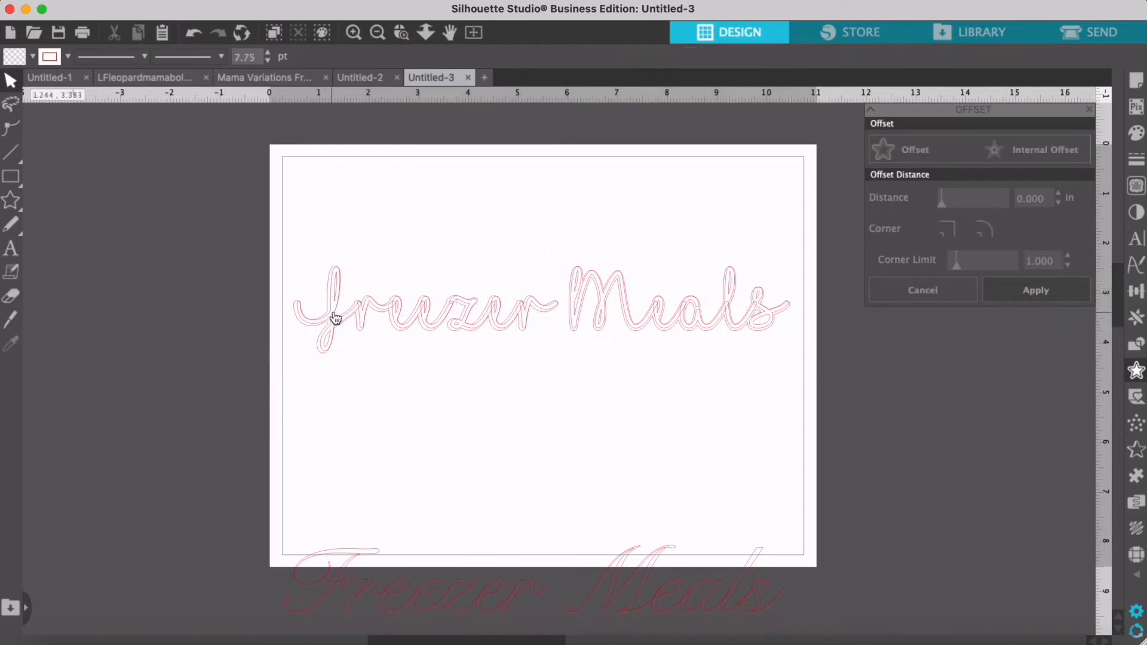
Step: Delete the inner letter shapes of F, Freezer and M, keeping only the outer outline
click(333, 314)
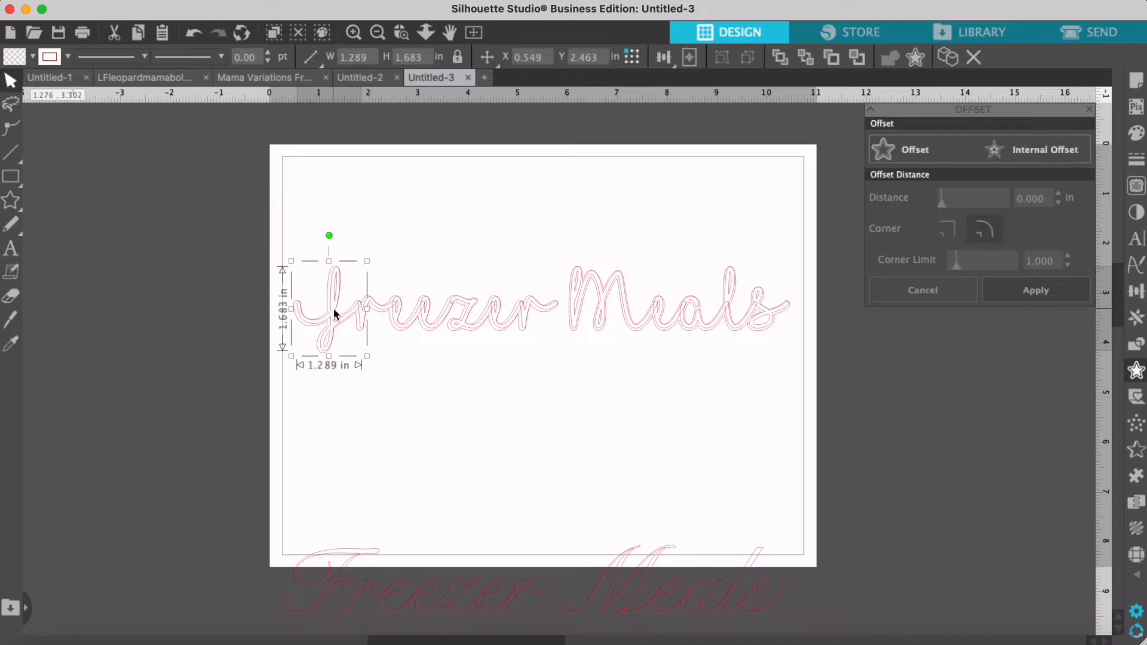
mouse_move(315, 340)
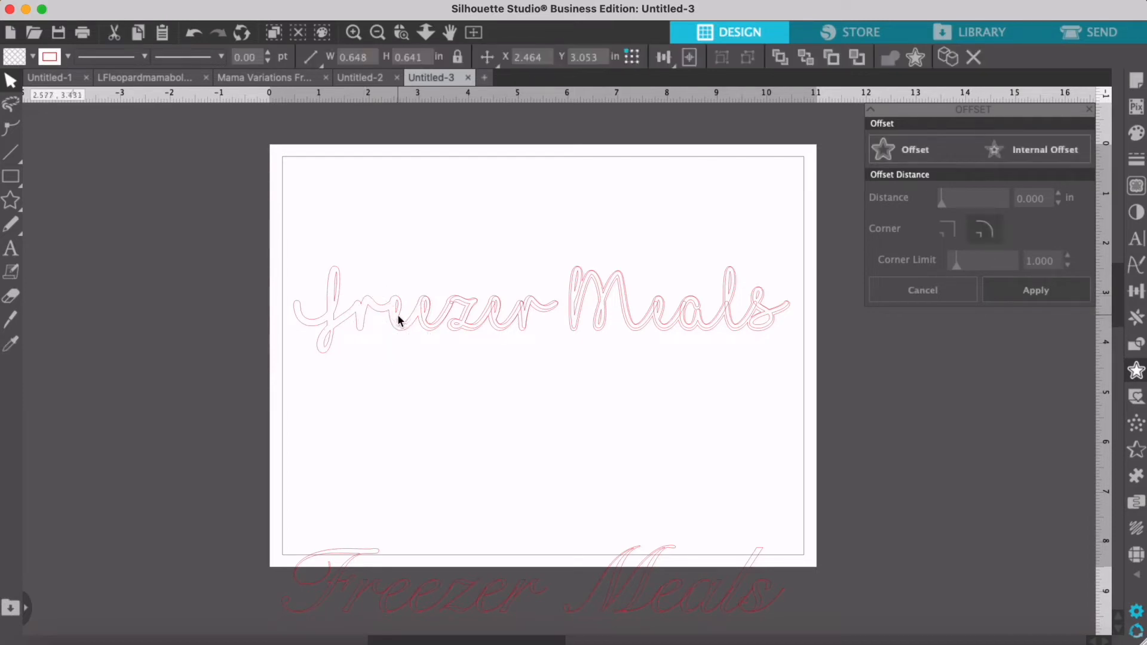
click(438, 313)
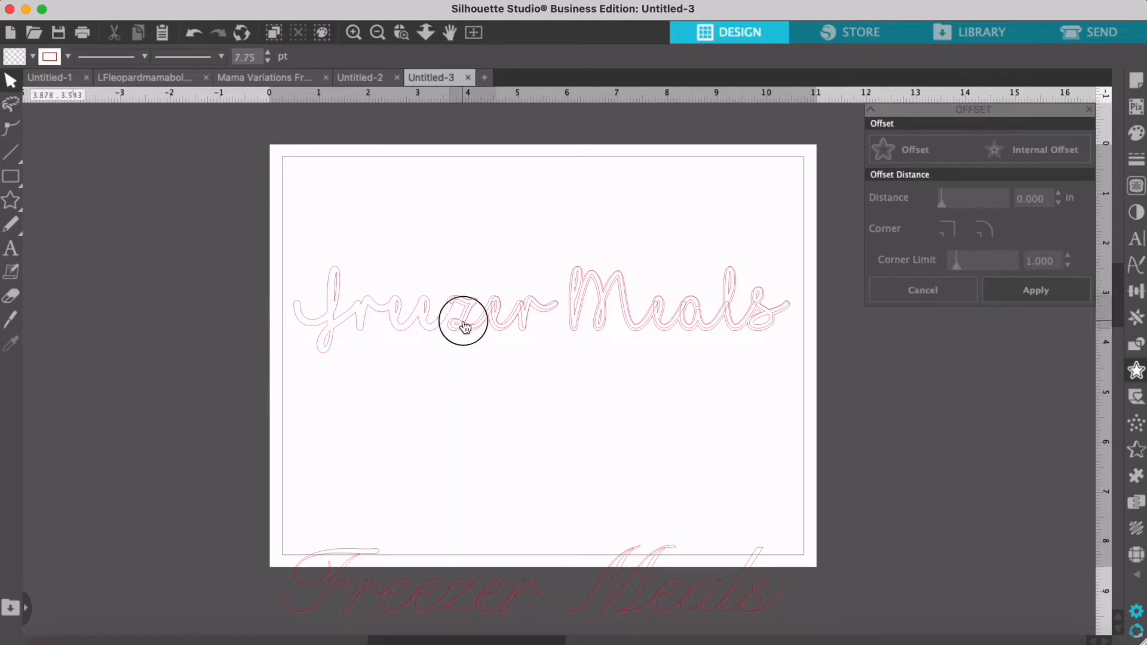
mouse_move(510, 331)
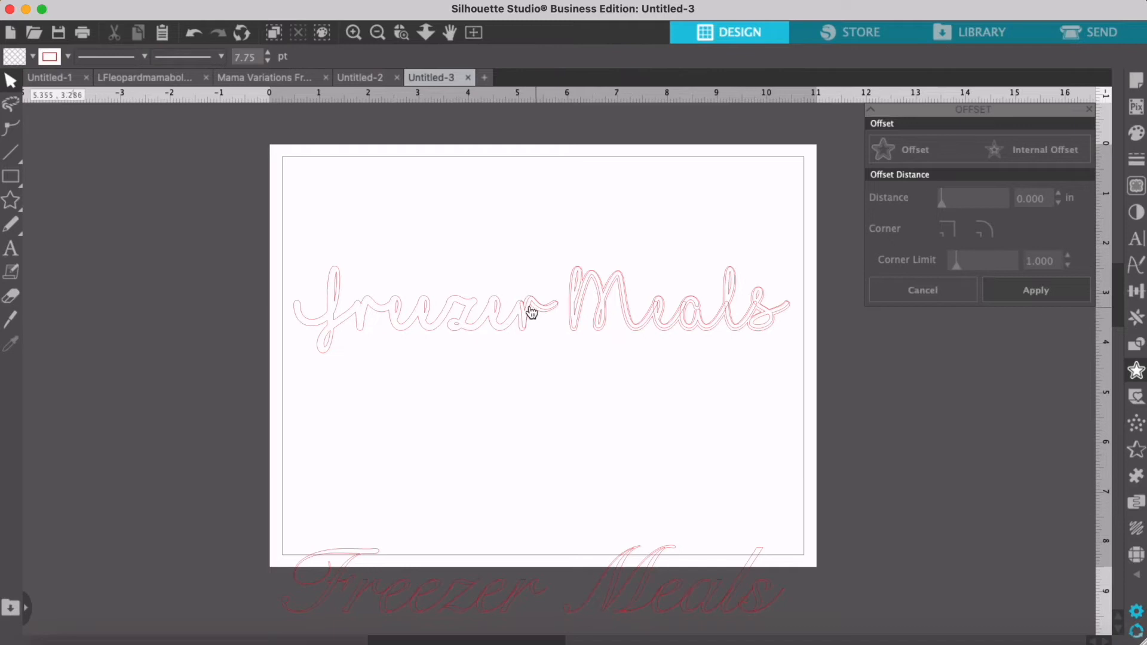
mouse_move(579, 302)
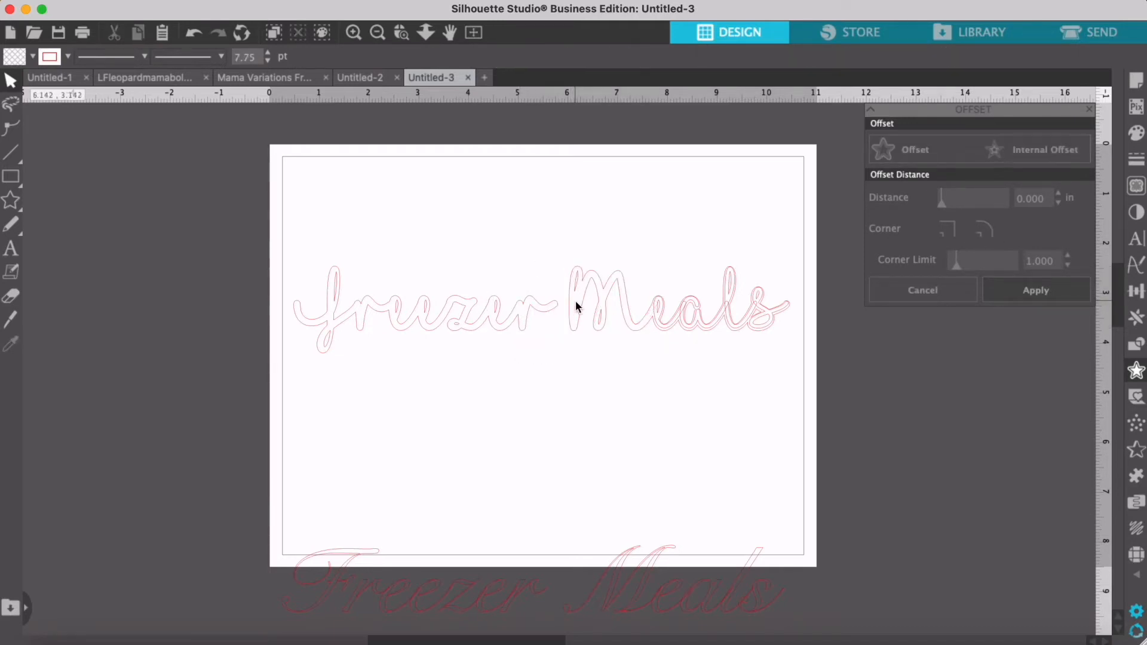
click(662, 307)
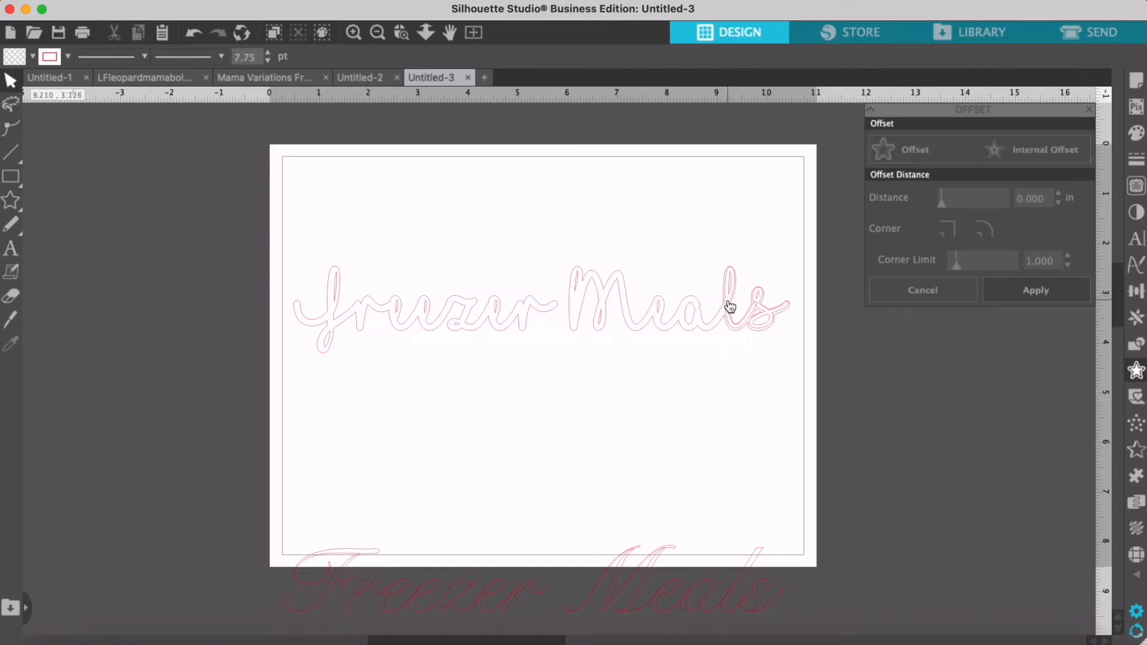
mouse_move(761, 313)
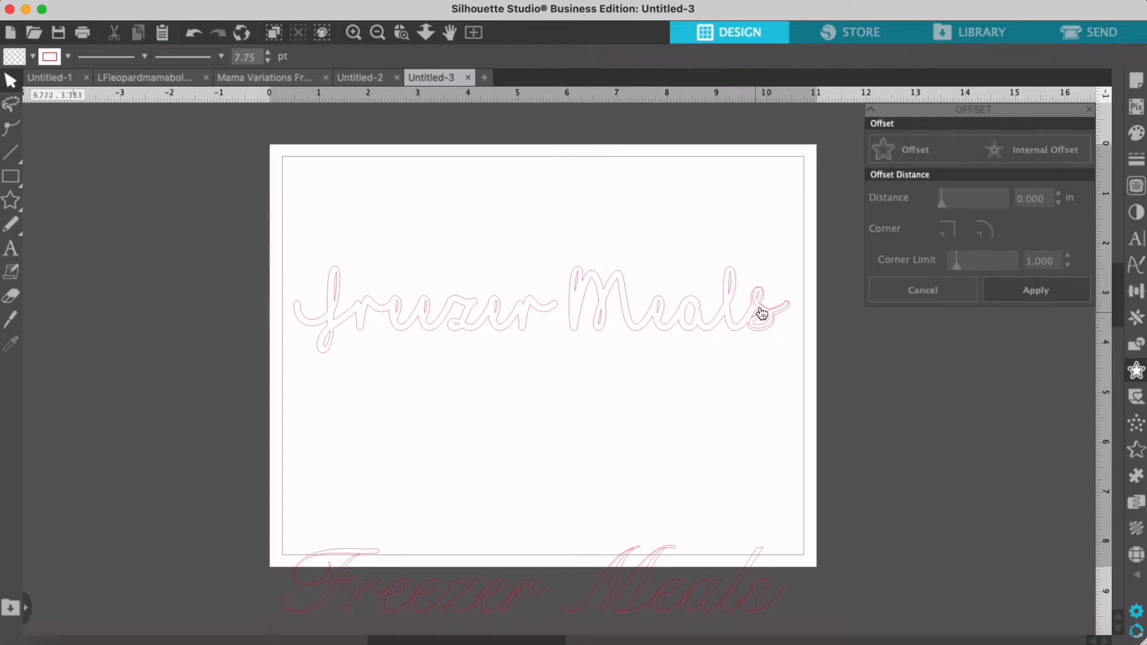
mouse_move(761, 313)
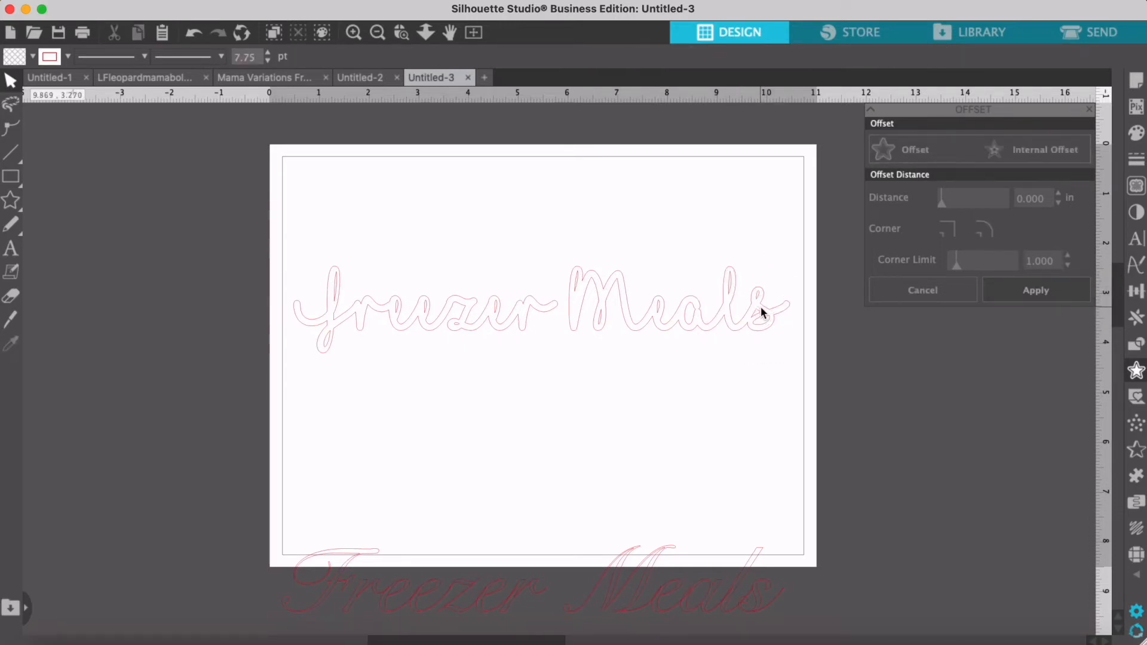
mouse_move(241, 357)
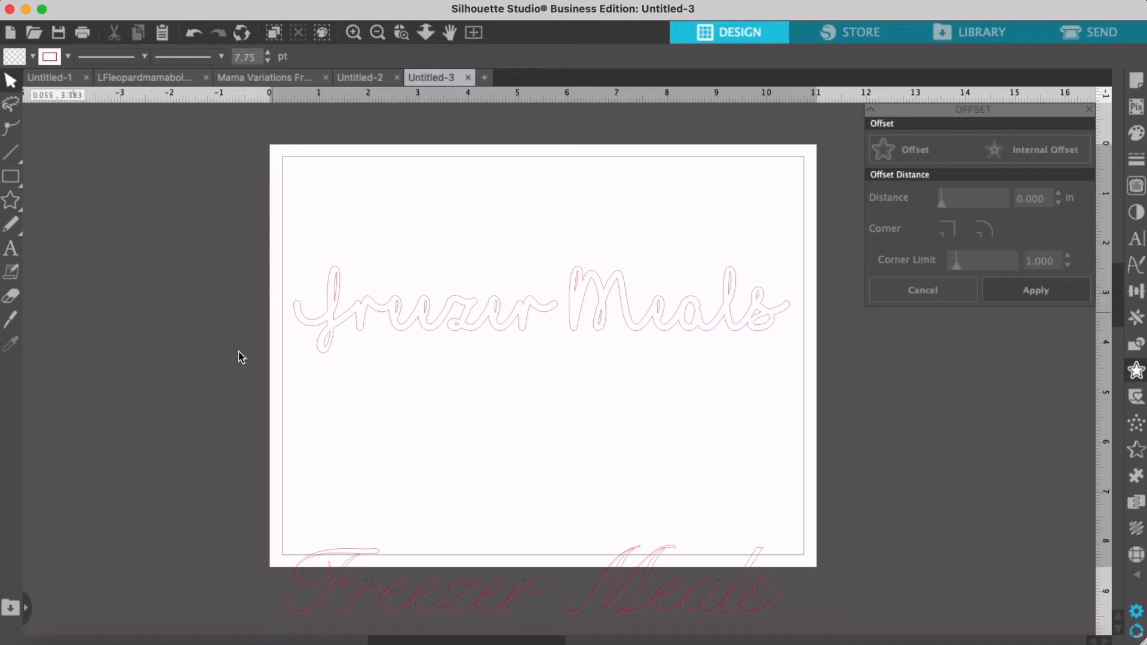
Step: Reduce the remaining Freezer Meals letters to their thick outer outline with rounded corners
click(325, 342)
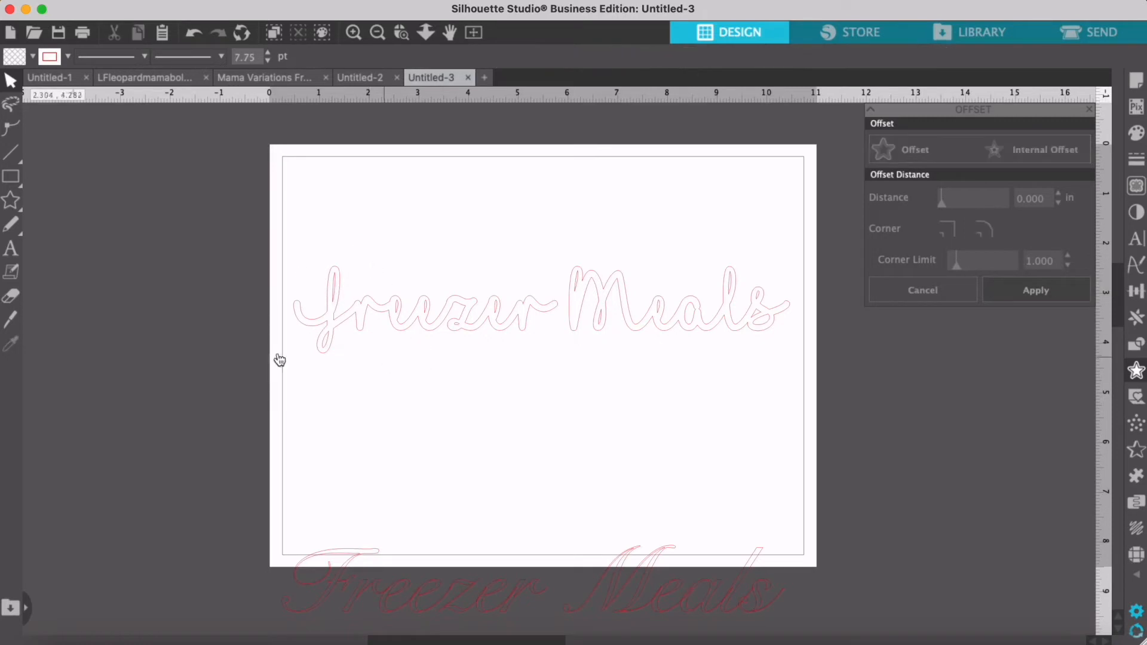
mouse_move(433, 364)
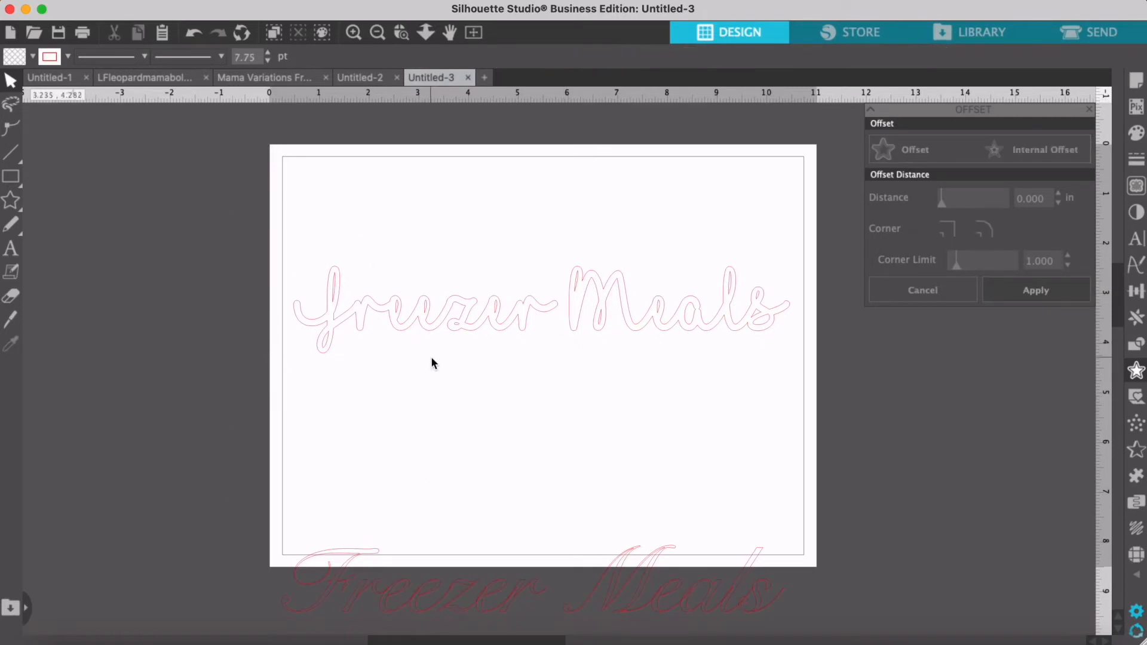
click(497, 306)
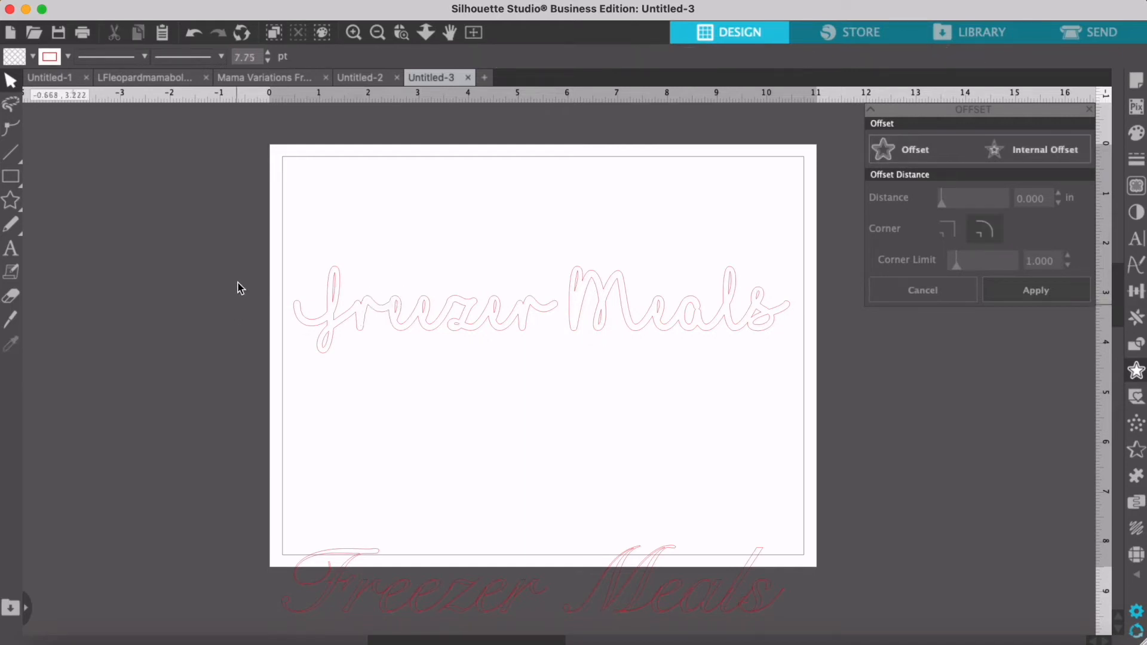
Step: Combine the thickened Freezer Meals outline into one compound path
click(438, 304)
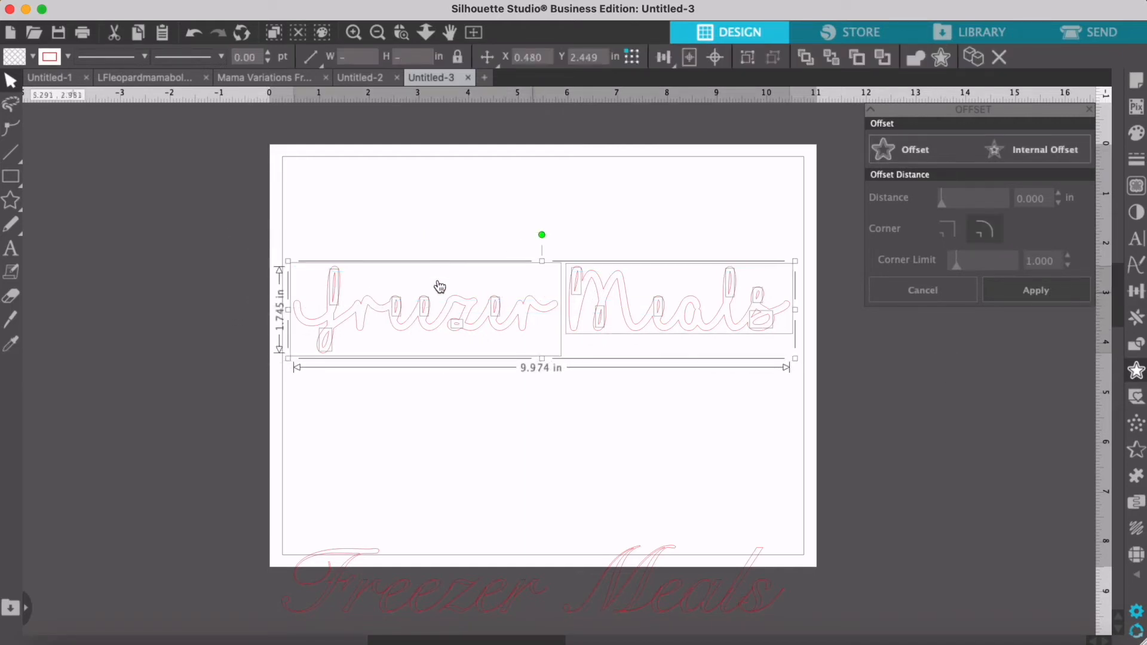
right_click(438, 285)
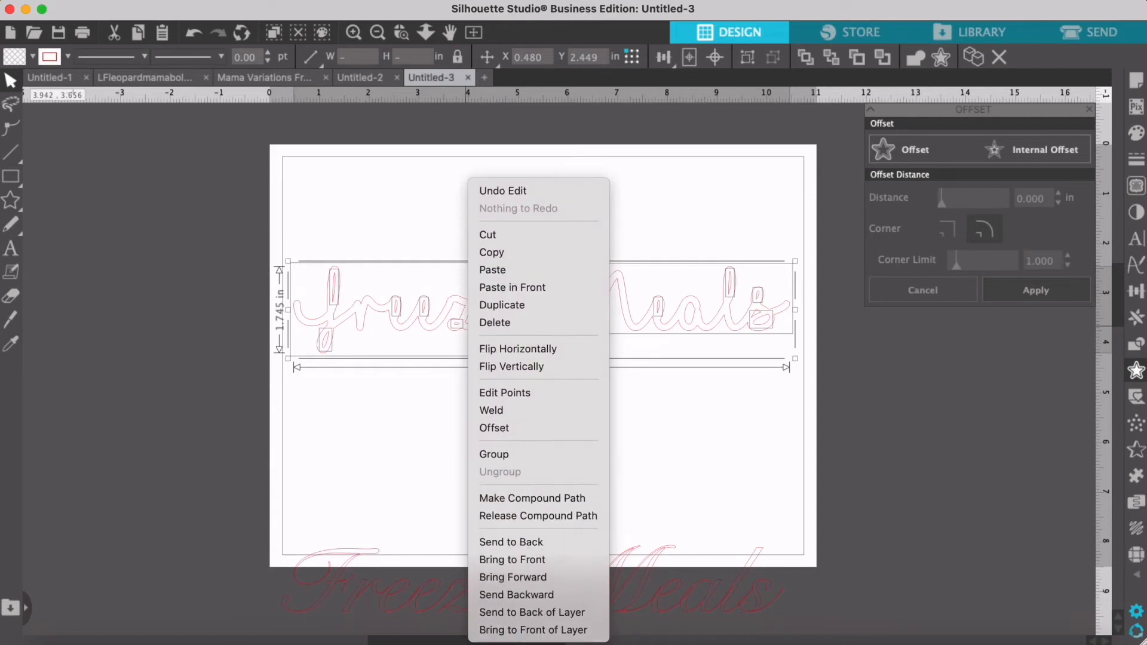
mouse_move(532, 497)
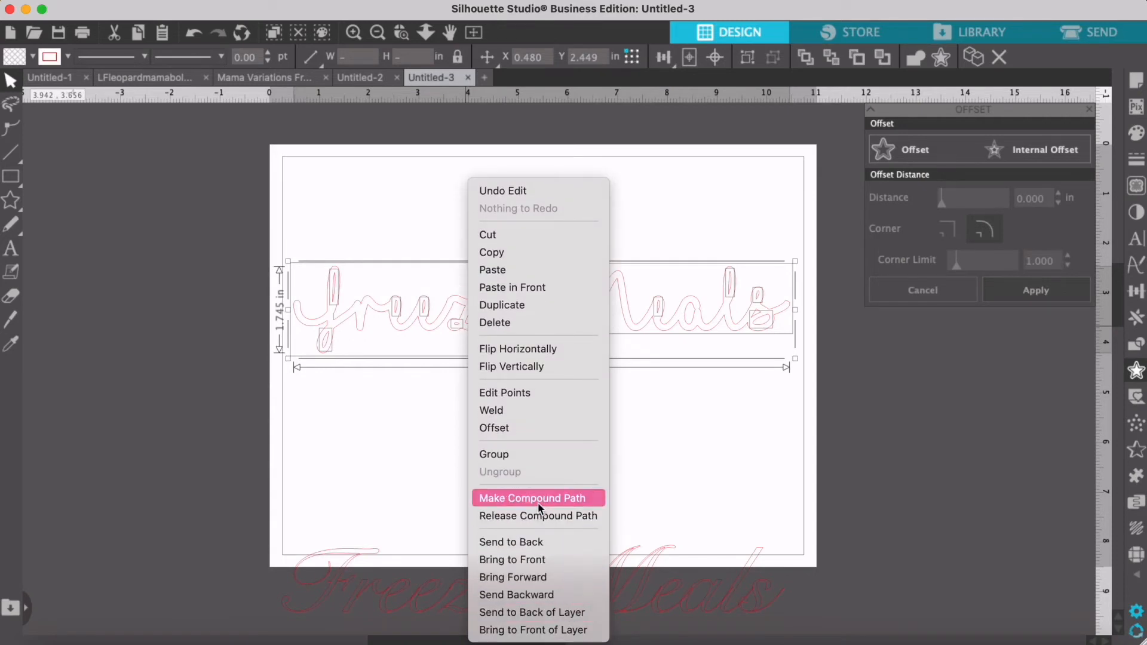
click(531, 498)
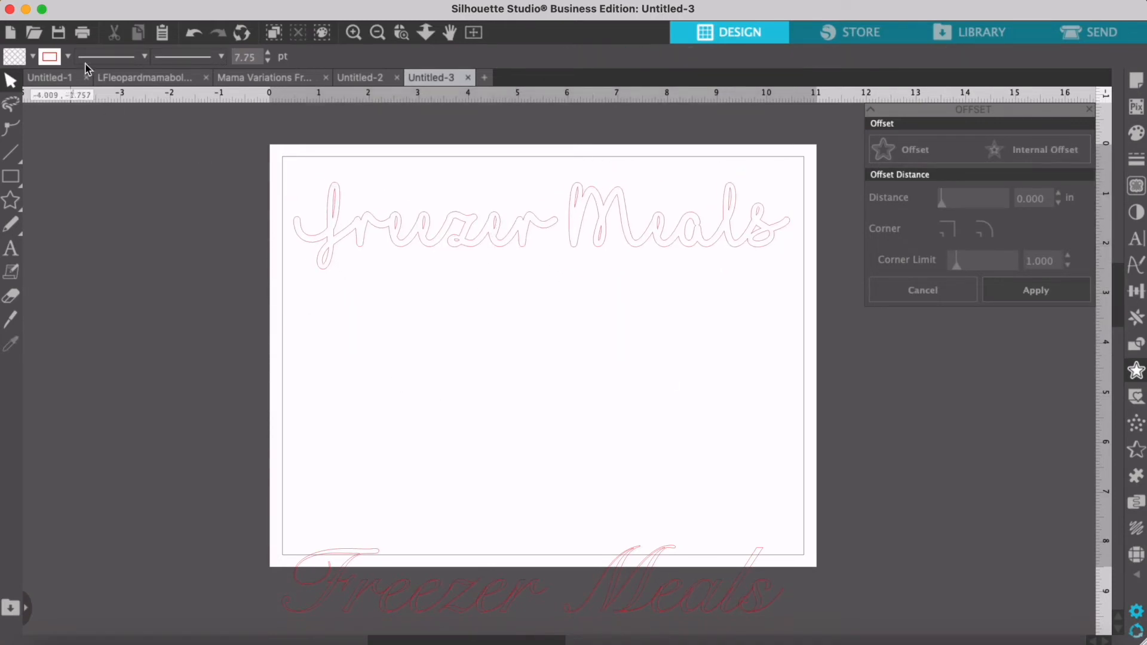
Step: Copy the thin I Love Glitter 'Freezer Meals' text from Untitled-1 and place it above the thickened version in Untitled-3
click(48, 77)
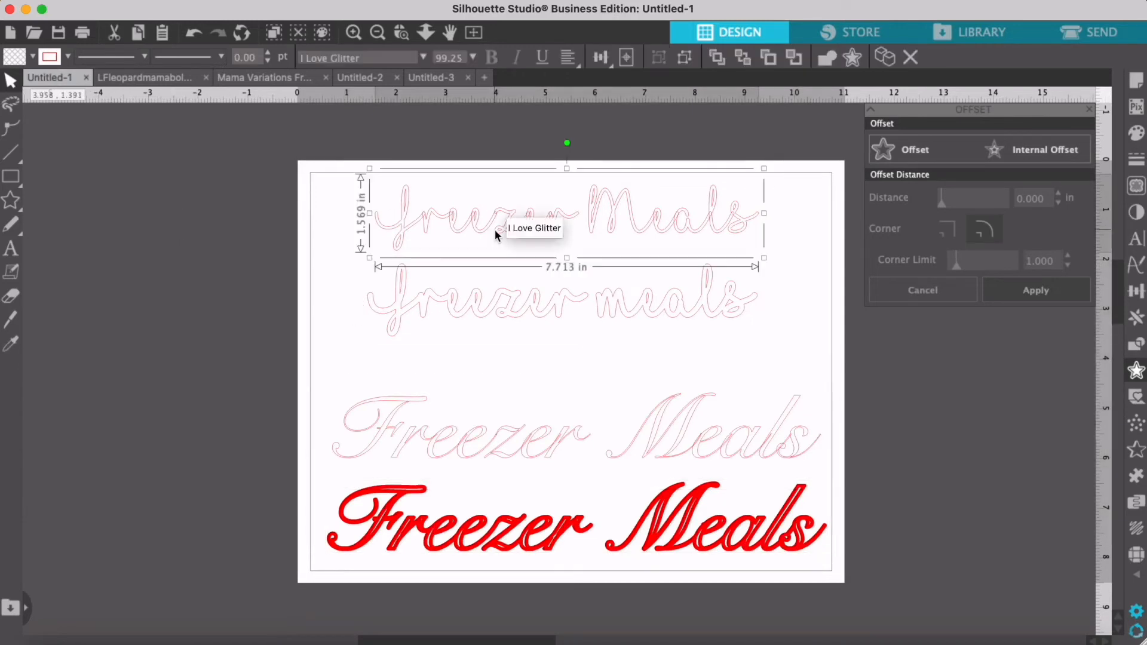
click(431, 77)
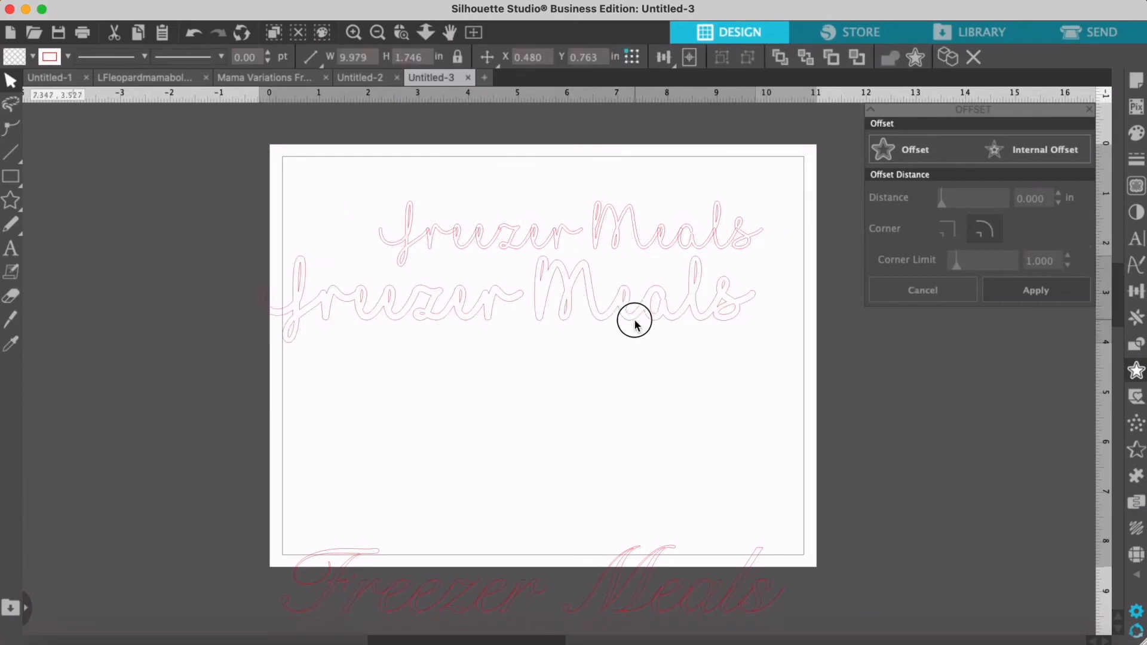
click(599, 227)
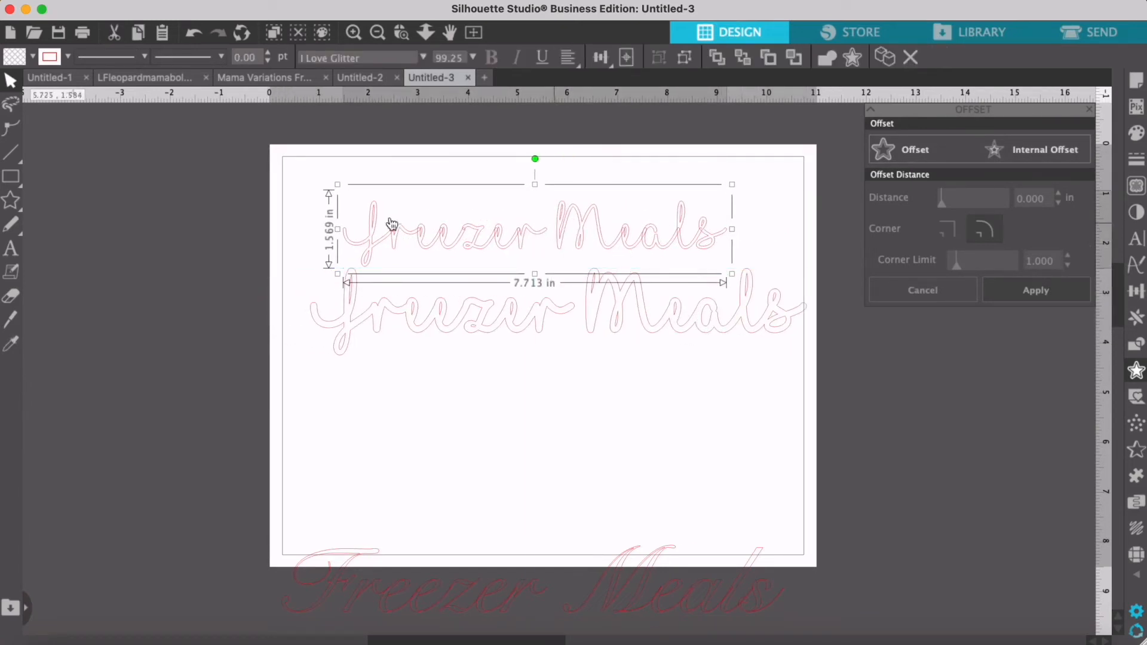
click(490, 220)
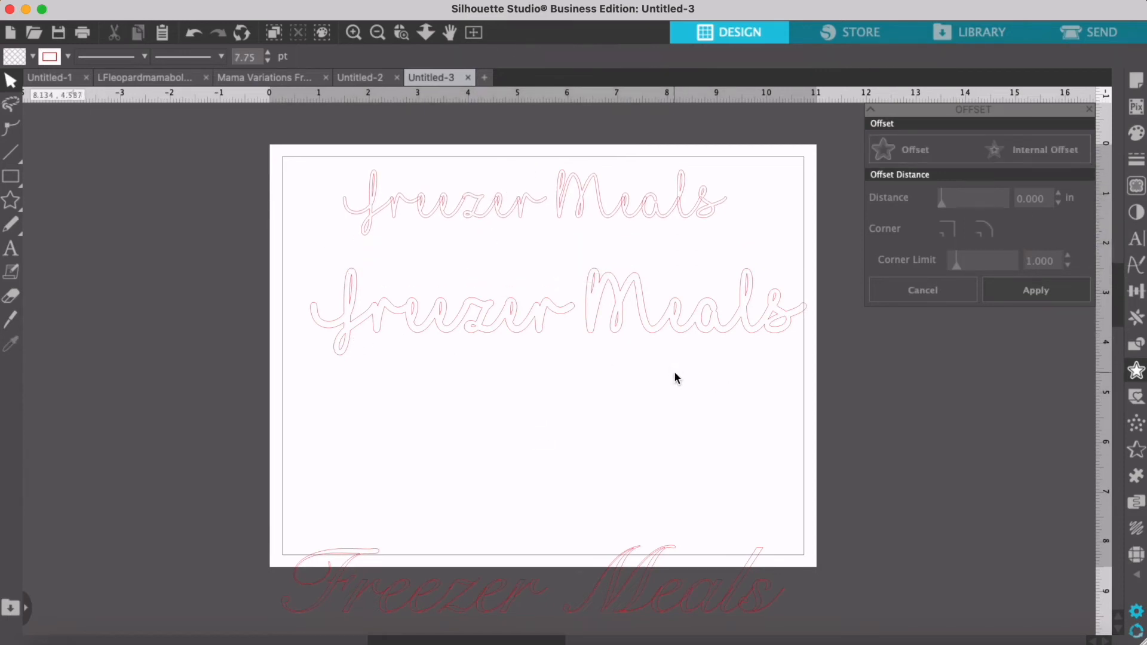
mouse_move(429, 355)
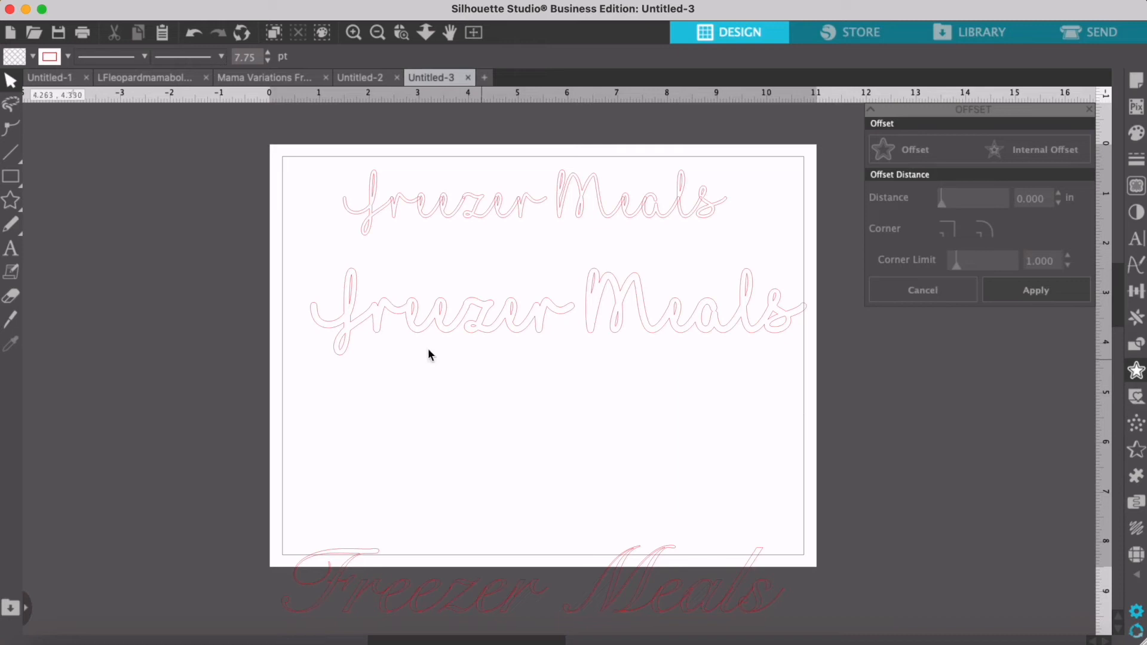
mouse_move(352, 314)
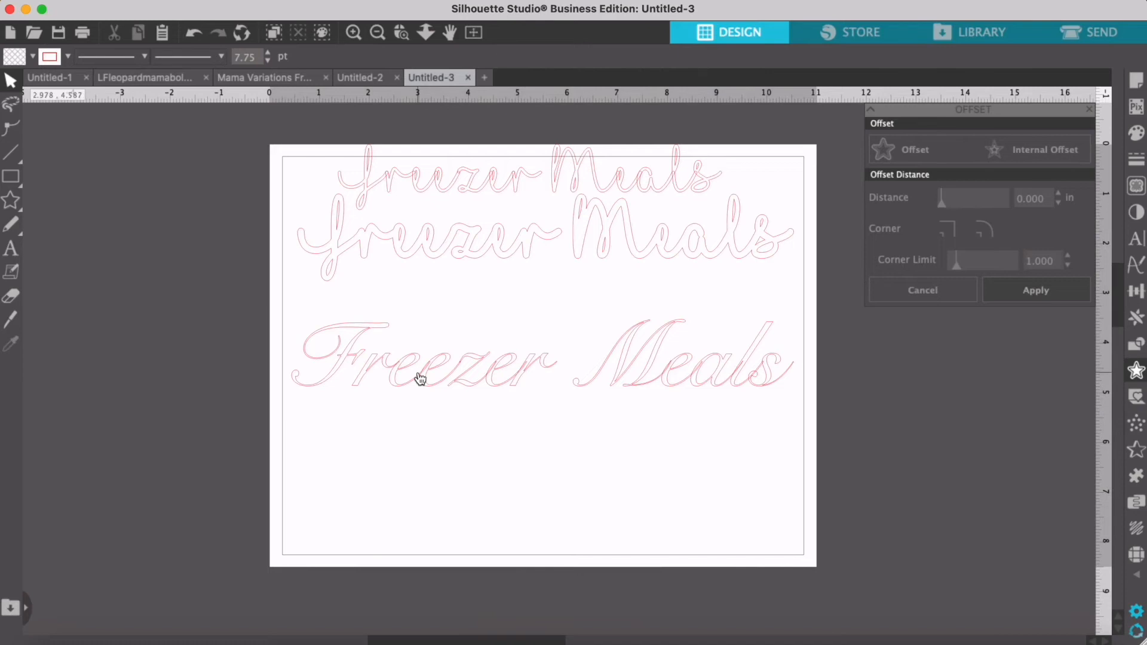
mouse_move(569, 401)
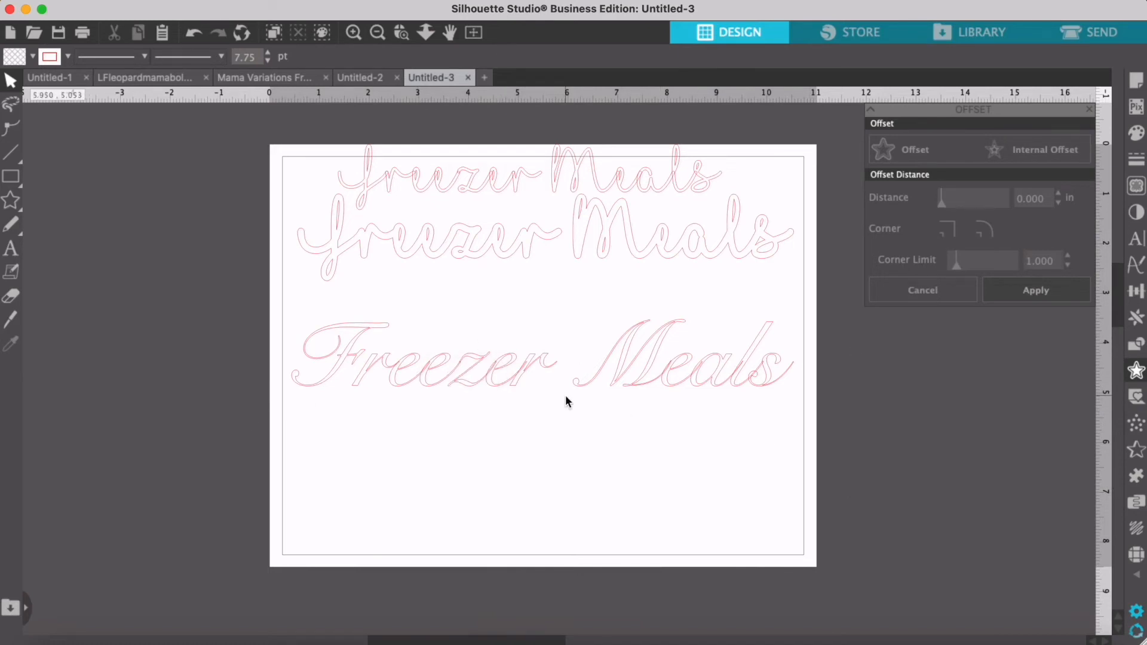
mouse_move(496, 421)
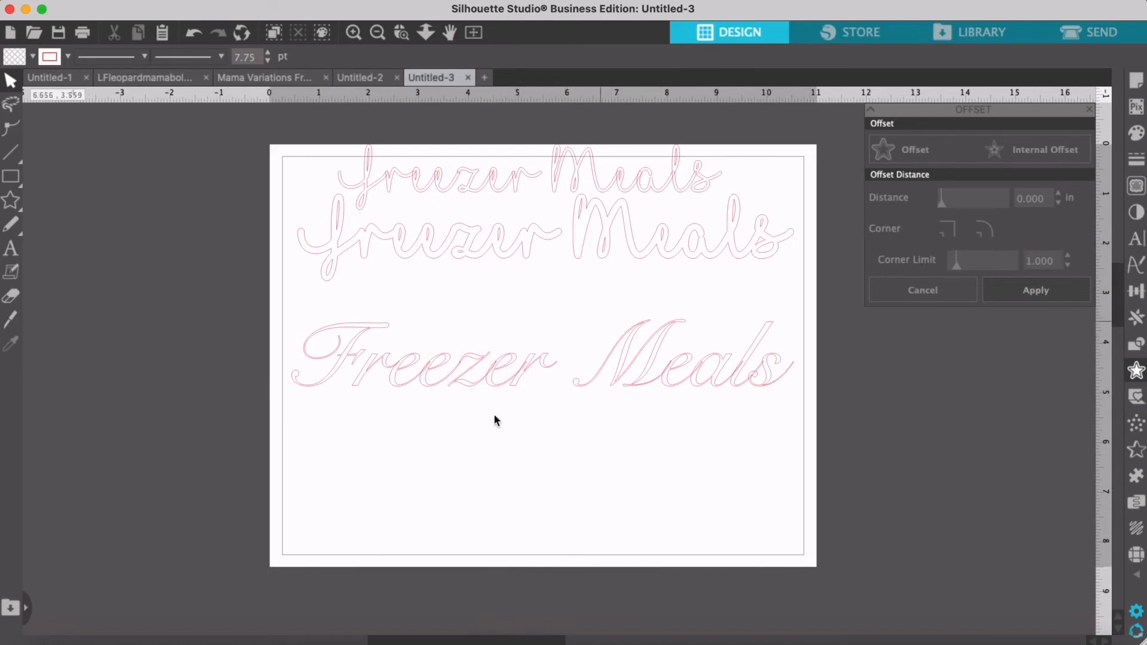
mouse_move(661, 390)
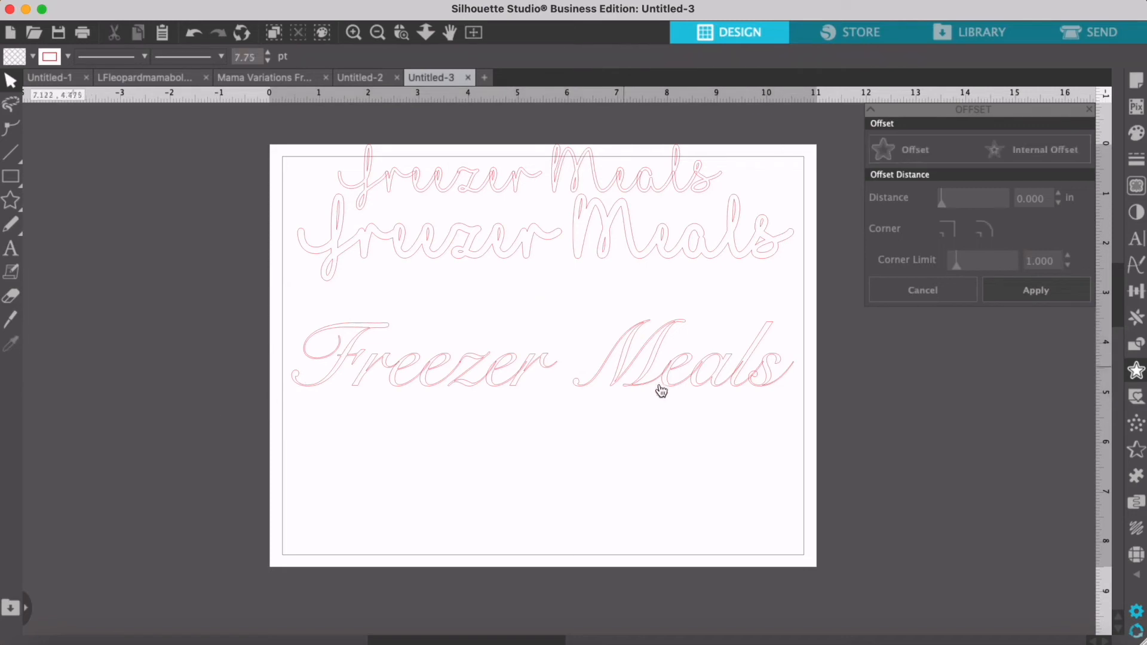
Step: Select the thick-lined Snell Roundhand 'Freezer Meals' text
click(475, 380)
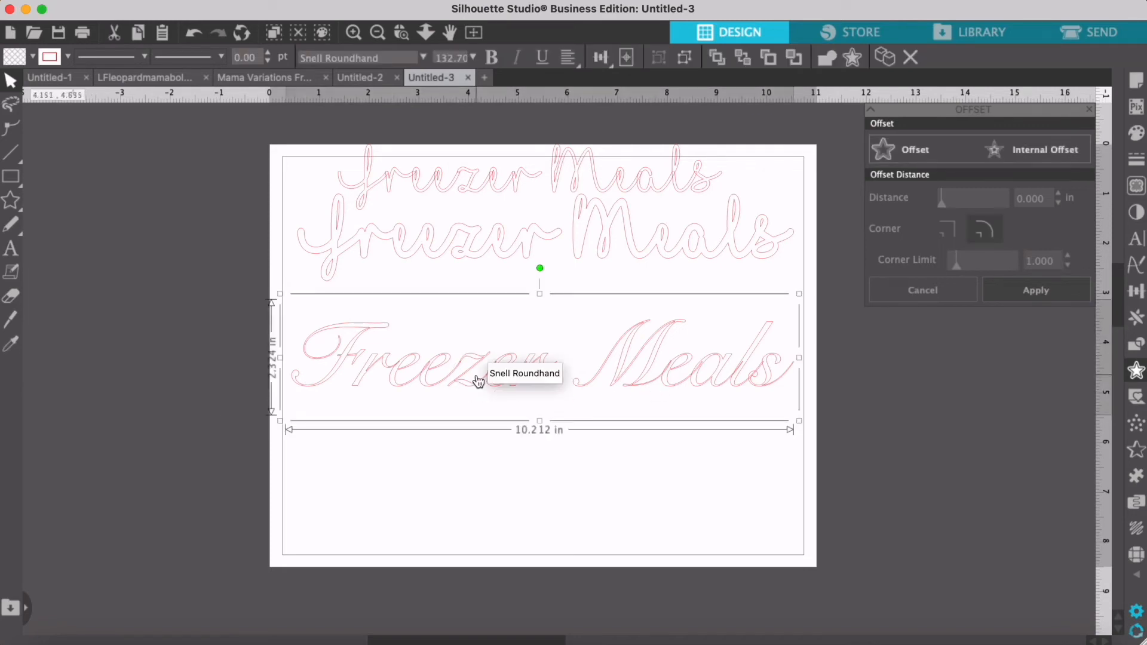
click(420, 393)
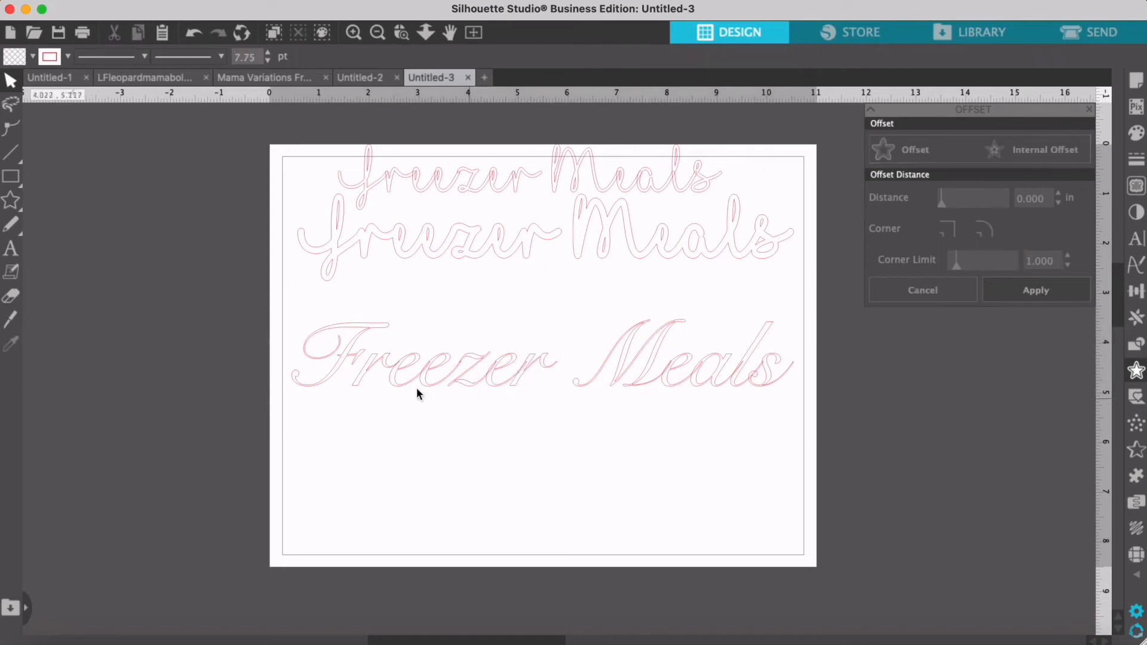
click(421, 366)
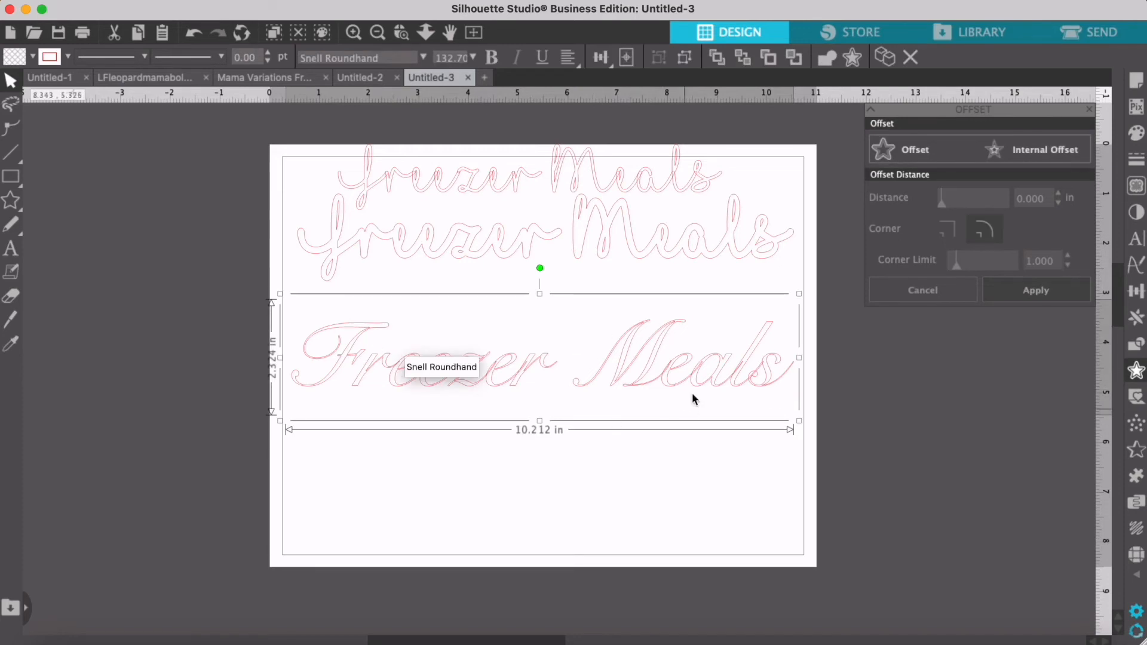
mouse_move(826, 306)
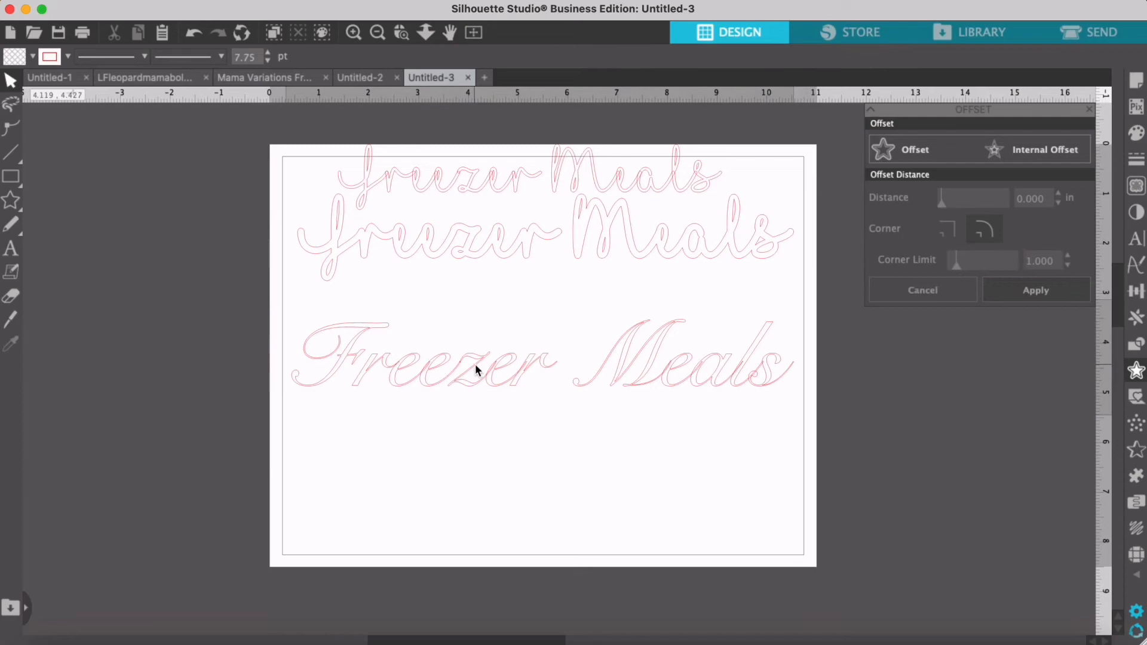
click(476, 369)
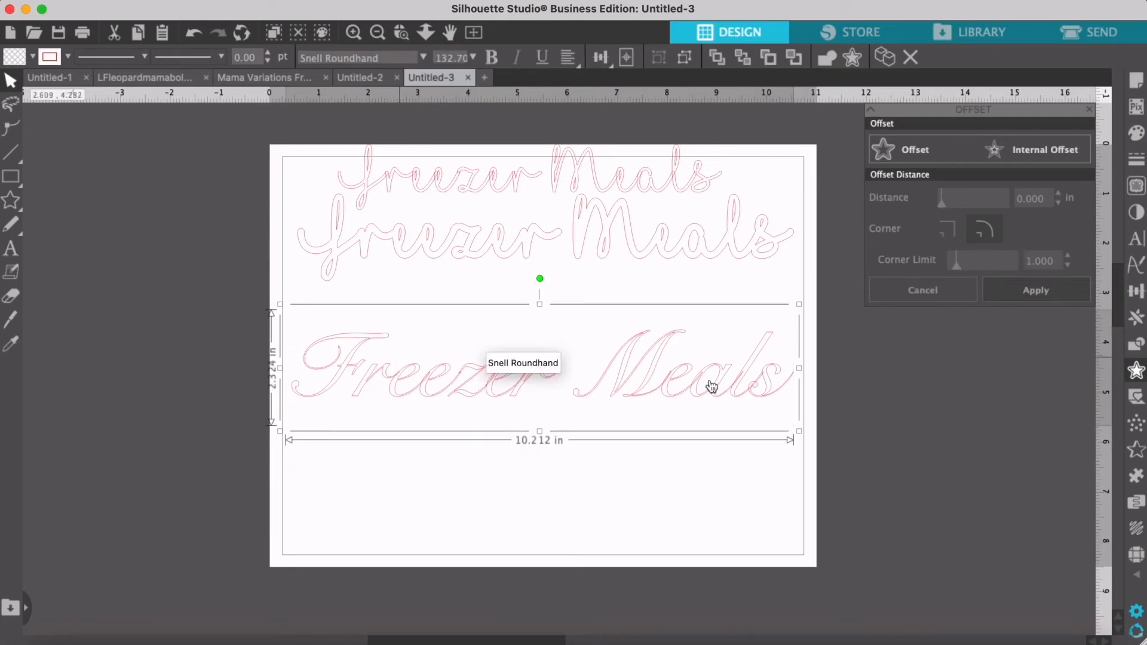
mouse_move(427, 168)
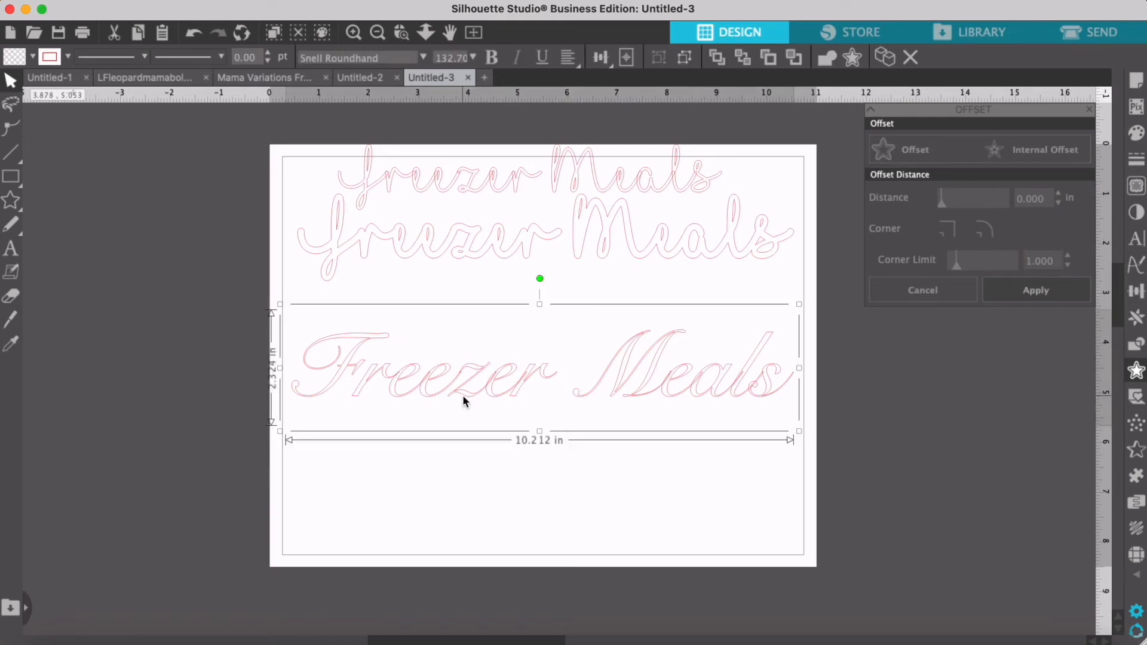
mouse_move(409, 358)
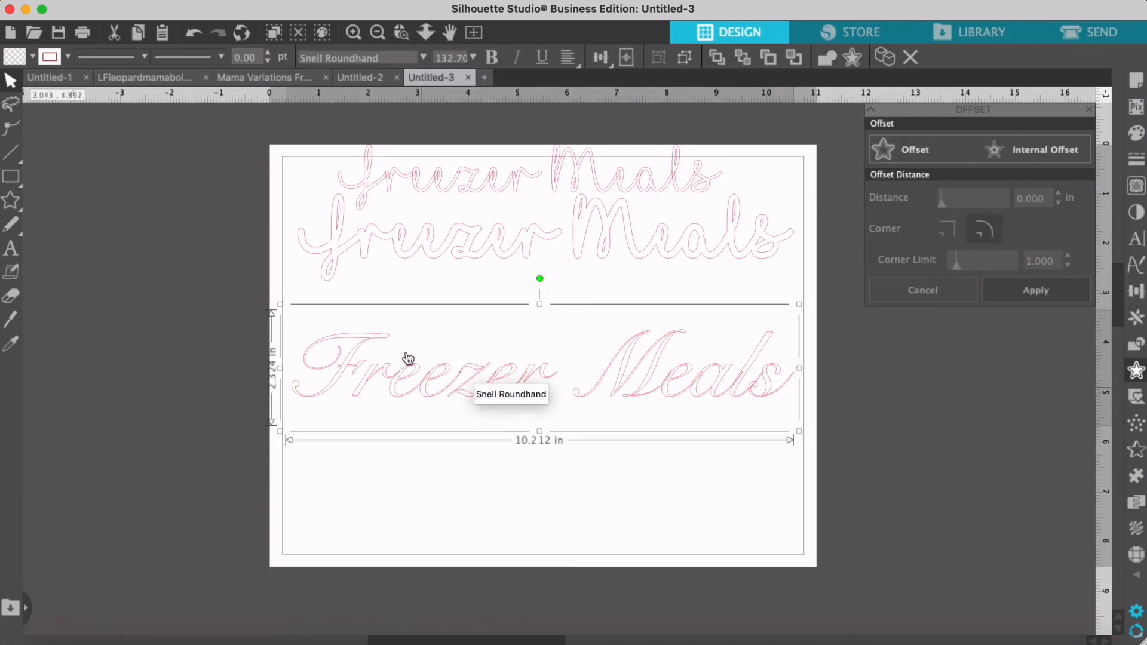
mouse_move(724, 380)
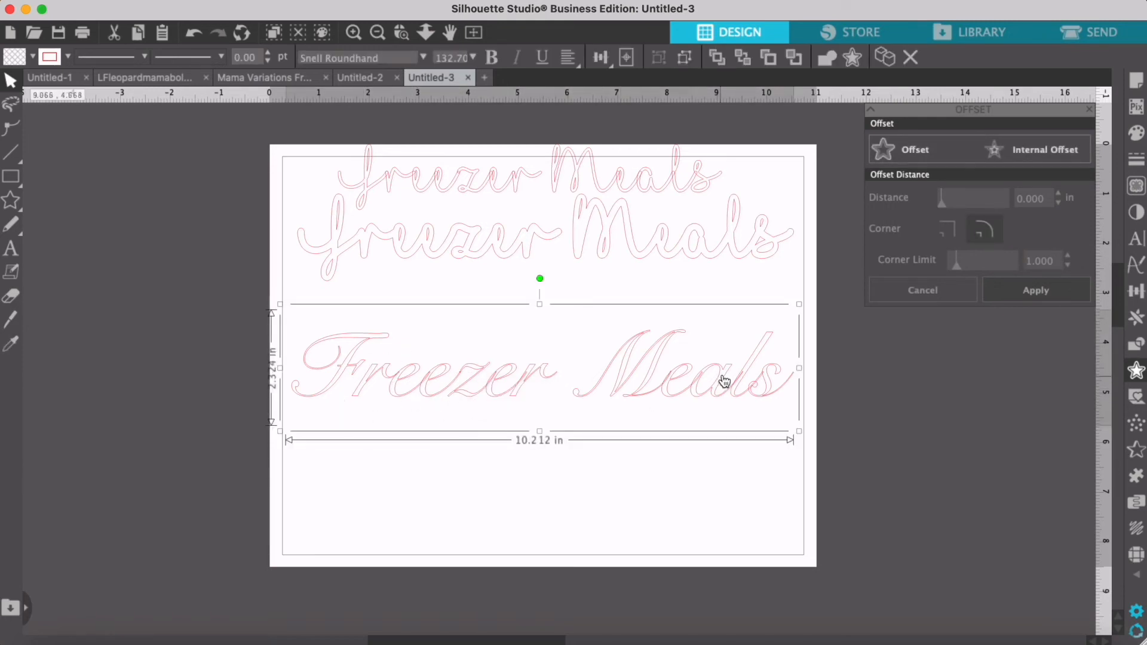
mouse_move(706, 379)
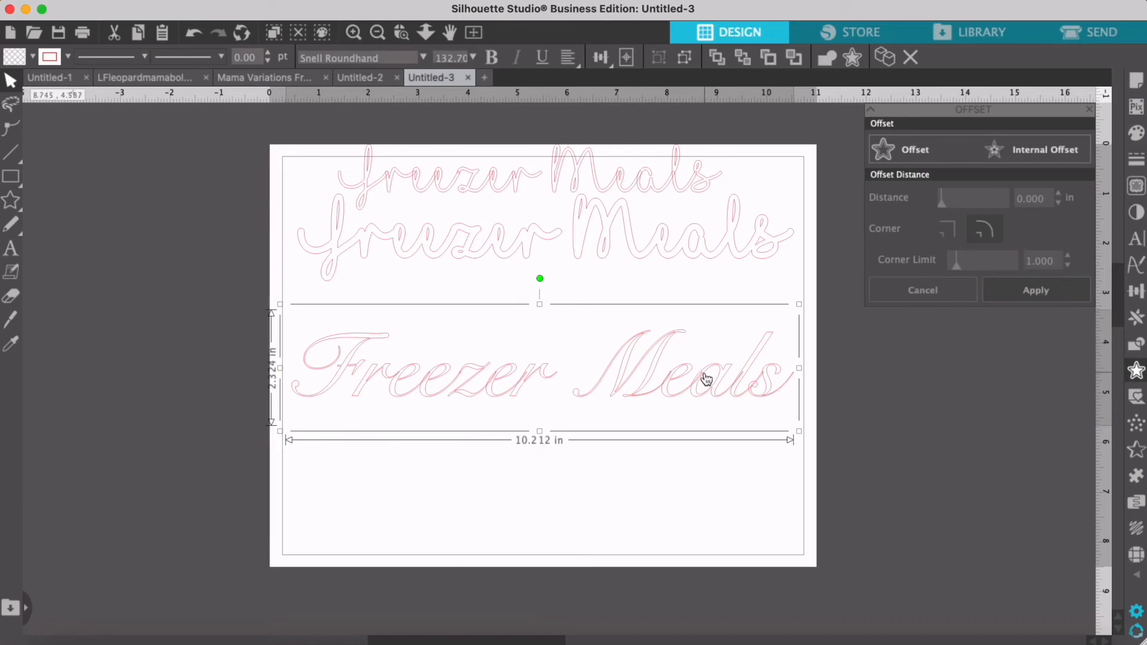
mouse_move(183, 431)
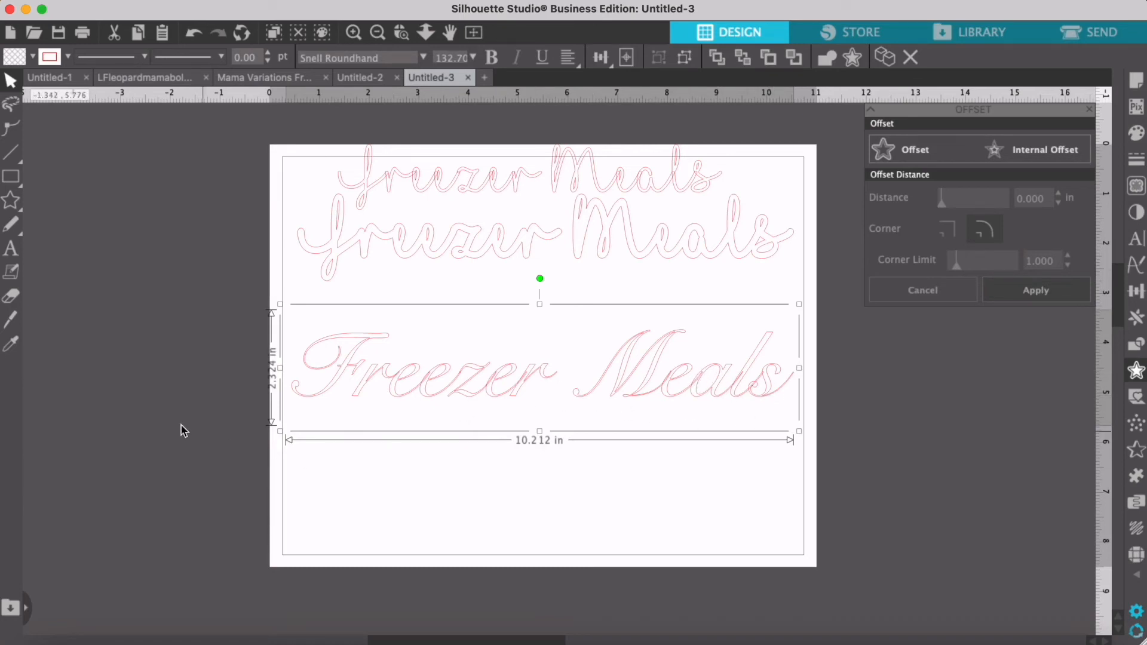
mouse_move(445, 386)
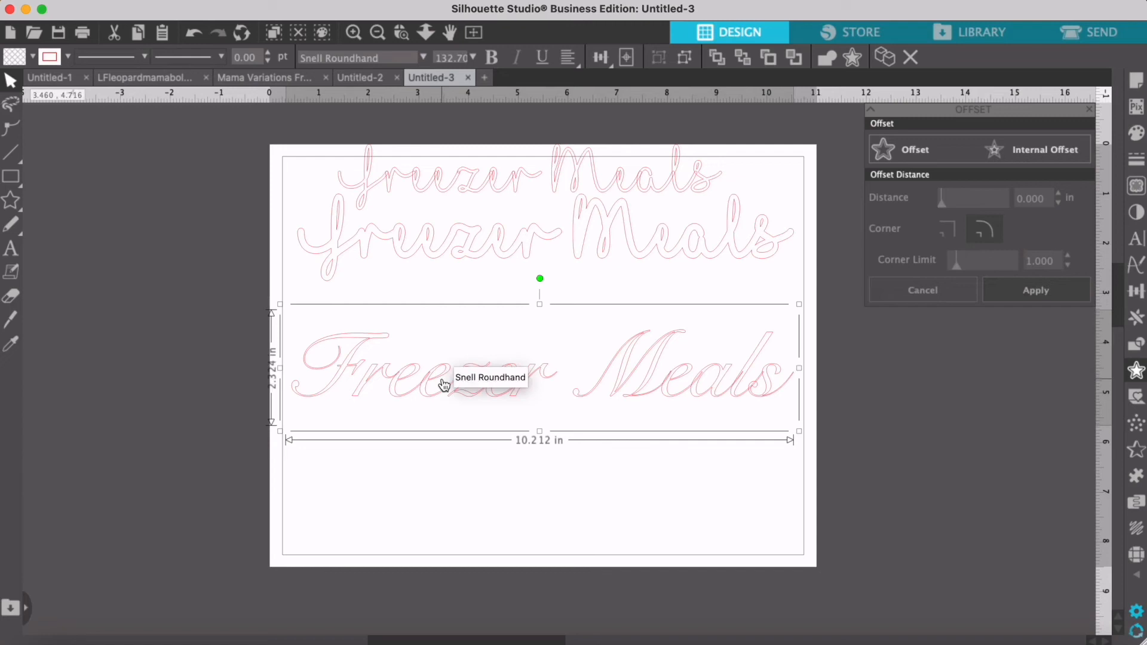
Step: Weld the overlapping Snell Roundhand letters into a single shape positioned below the other versions
right_click(439, 380)
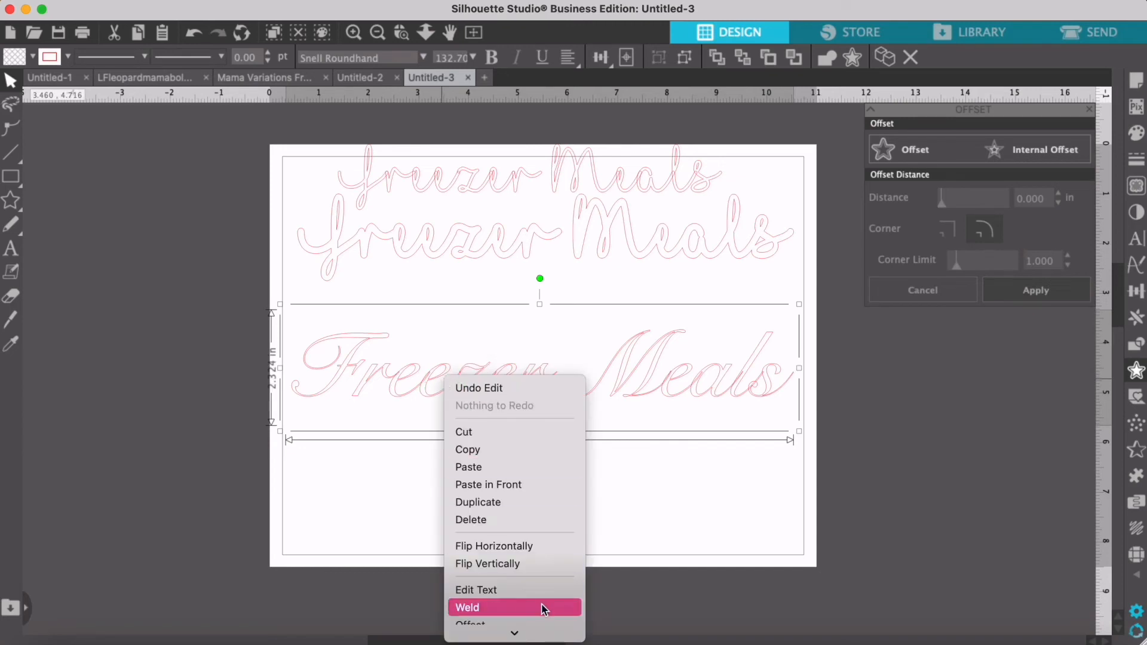
click(467, 607)
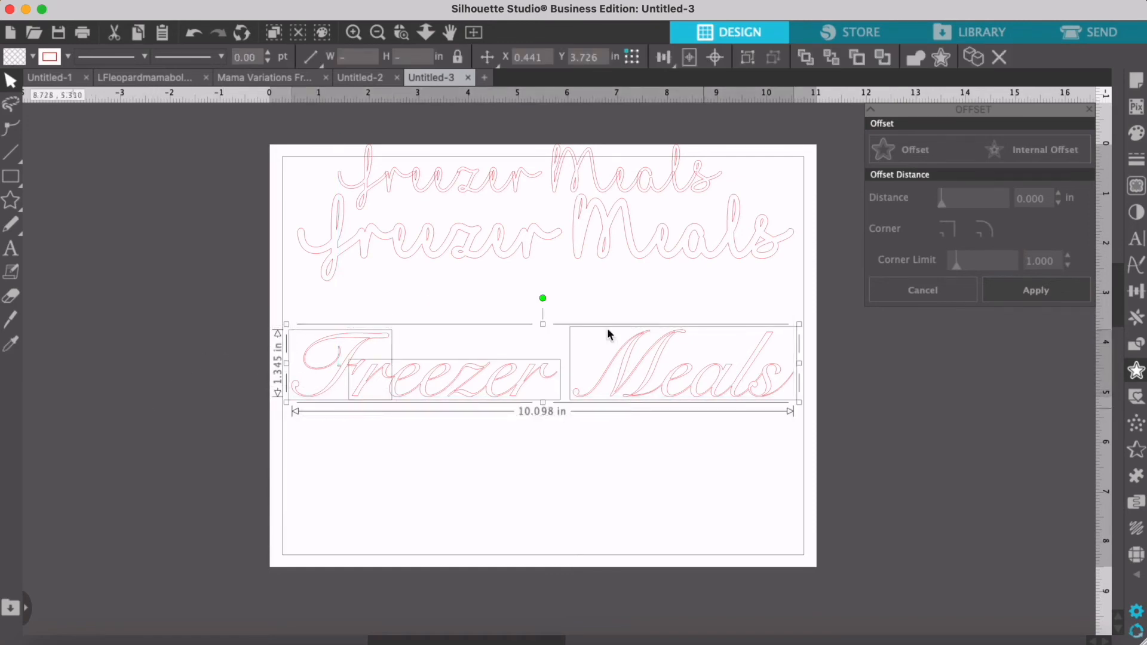
right_click(645, 390)
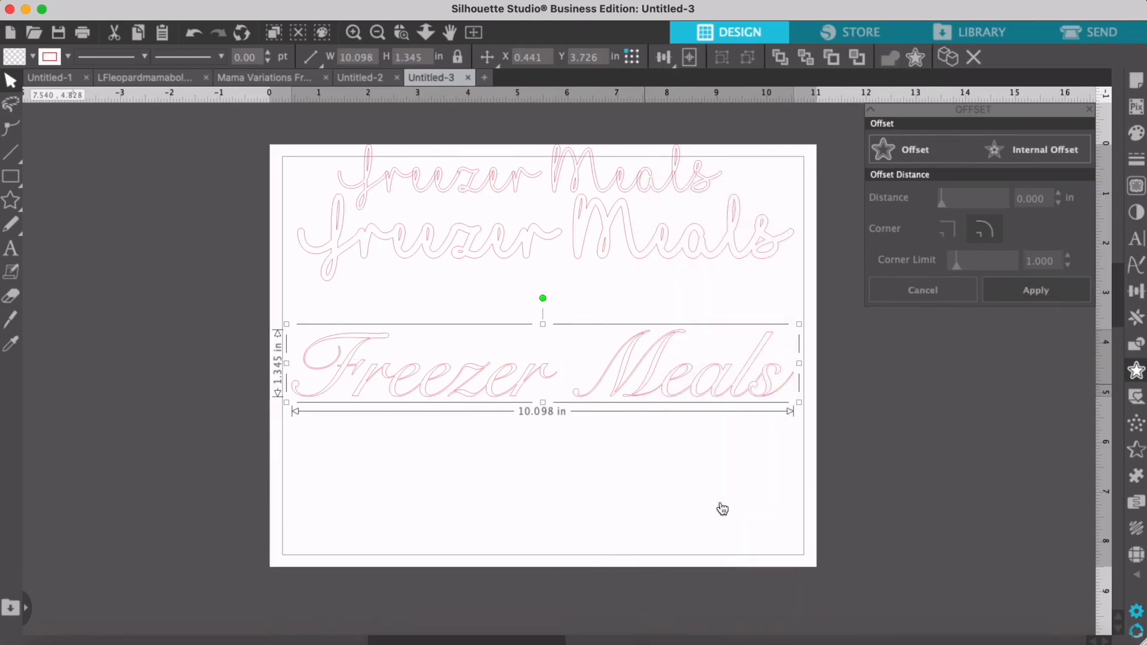
click(689, 365)
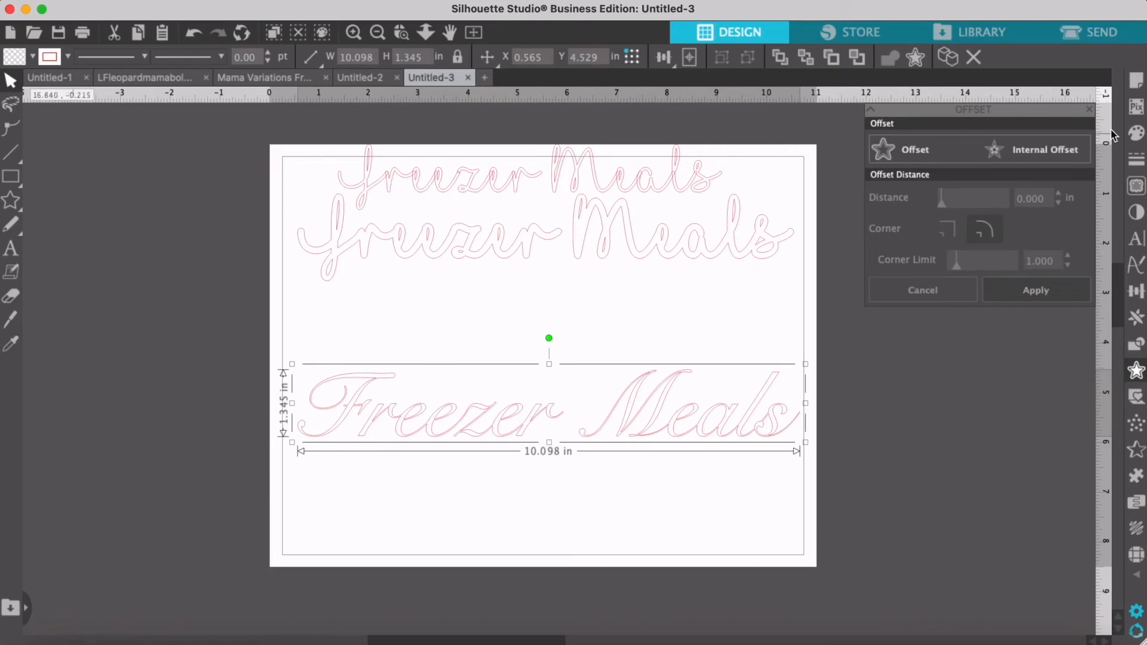
Step: Show the Line Style settings for the welded text, currently at 0 pt thickness
click(1090, 108)
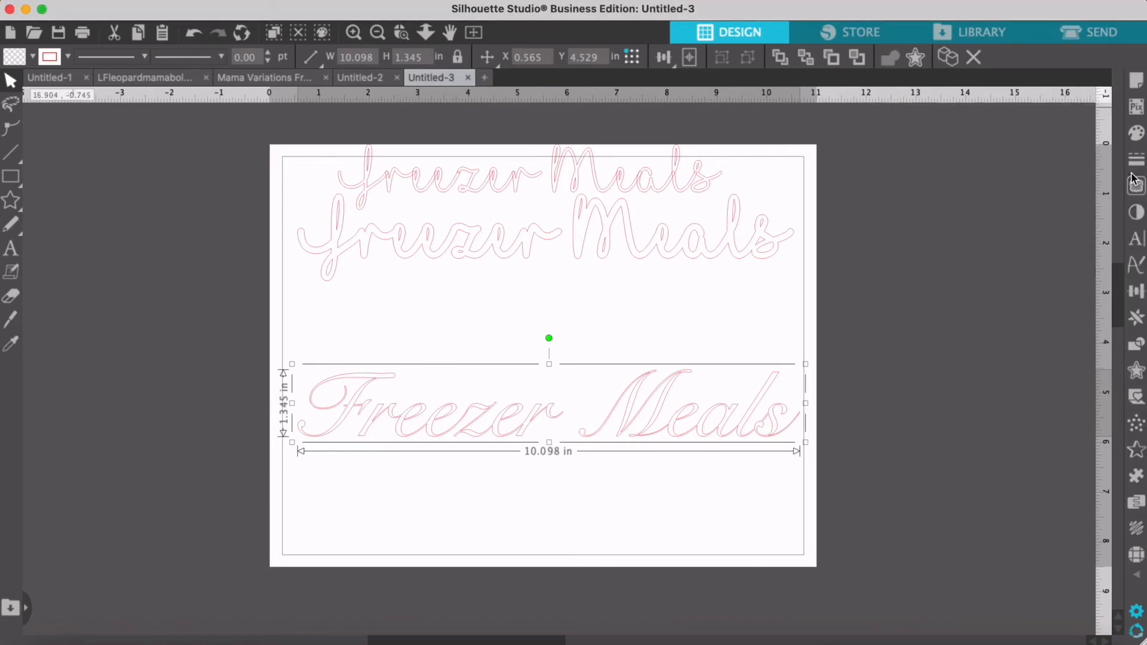
mouse_move(1137, 159)
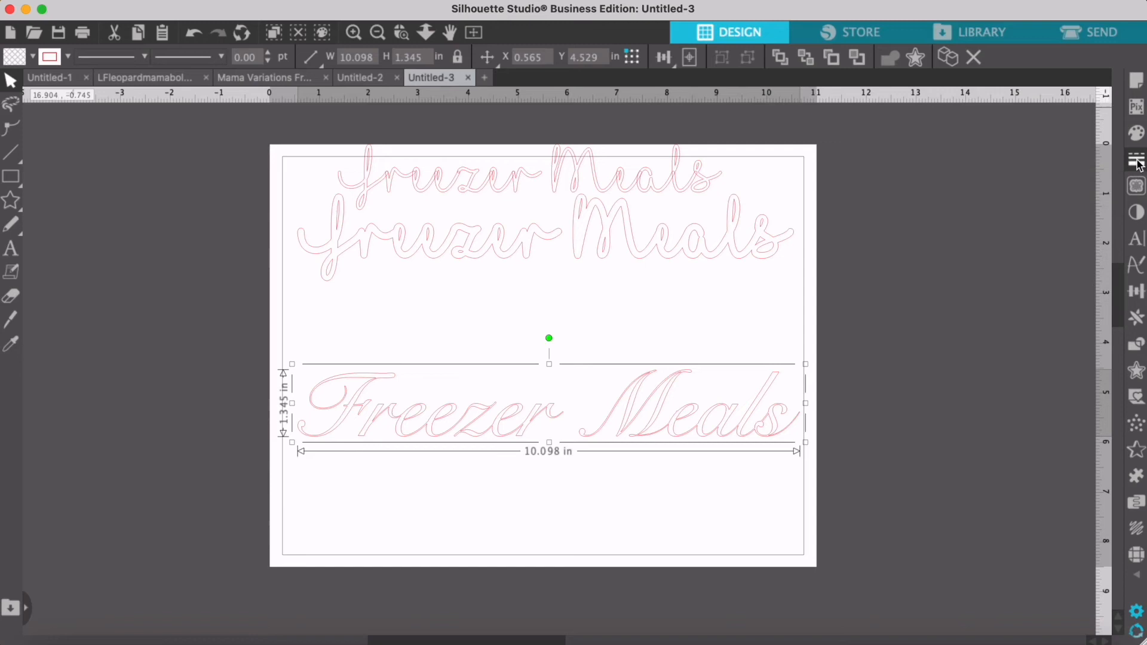
click(1136, 159)
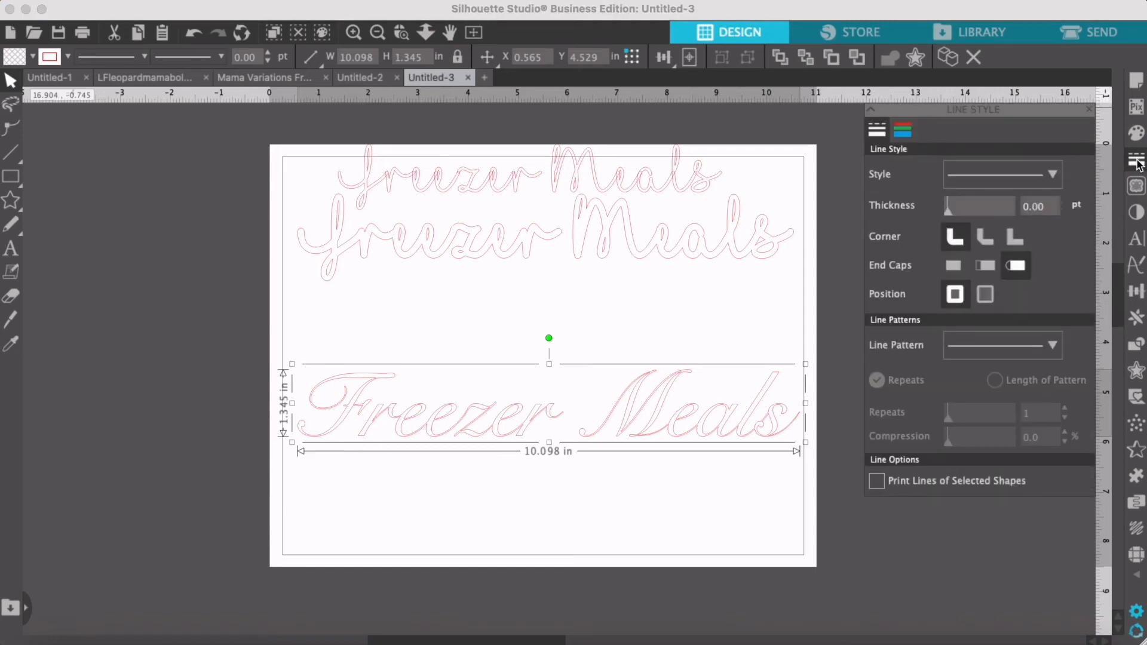
mouse_move(263, 462)
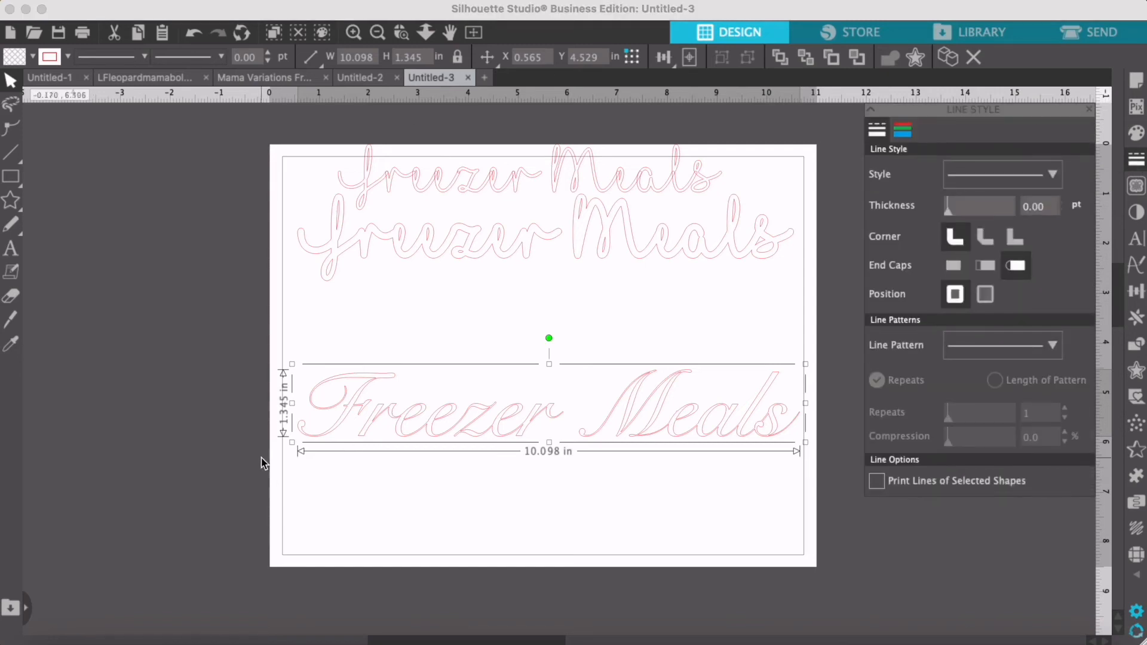
mouse_move(871, 533)
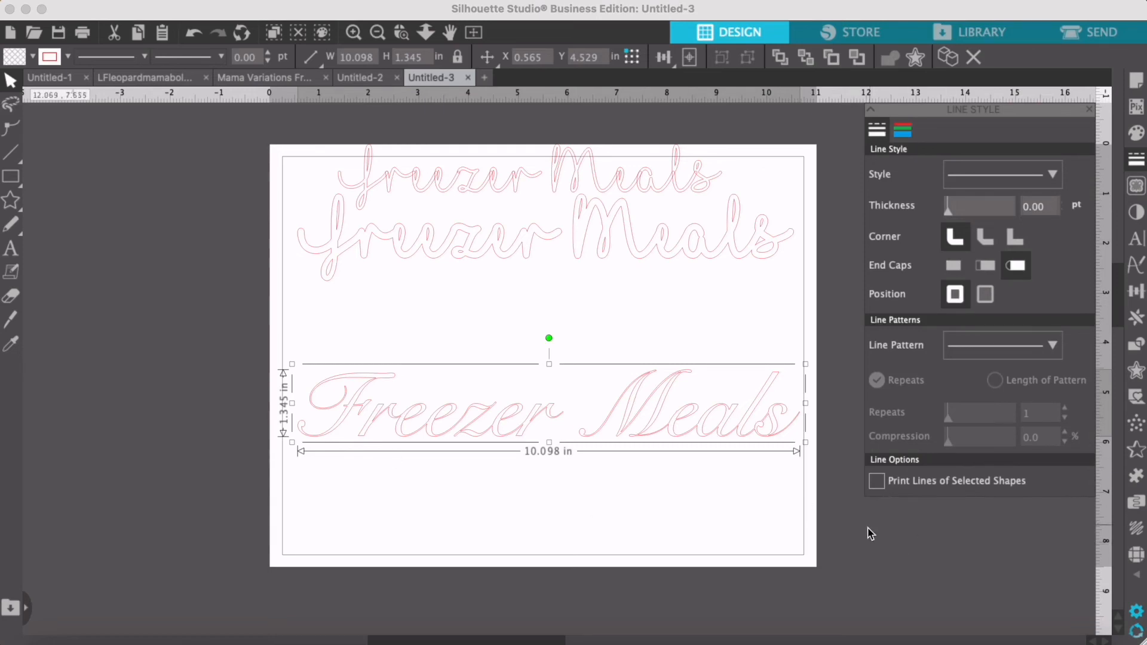
mouse_move(943, 213)
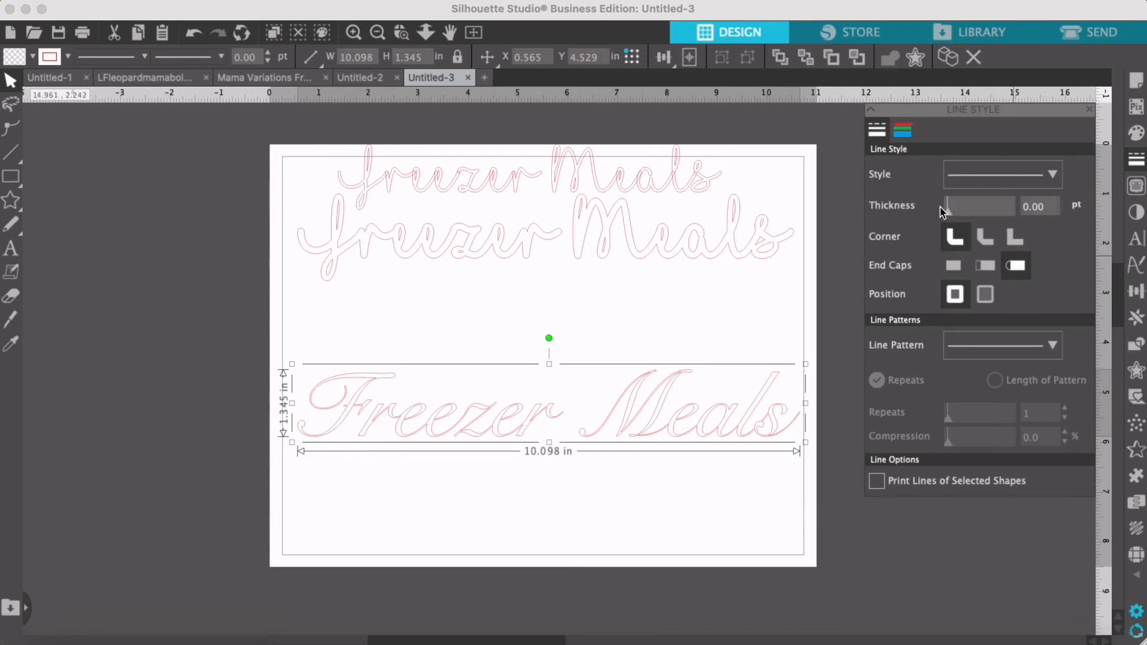
mouse_move(955, 213)
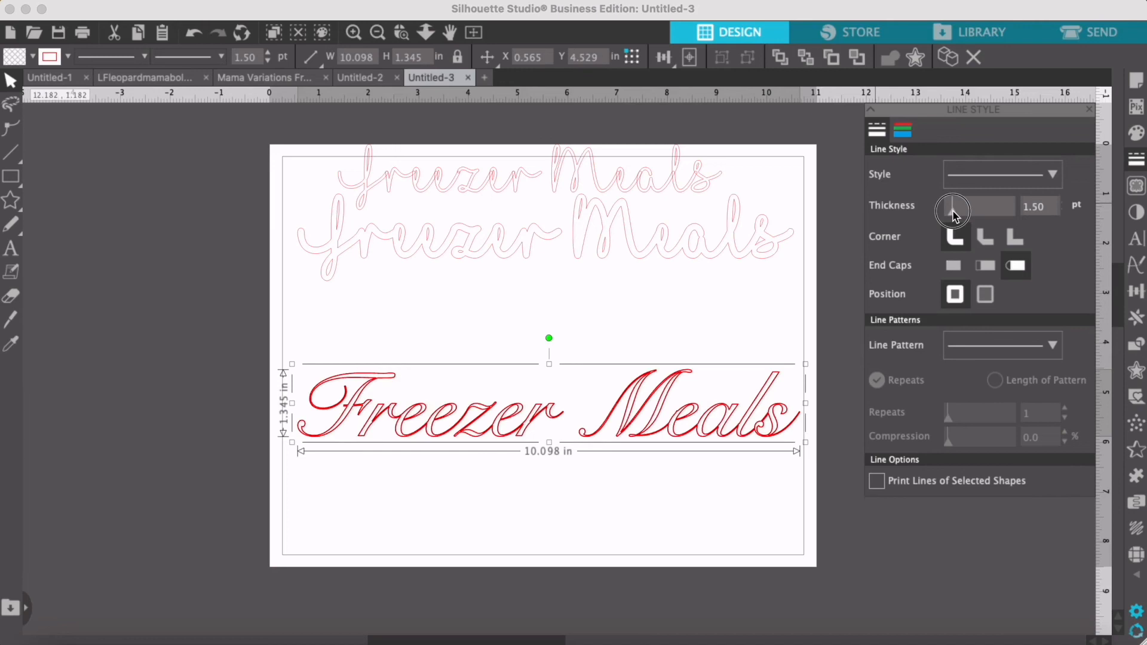
Step: Raise the welded text's line thickness to 5.50 pt so the script reads bold and solid red
click(957, 207)
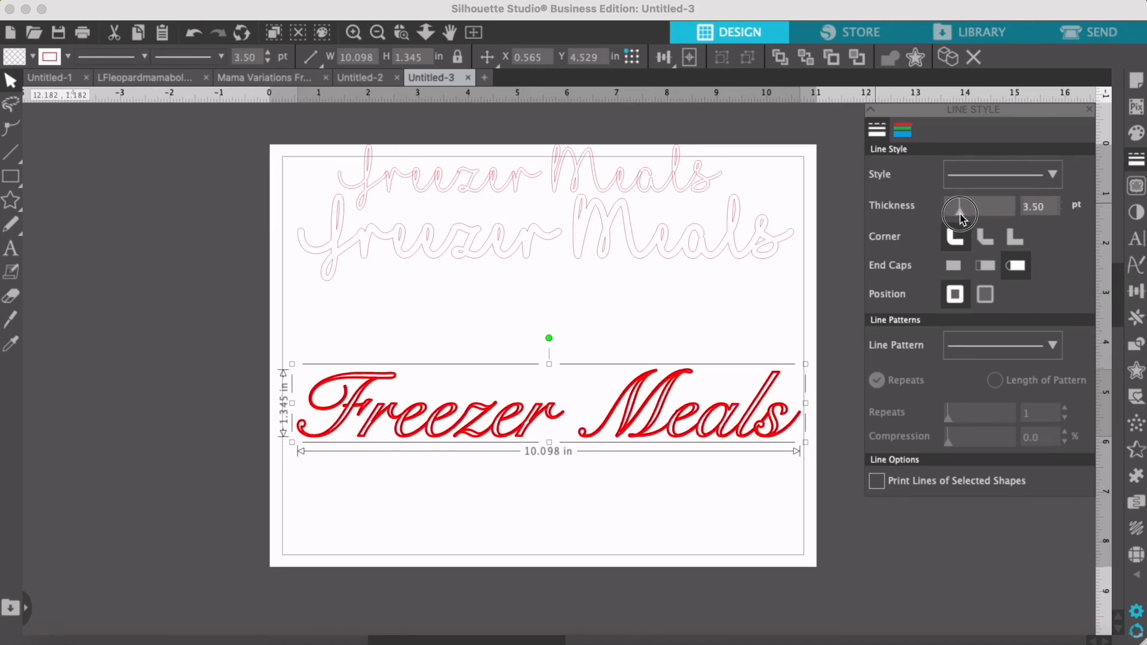
click(960, 213)
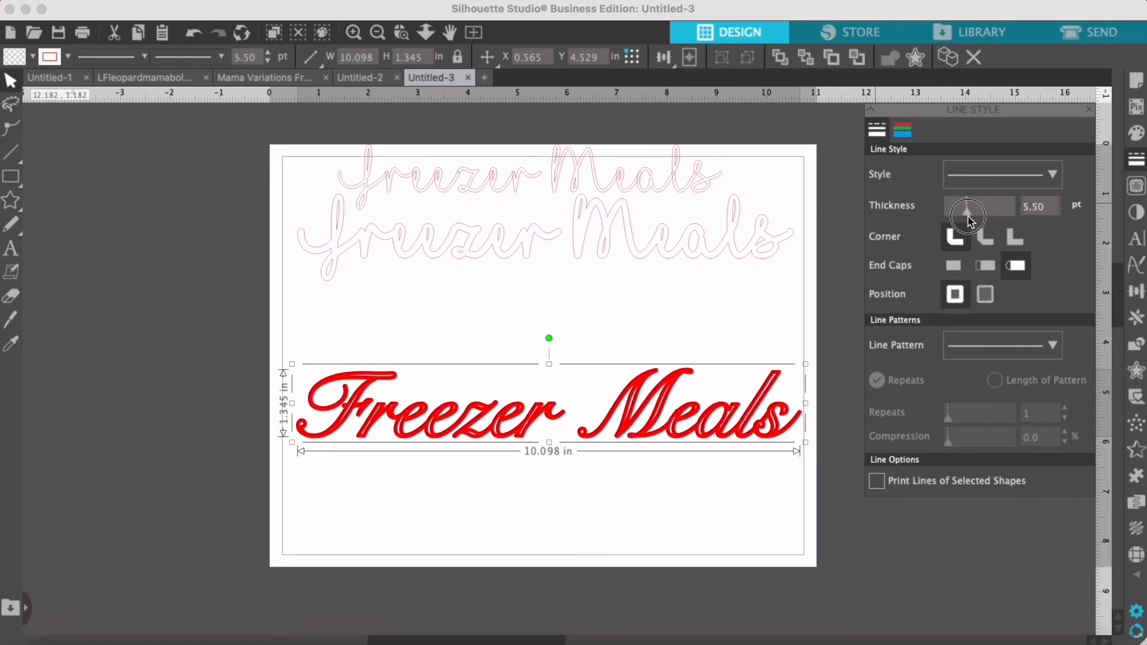
click(968, 211)
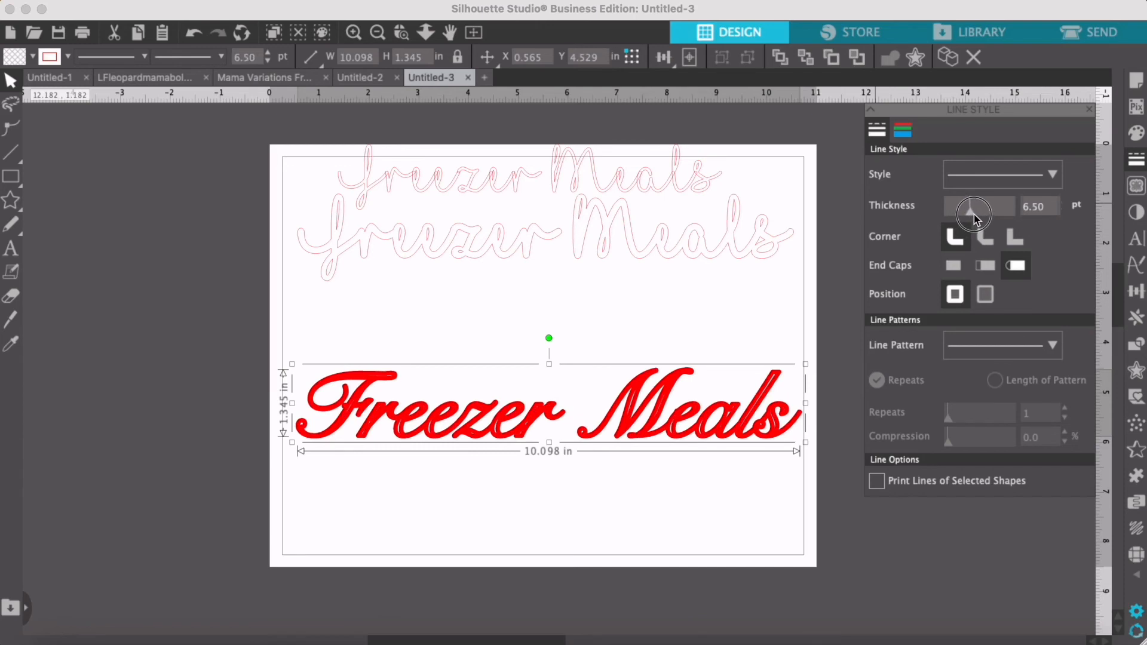
click(975, 212)
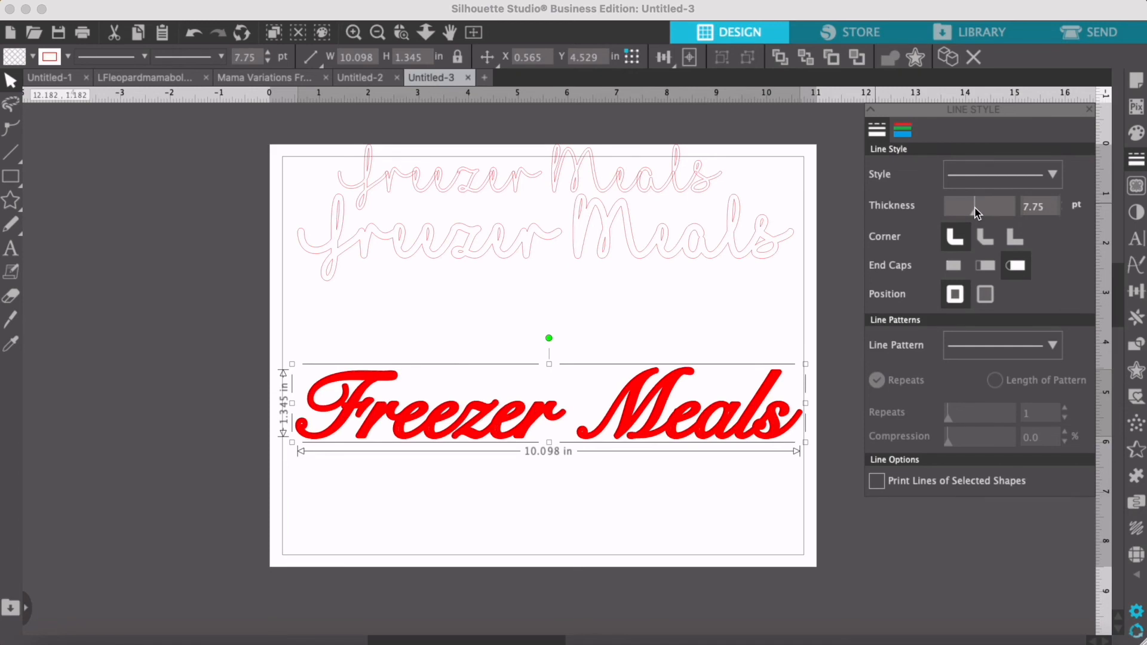
mouse_move(983, 210)
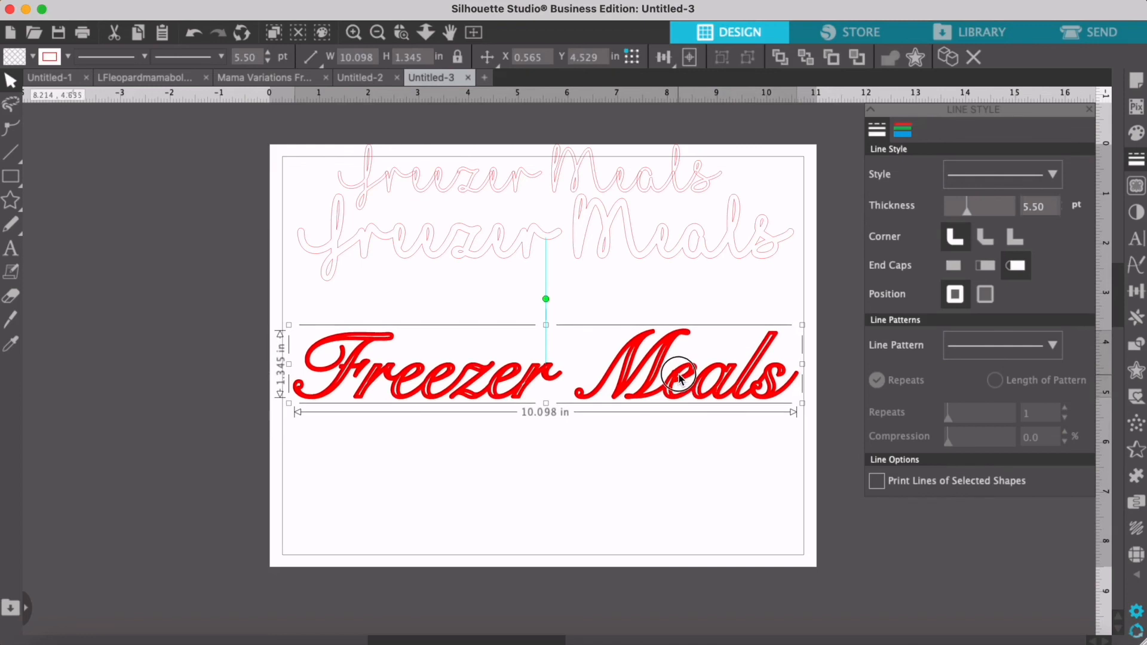
click(482, 424)
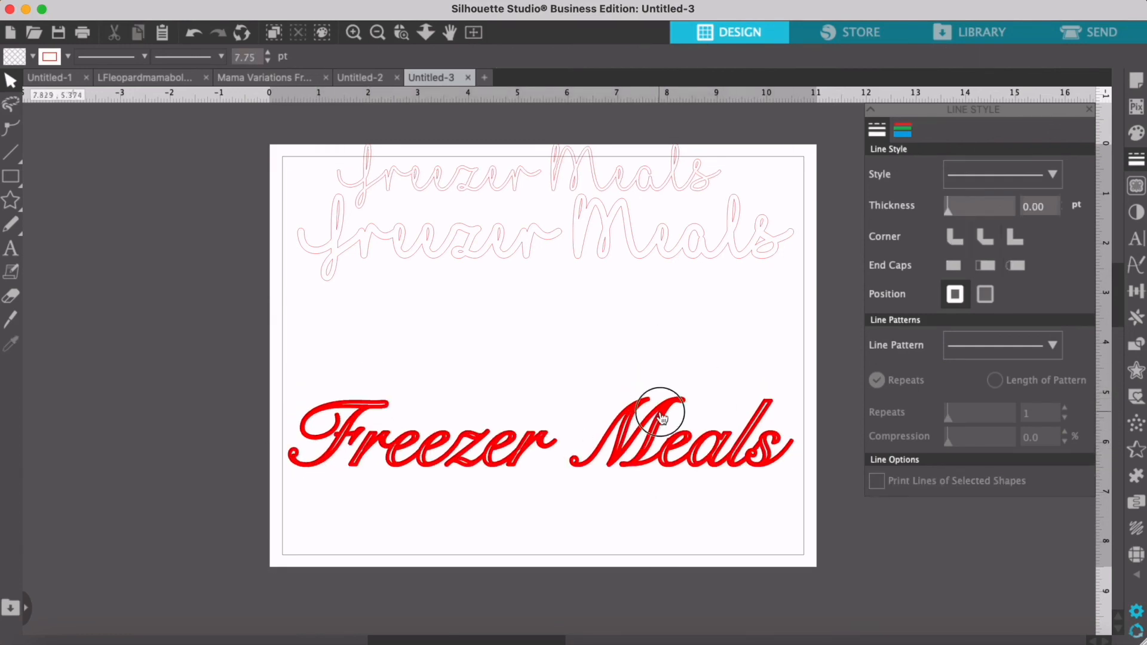
click(661, 417)
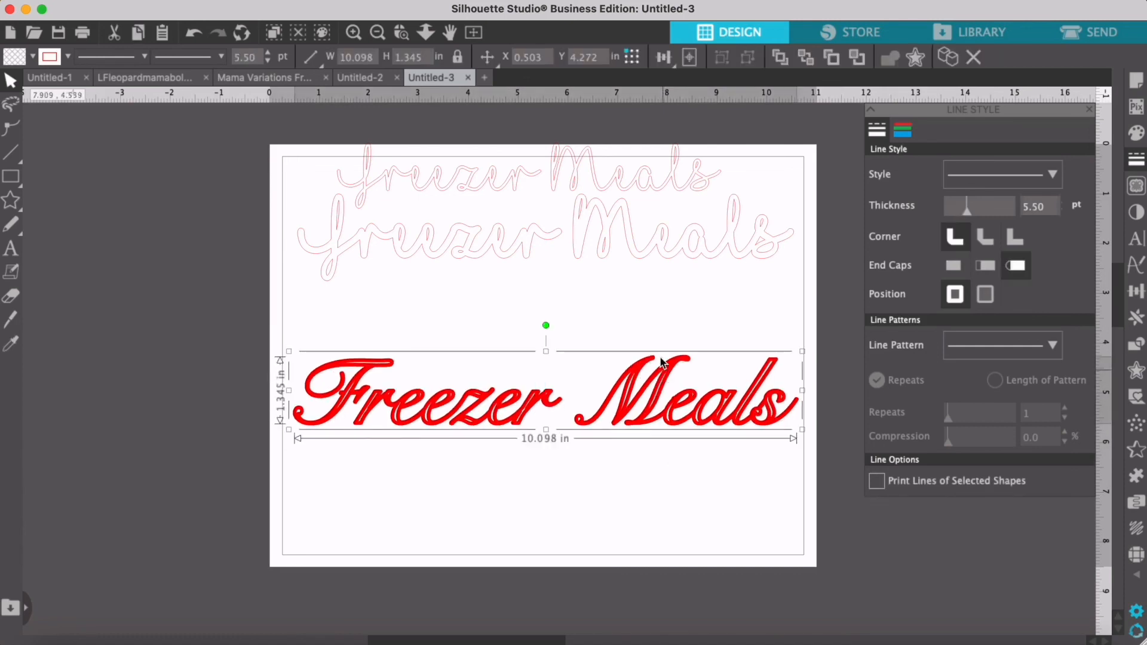
Step: In the Send panel, set Carriage 1 to Cut Edge so only the outer outline of the thickened text is cut
click(1099, 33)
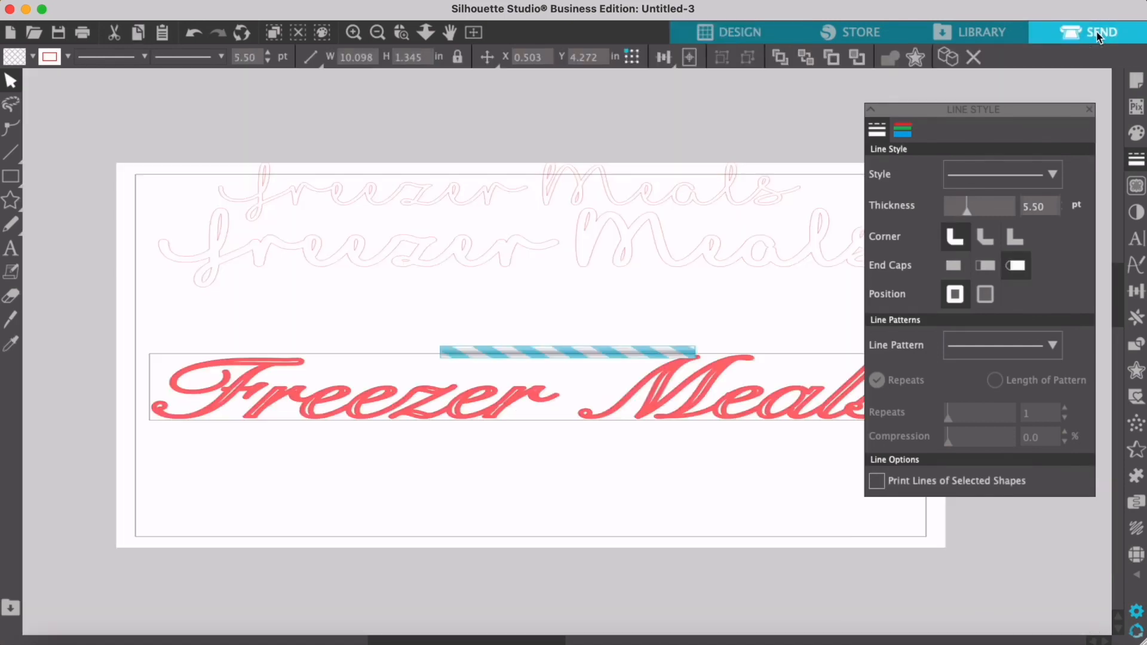
click(1094, 33)
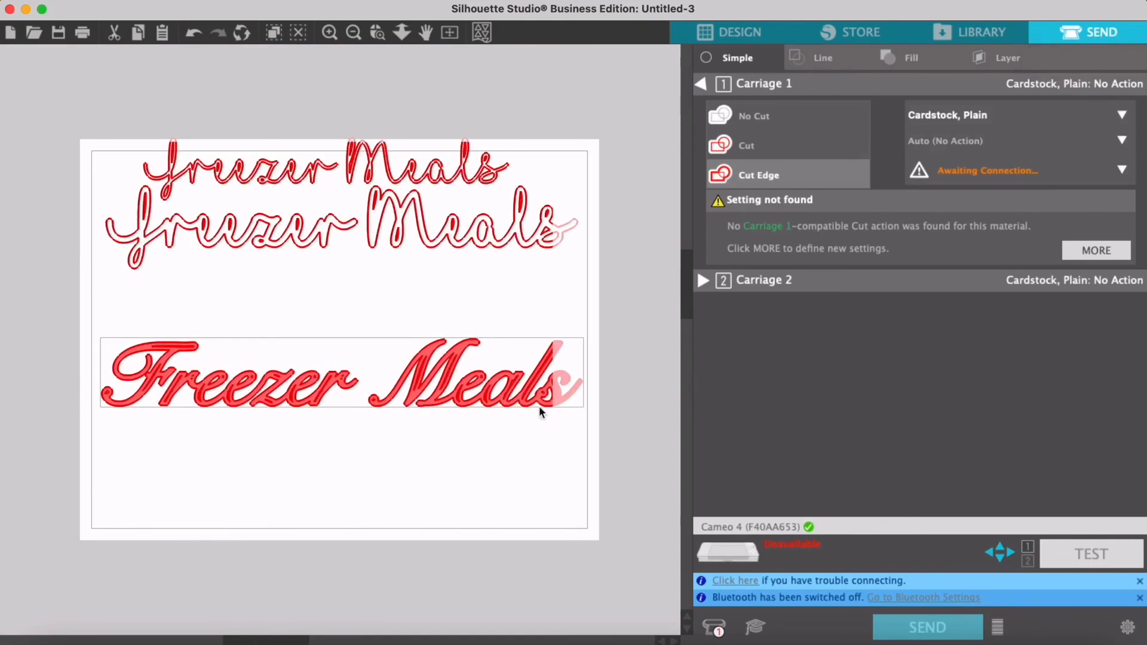
mouse_move(396, 372)
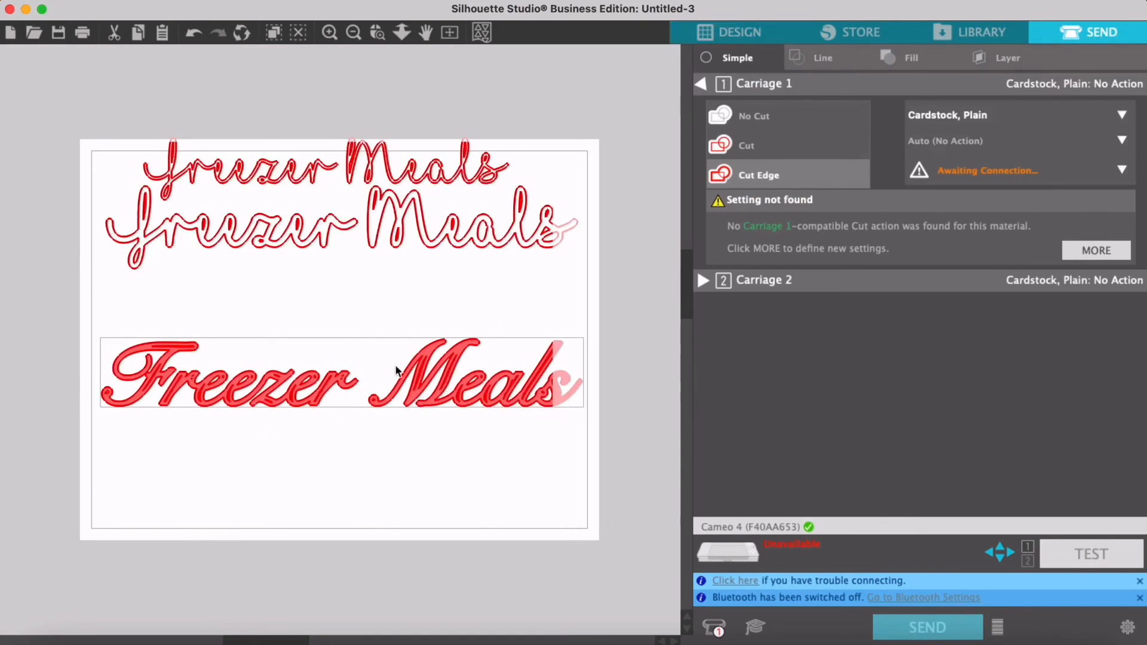
click(455, 380)
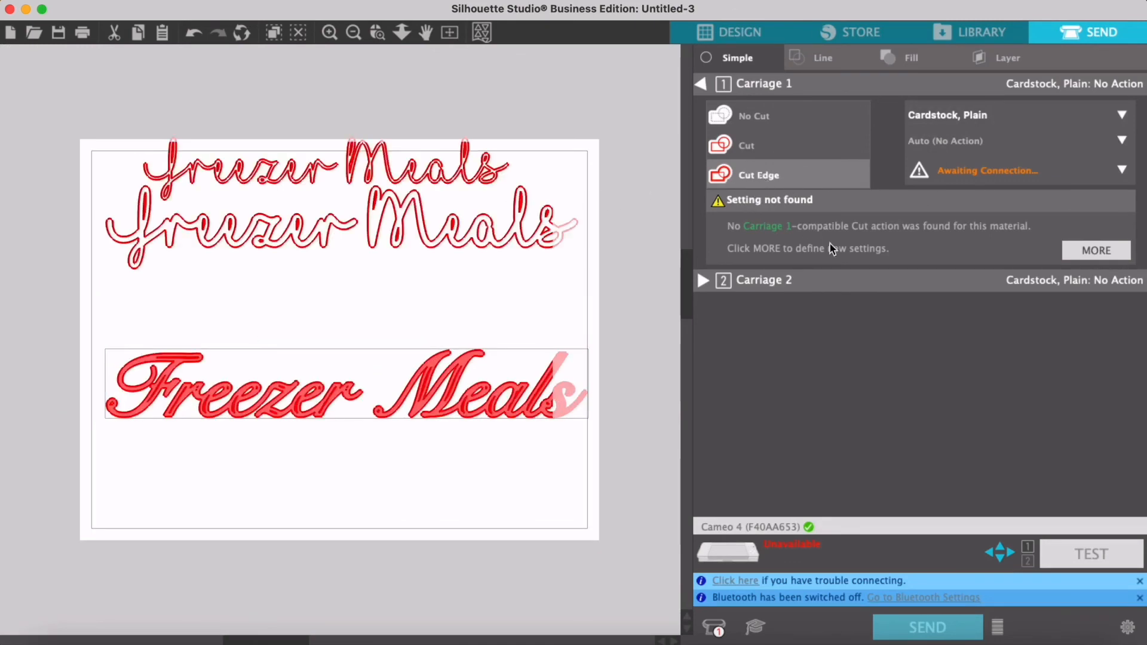
mouse_move(180, 358)
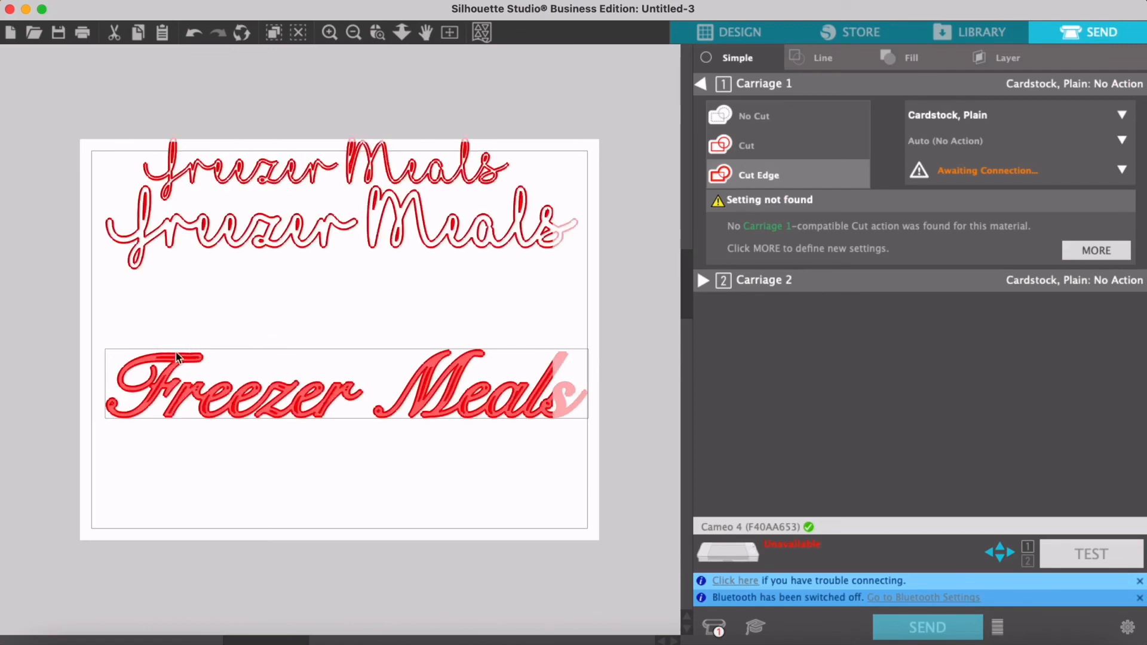
mouse_move(674, 490)
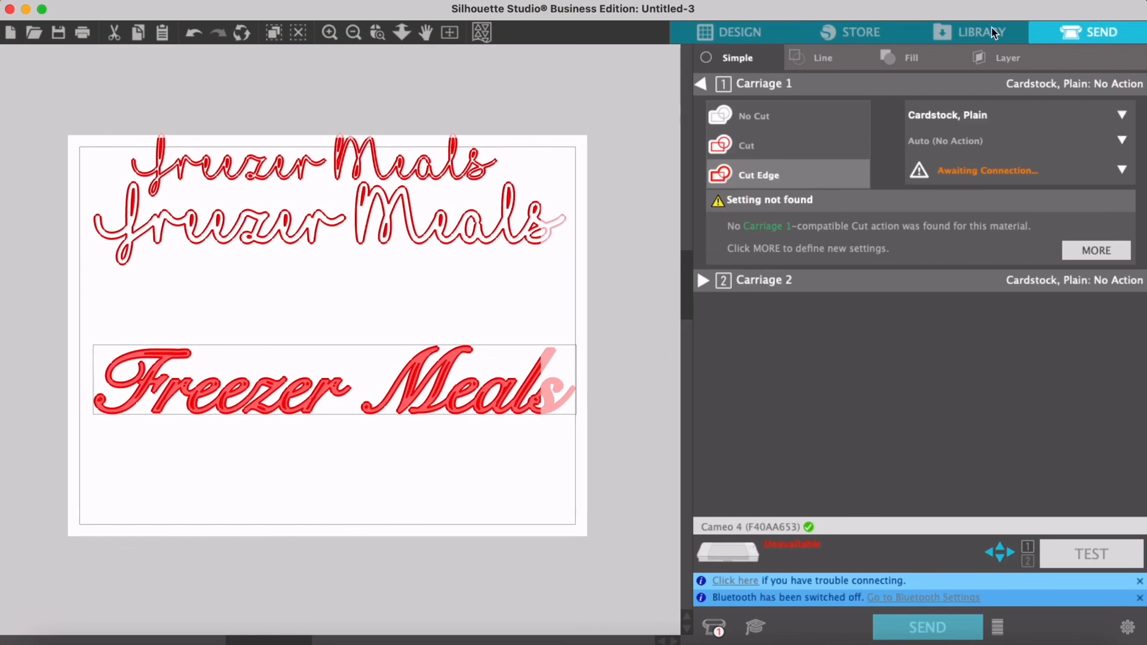
Step: Return to design view on Untitled-1 and check the bold red 'Freezer Meals' text below the thin versions
click(740, 31)
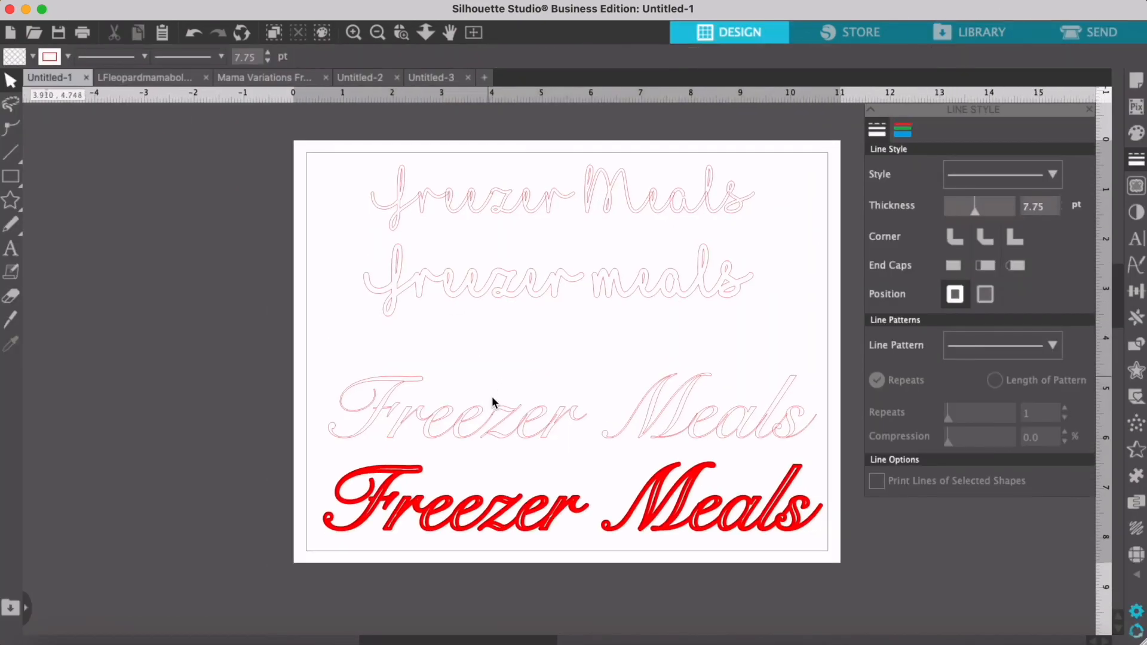
mouse_move(618, 489)
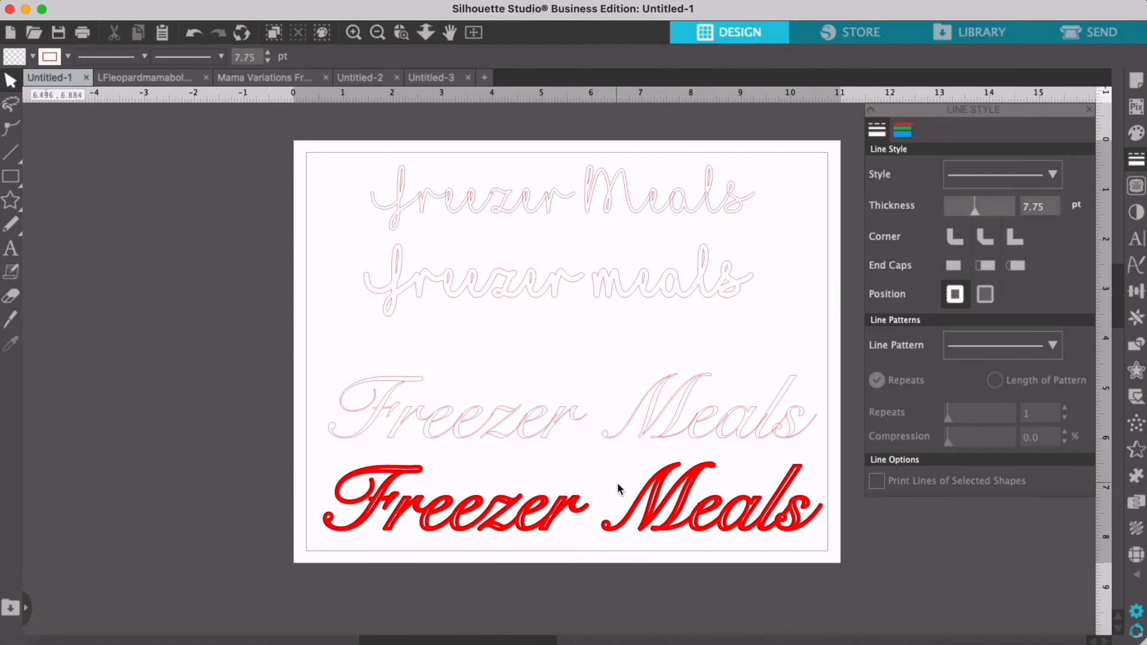
mouse_move(501, 458)
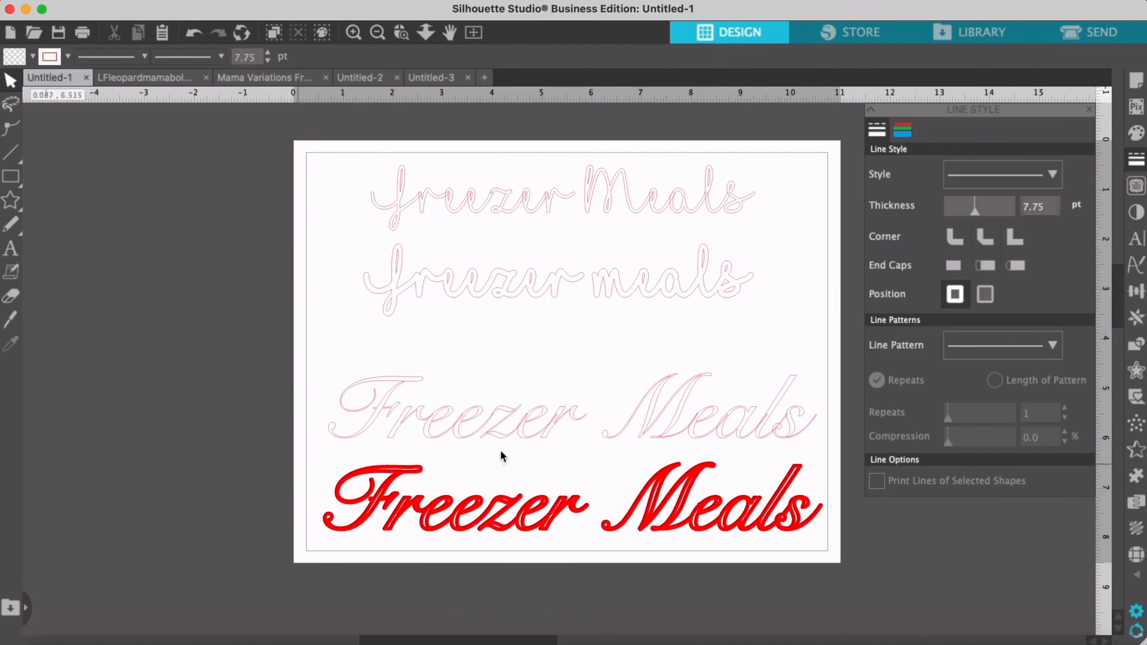
click(483, 497)
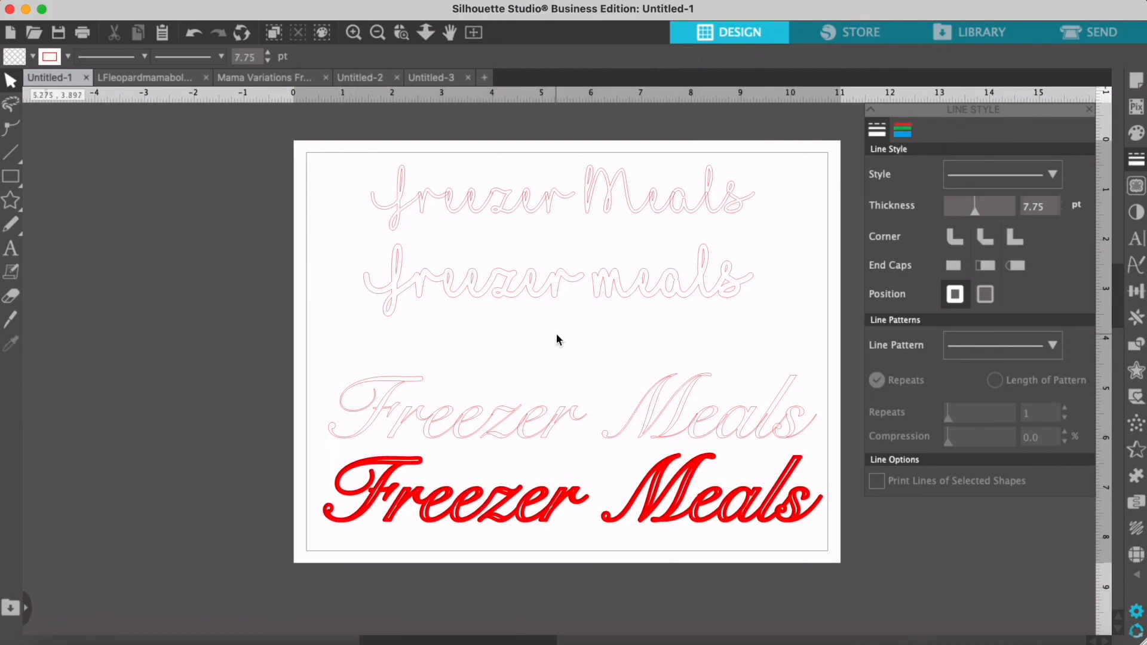
mouse_move(659, 375)
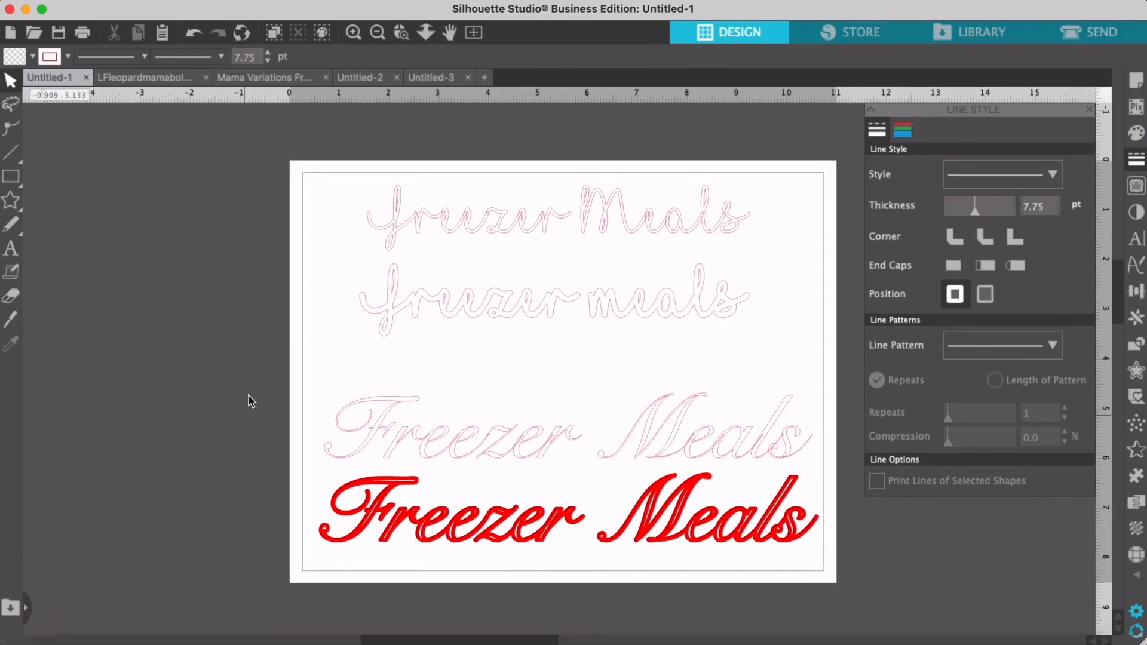
click(509, 406)
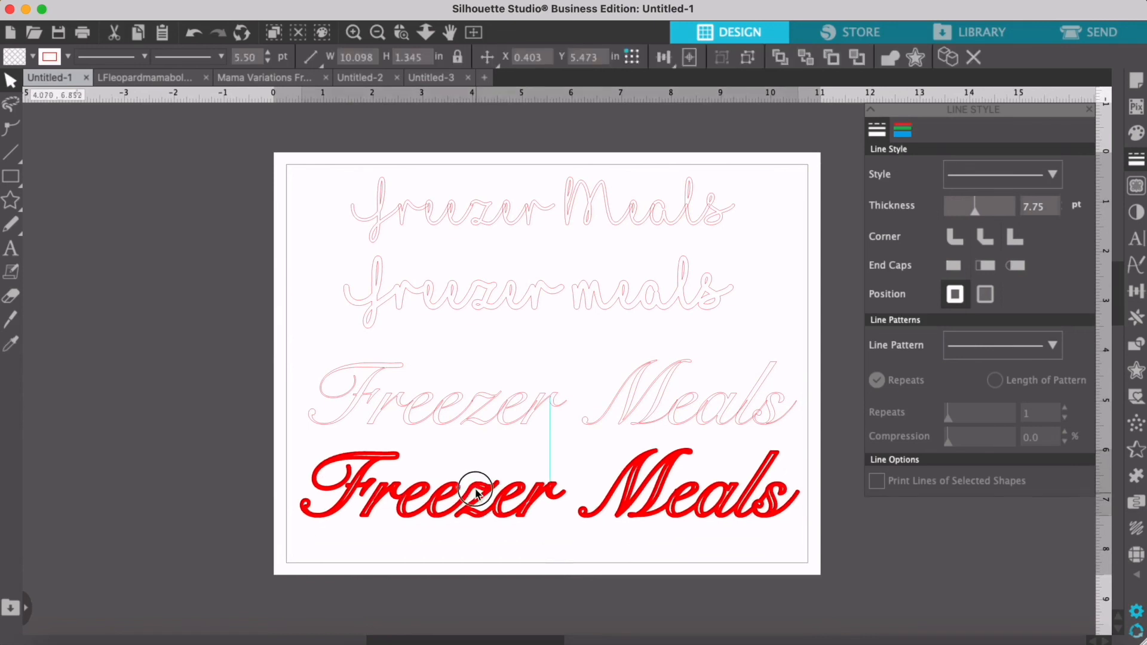
click(159, 369)
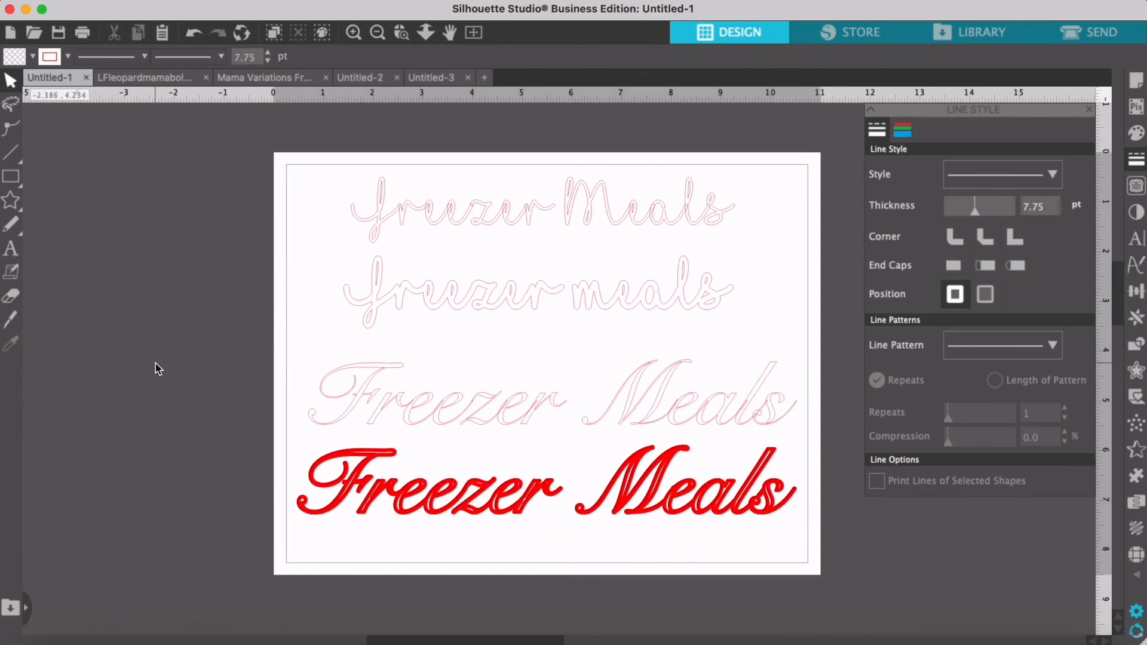